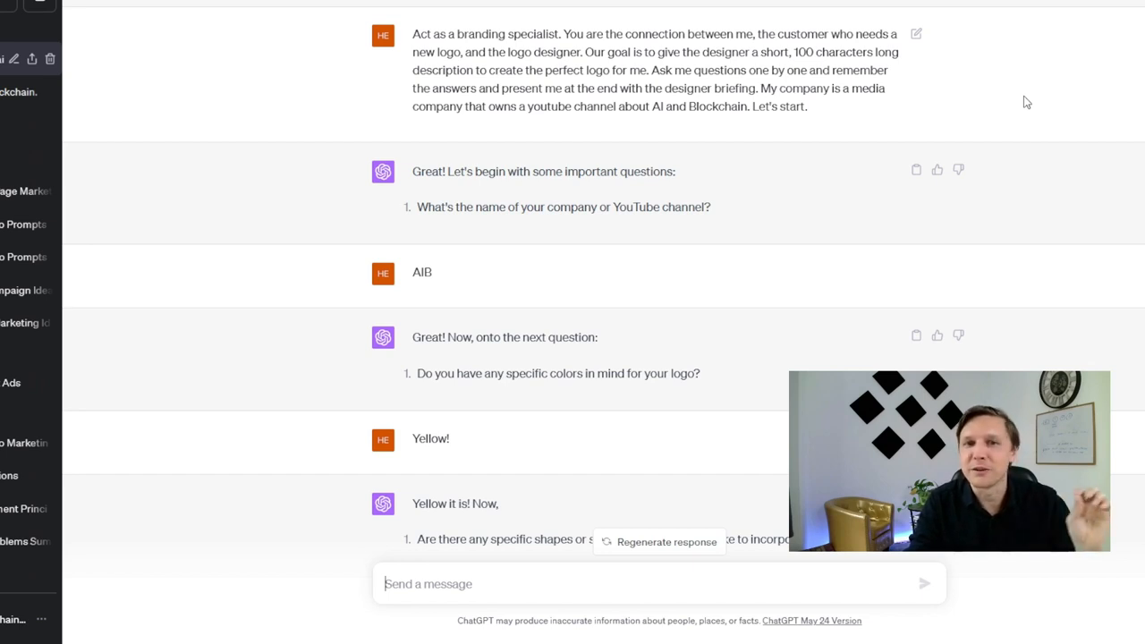
mouse_move(1011, 115)
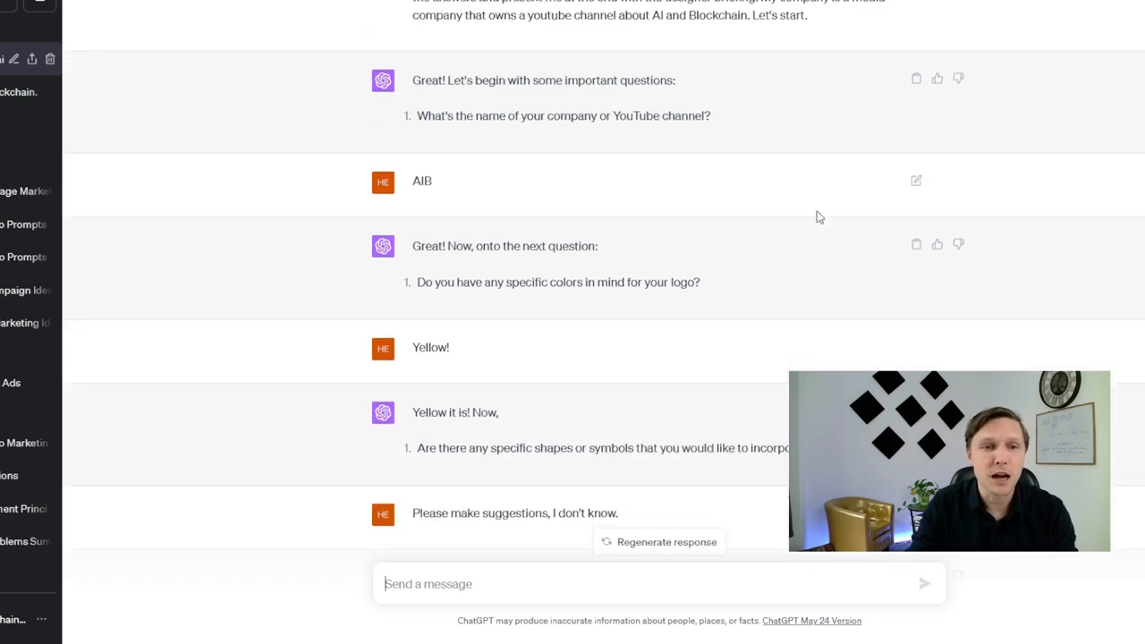
mouse_move(458, 322)
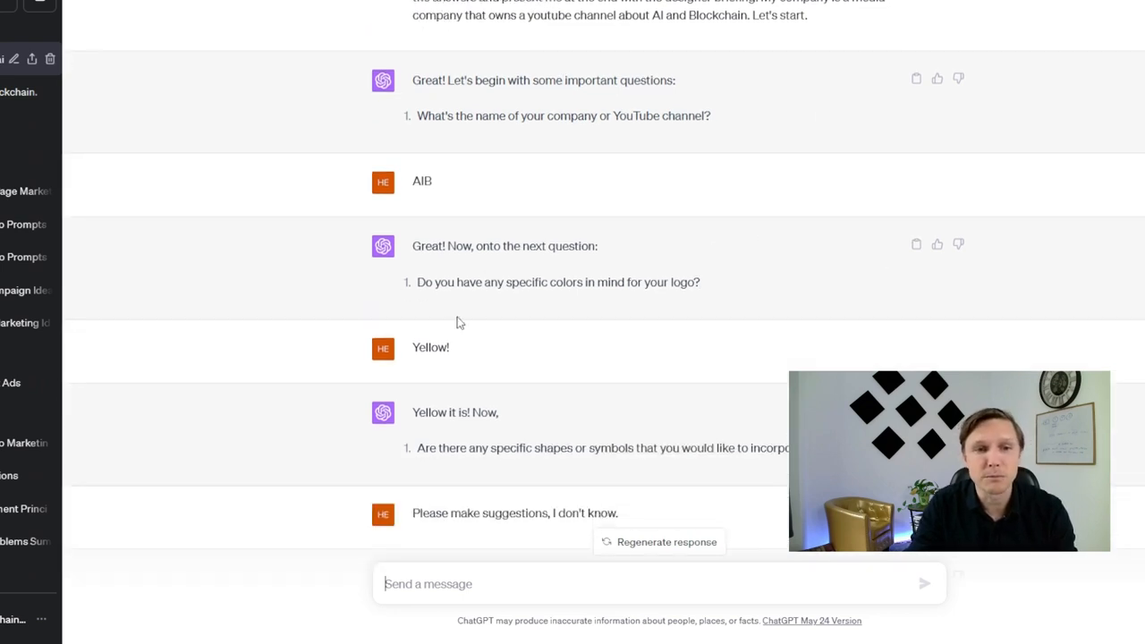
Step: Reach the final ChatGPT logo brief for a modern yellow AIB logo and select its text to copy
scroll("down", 3)
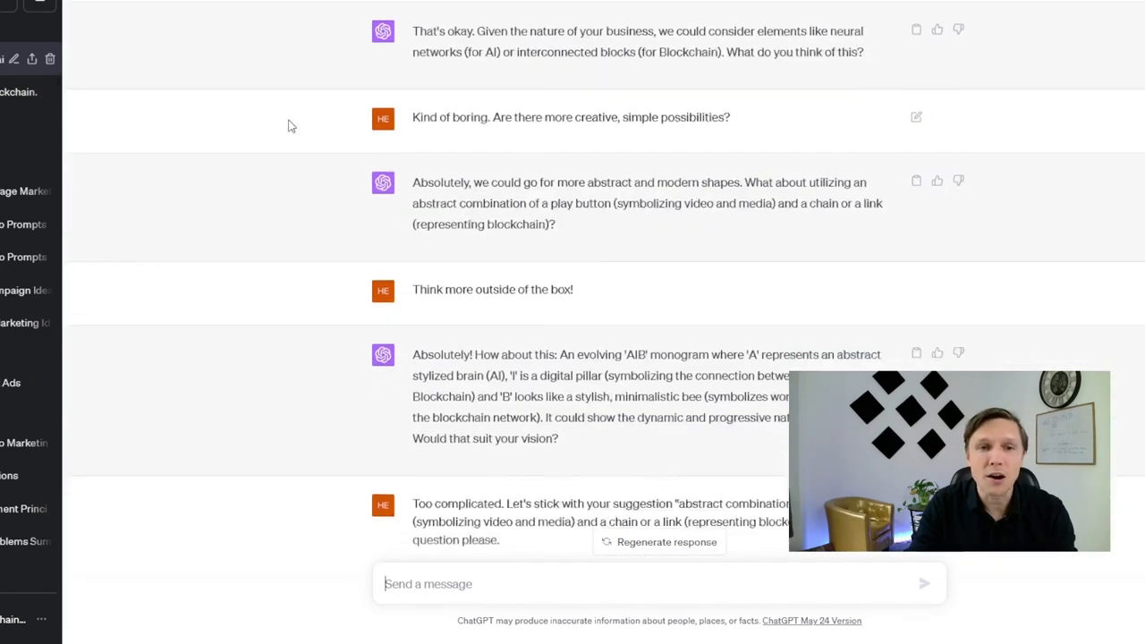
scroll("down", 3)
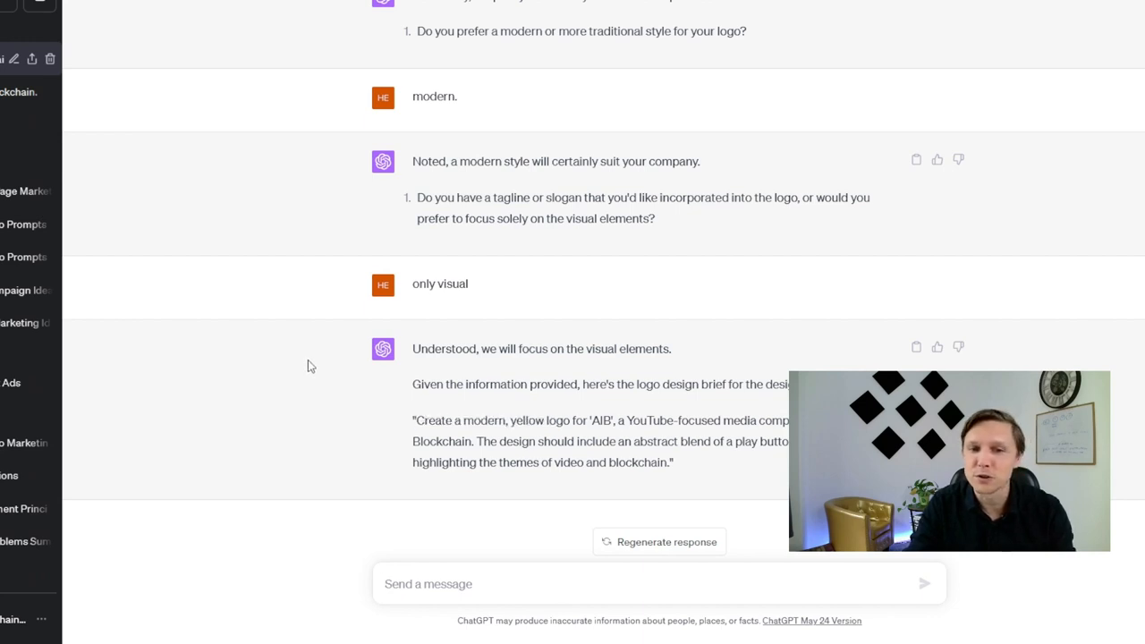
mouse_move(646, 465)
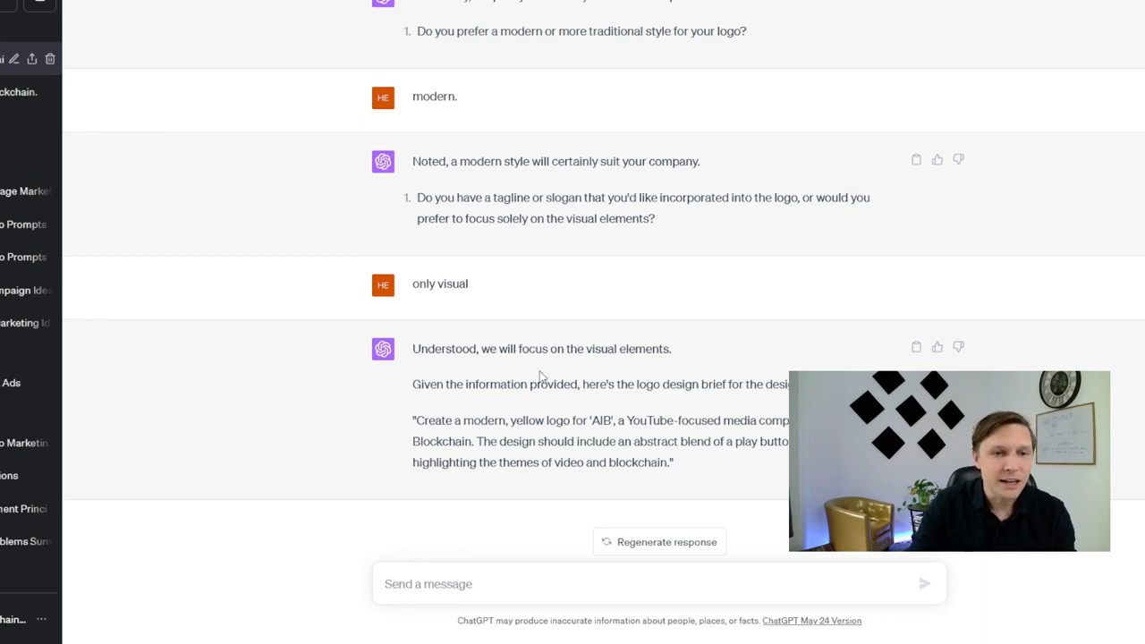
left_click_drag(412, 421, 479, 440)
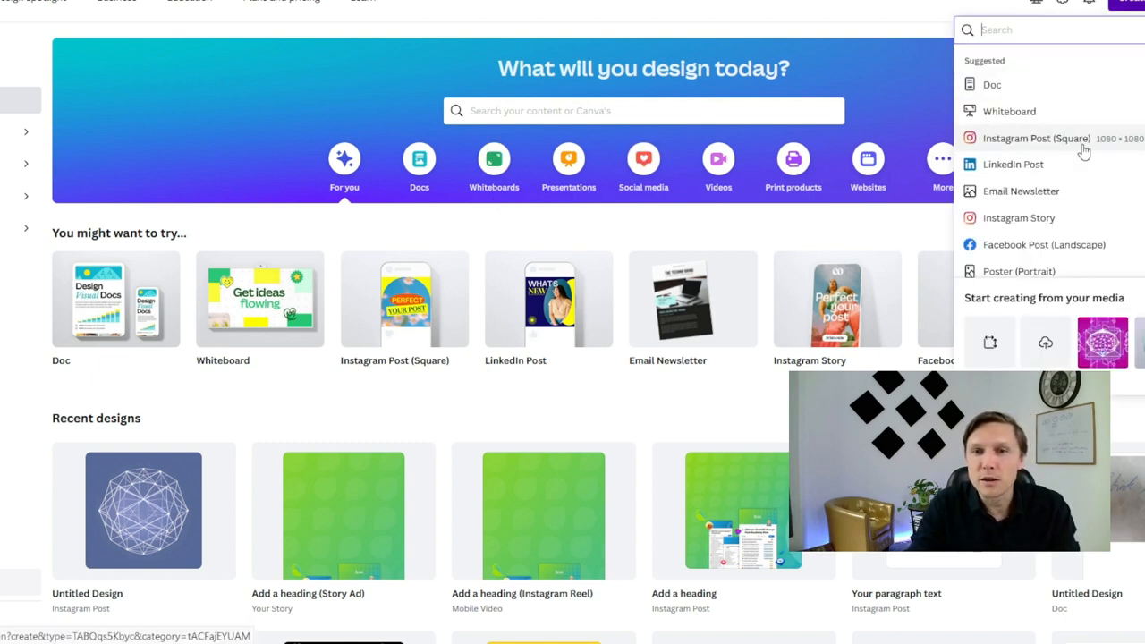
Step: Start a square Instagram post, open Text to Image and choose the 3D style for the brief
left_click(1036, 139)
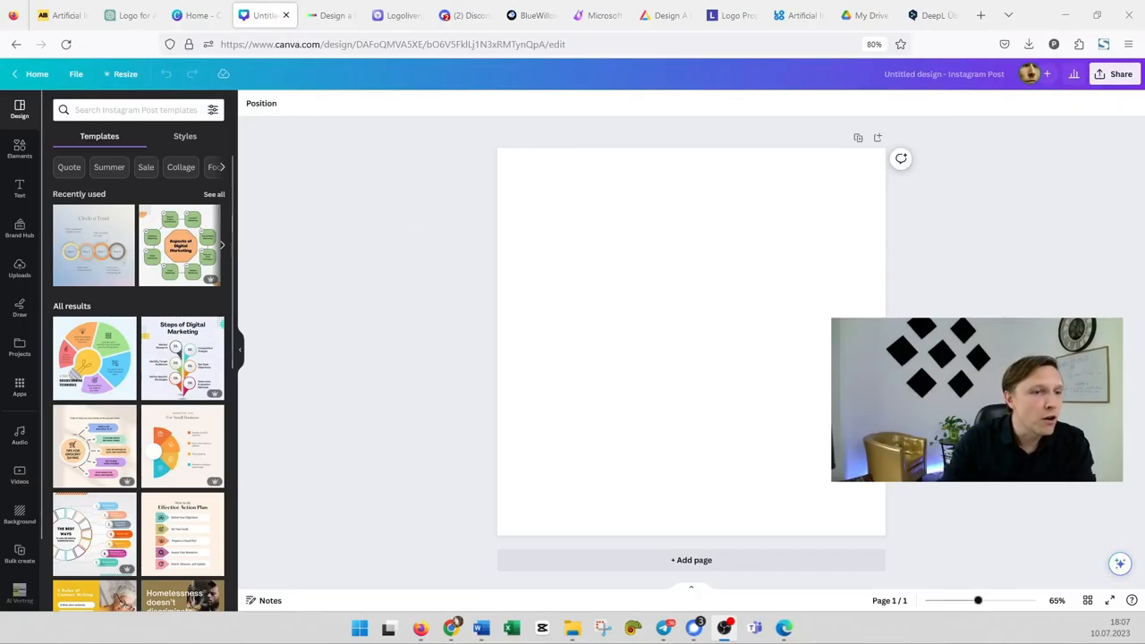
left_click(18, 387)
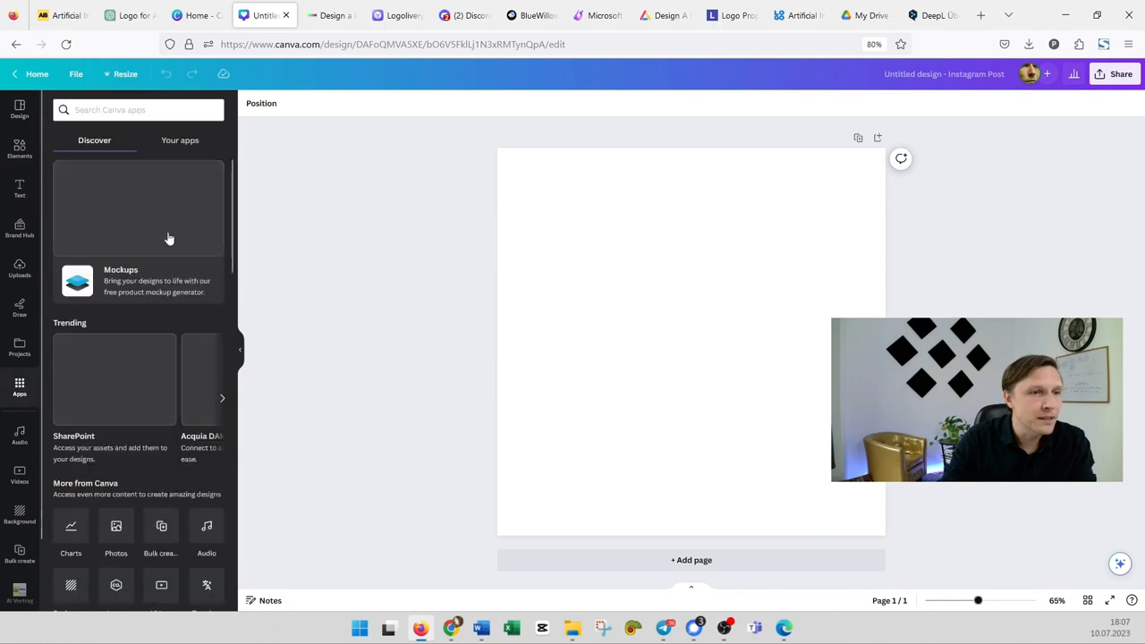
scroll("down", 3)
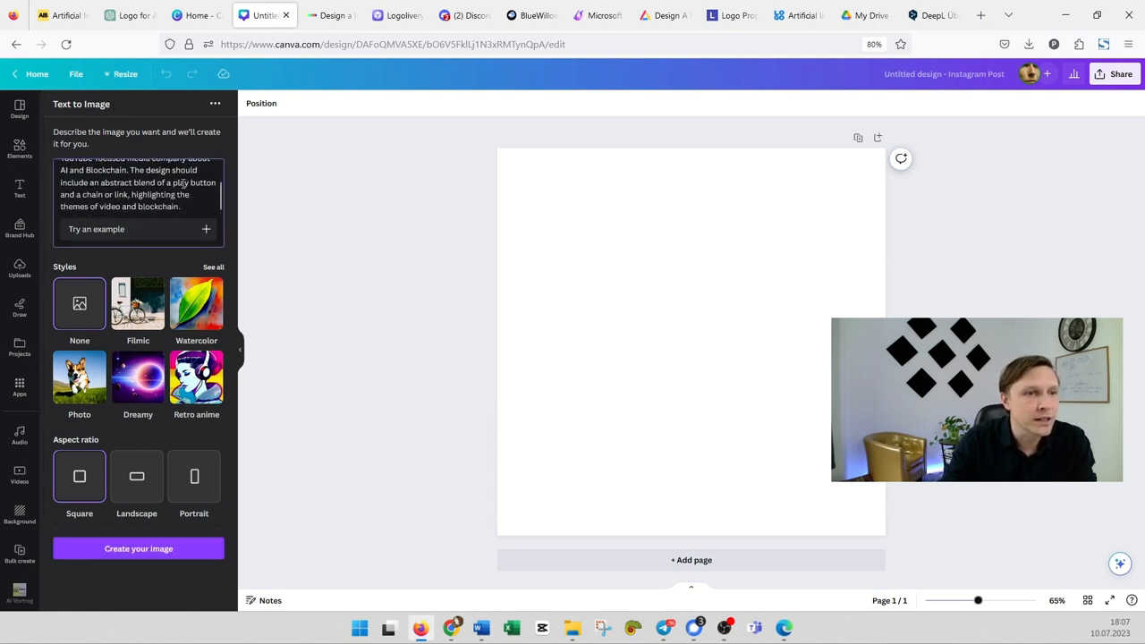
left_click(215, 266)
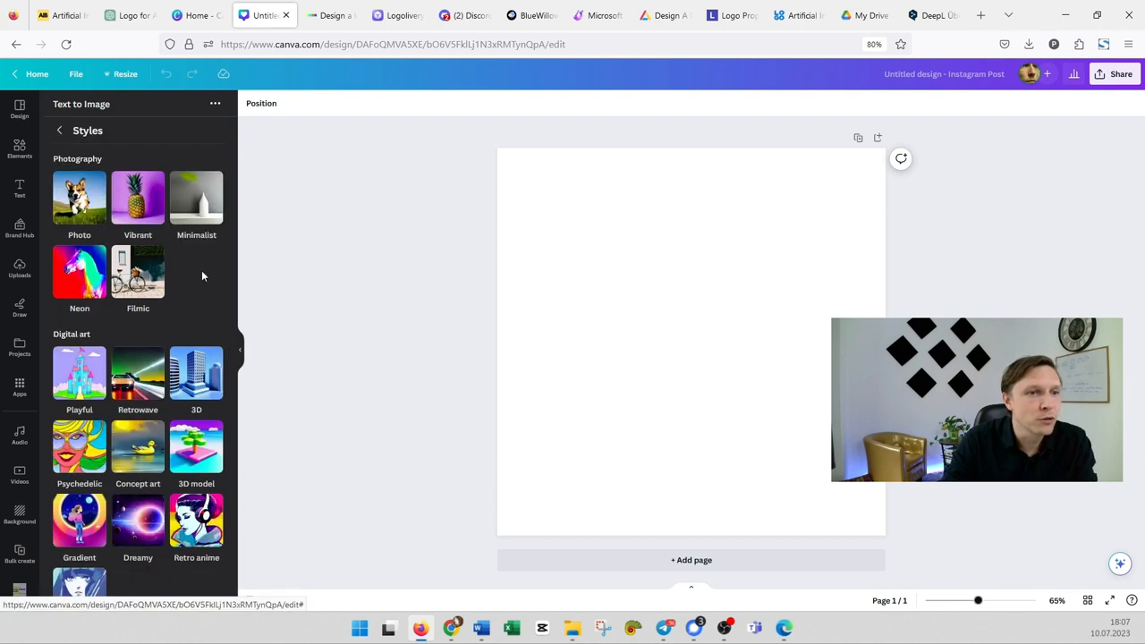
mouse_move(210, 274)
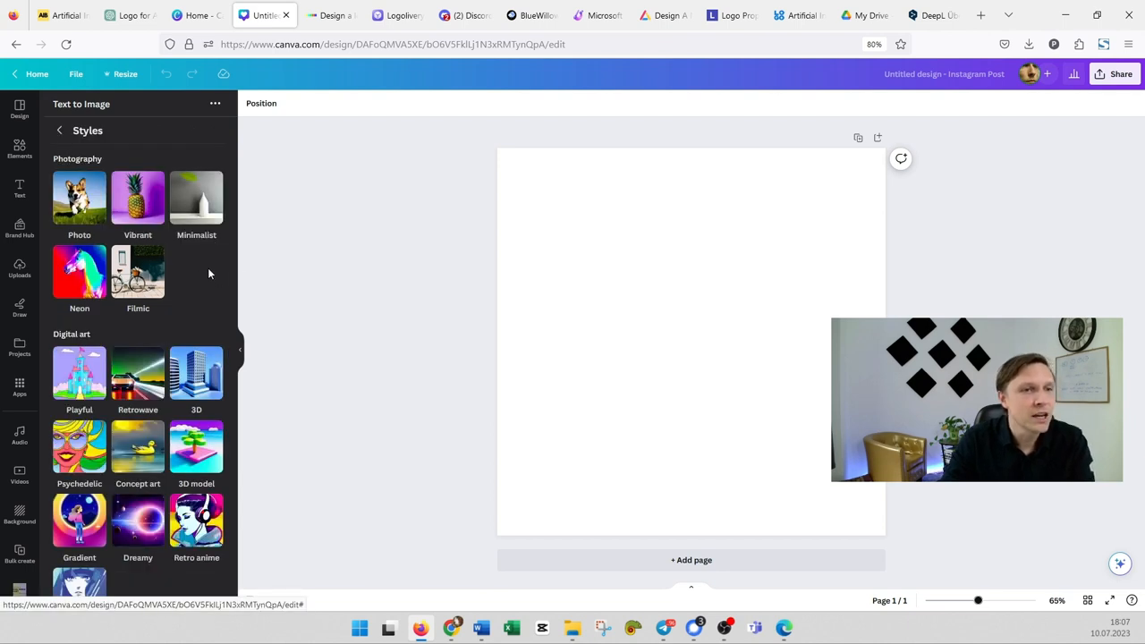
left_click(59, 130)
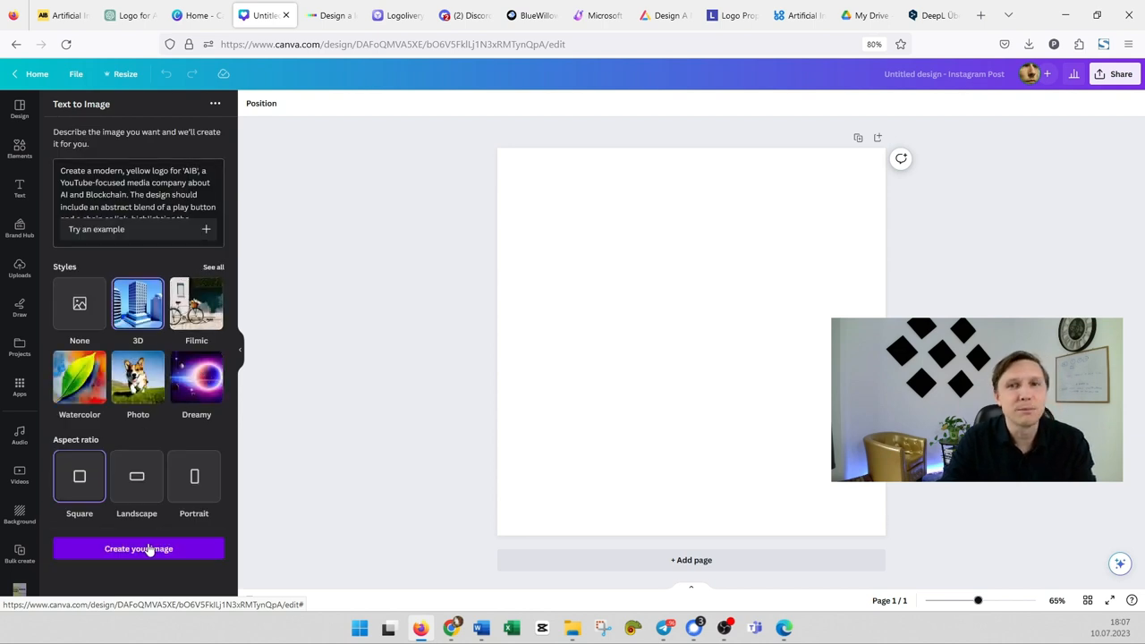
Step: Generate yellow logo images and set the chain-like logo and another as page backgrounds
left_click(140, 548)
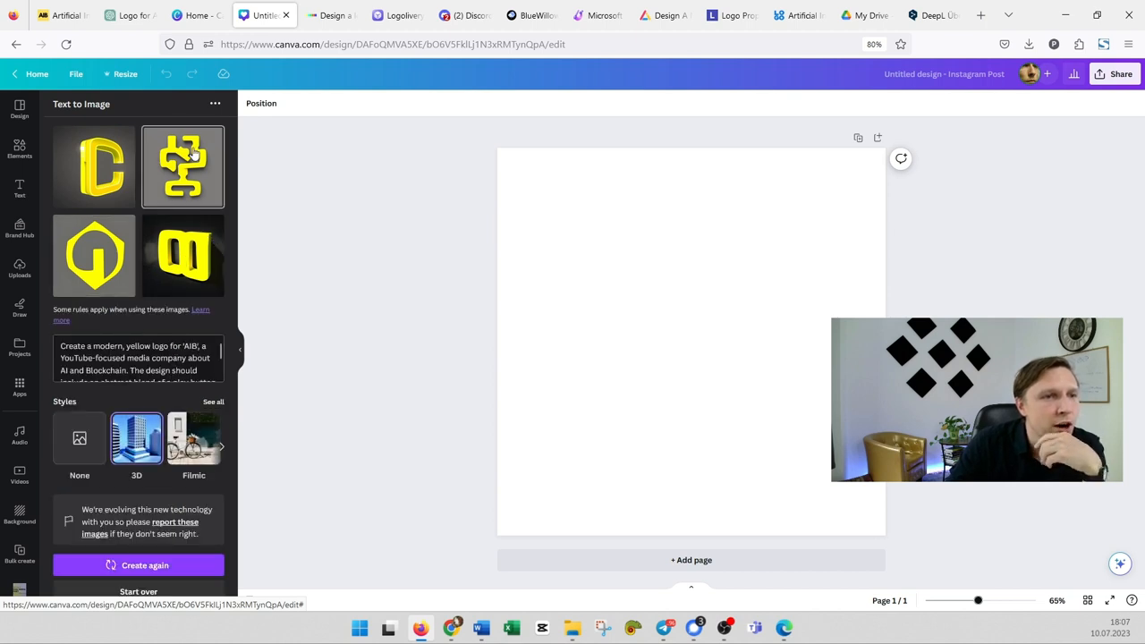
mouse_move(187, 182)
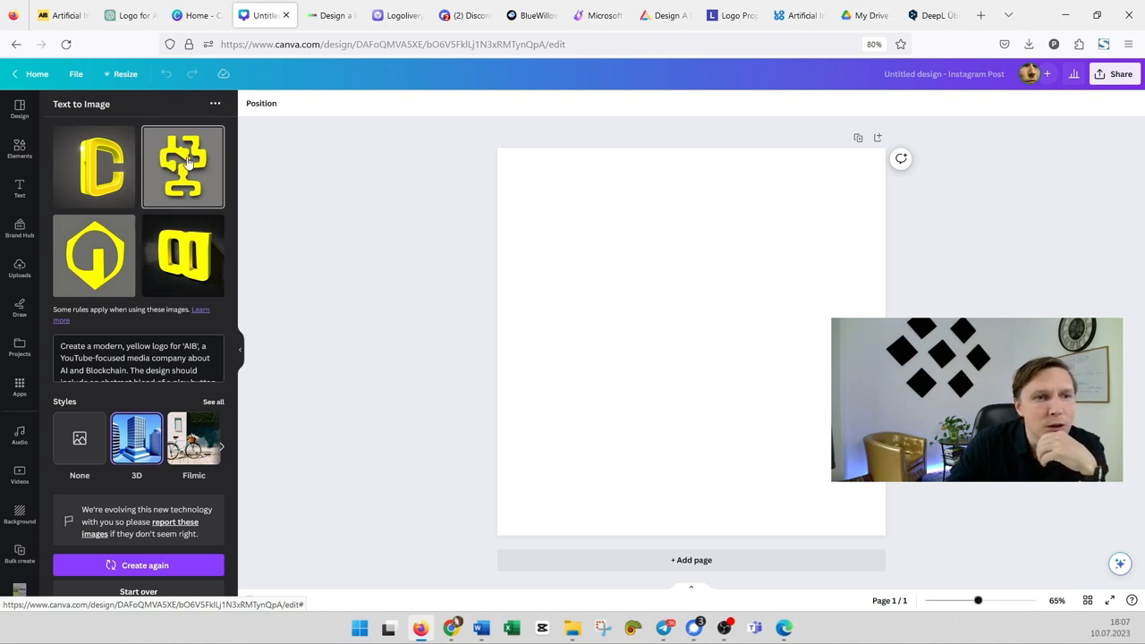
right_click(676, 321)
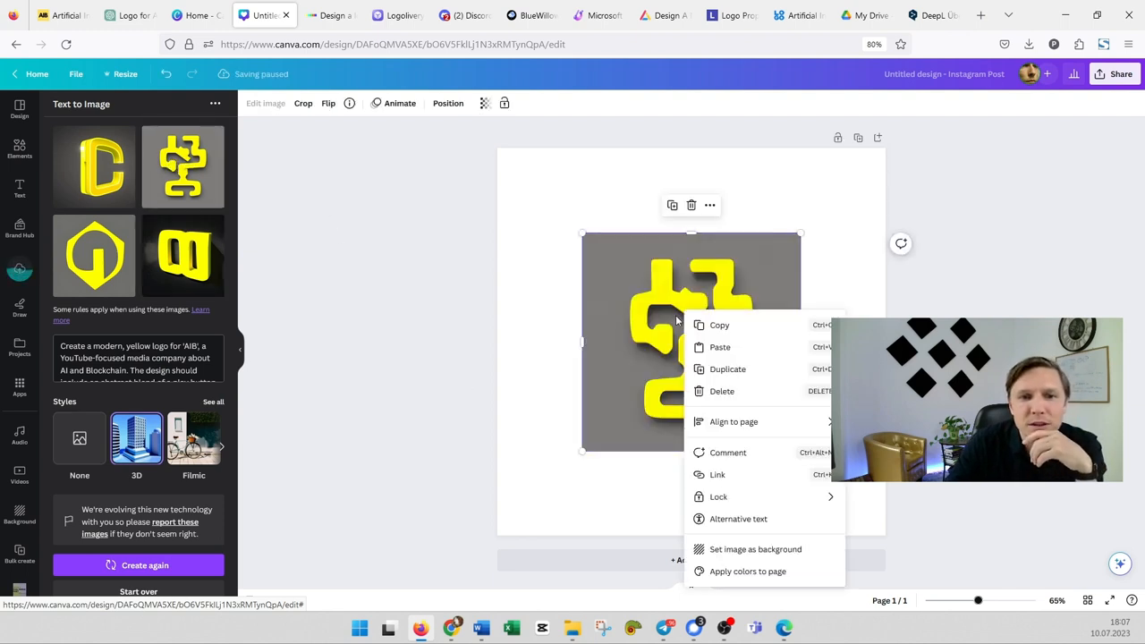
left_click(433, 419)
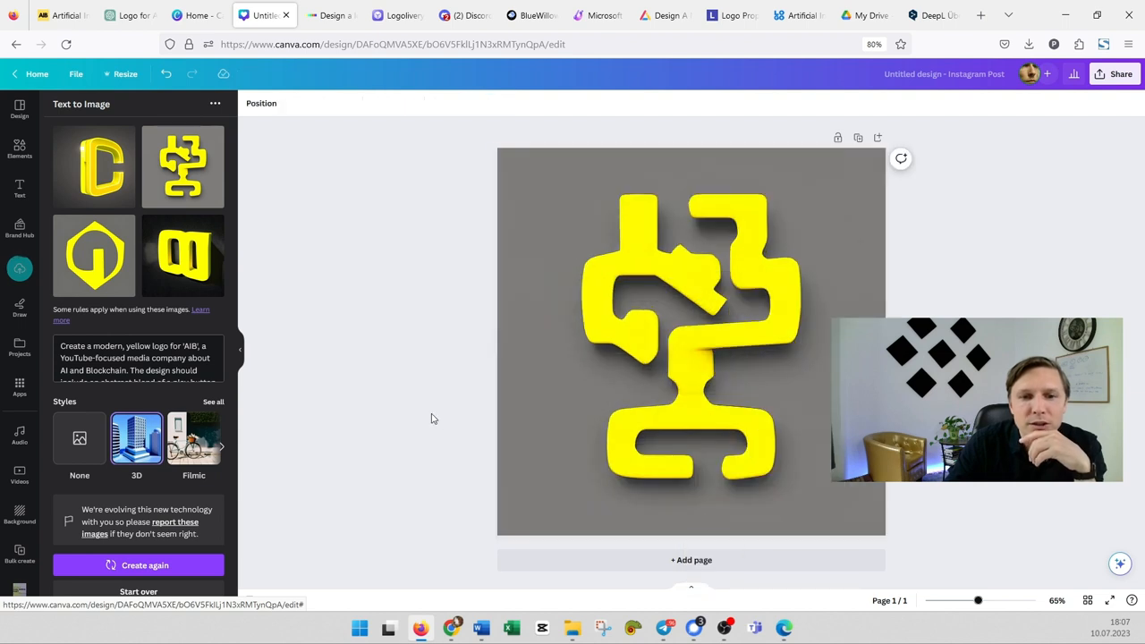
left_click(691, 560)
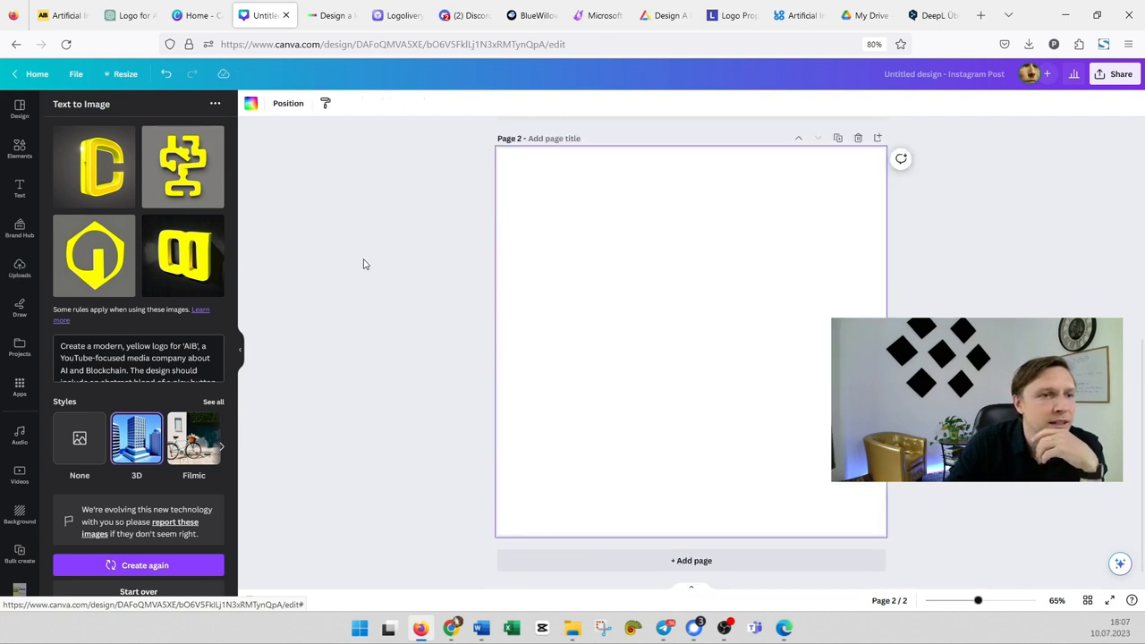
right_click(676, 300)
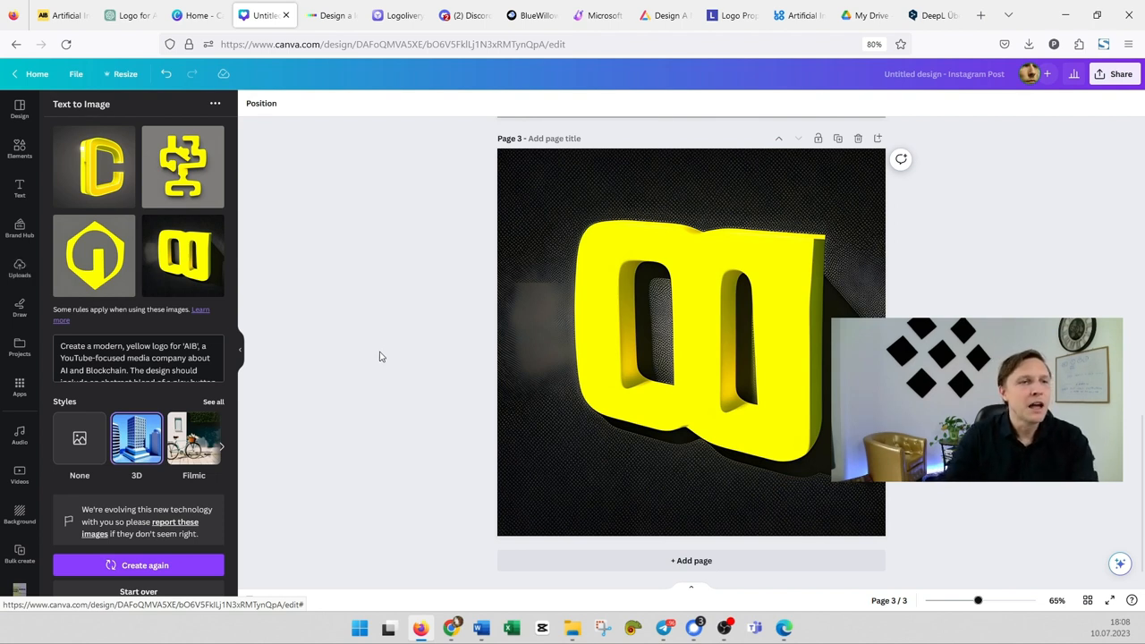
mouse_move(387, 367)
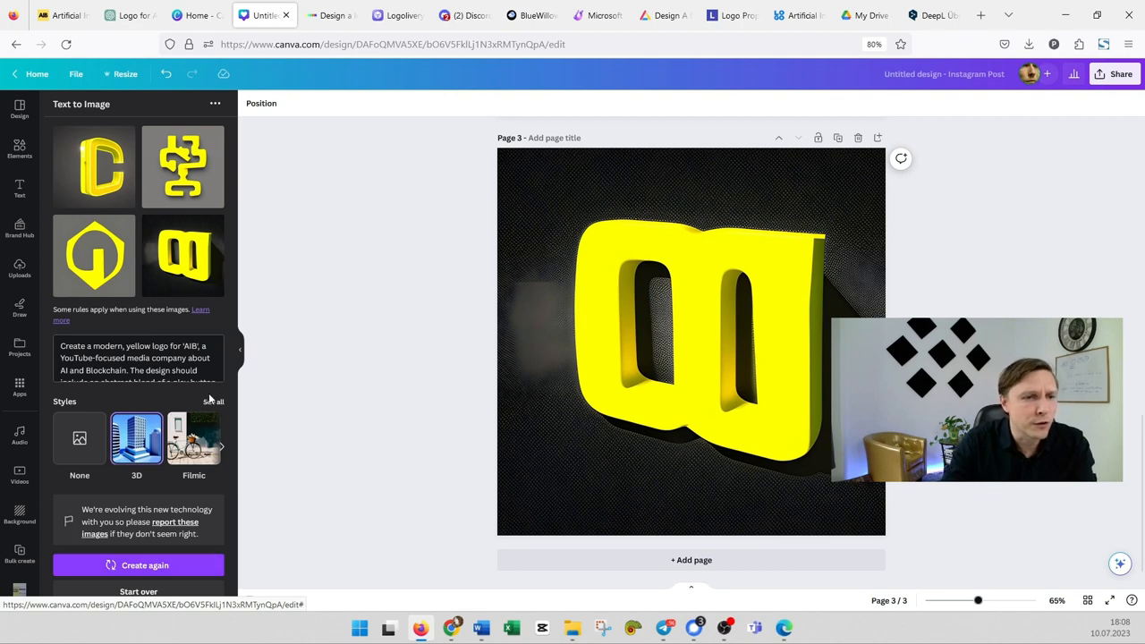
Step: Regenerate with other styles, add the yellow play-button image, then move to DALL-E 2
left_click(213, 401)
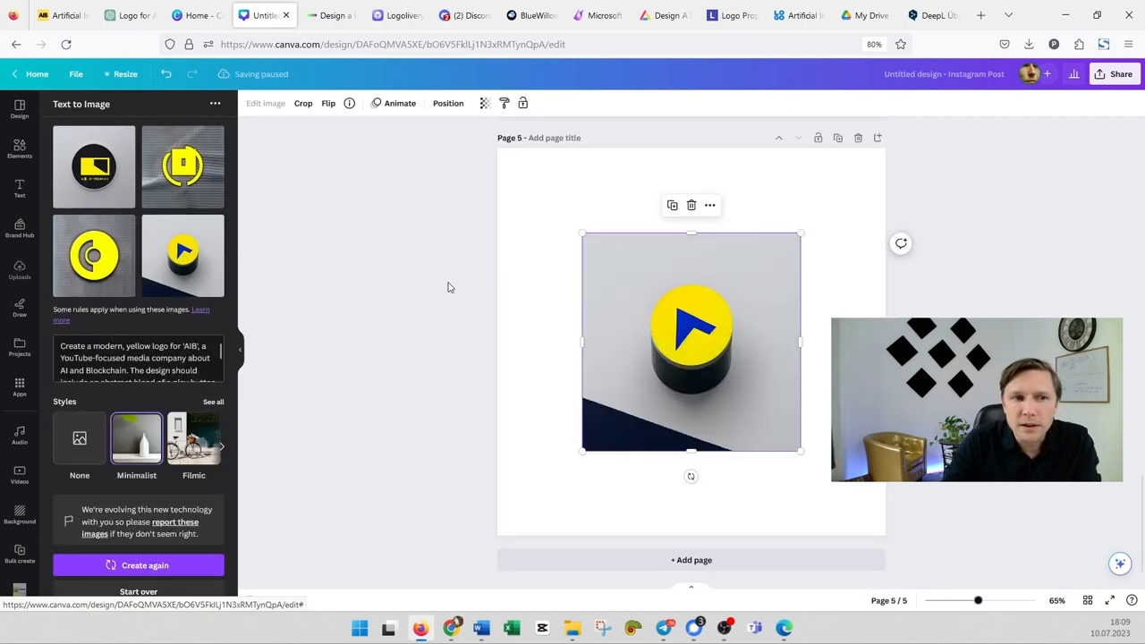
right_click(691, 340)
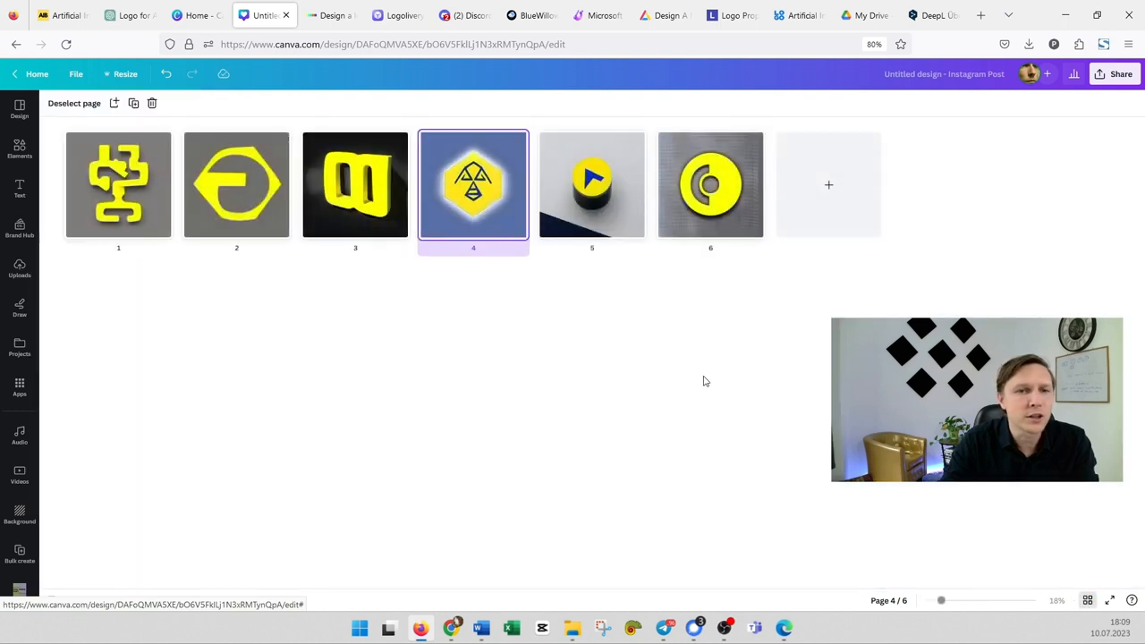
mouse_move(626, 399)
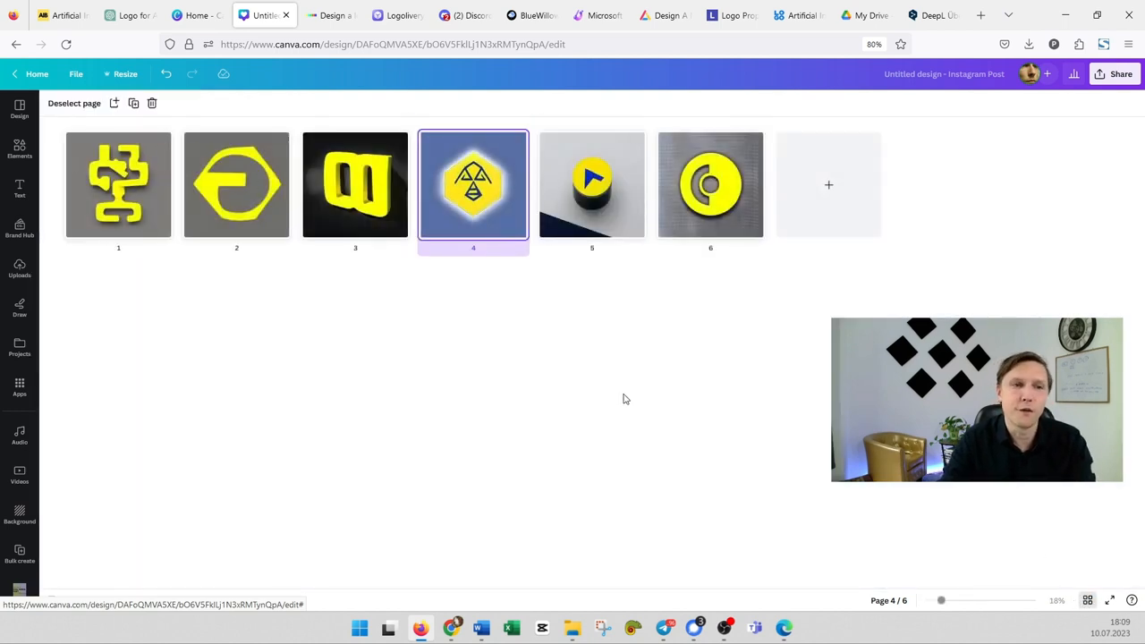
left_click(331, 14)
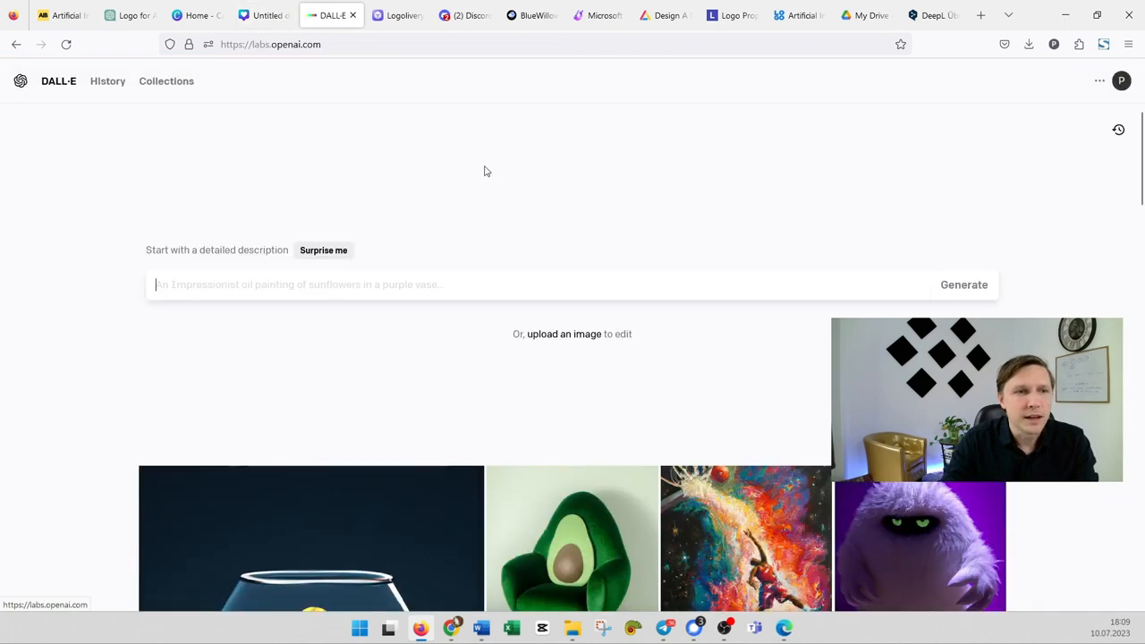
mouse_move(501, 181)
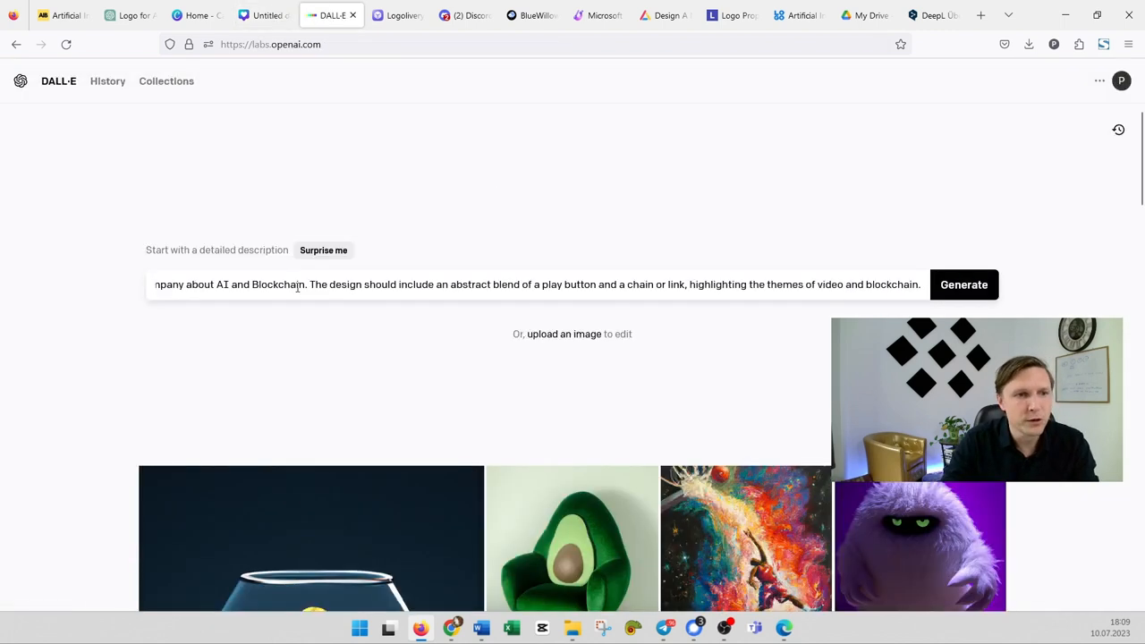
Step: Generate DALL-E images from the brief and variations of the yellow AI logo, then go to Logolivery
left_click(963, 285)
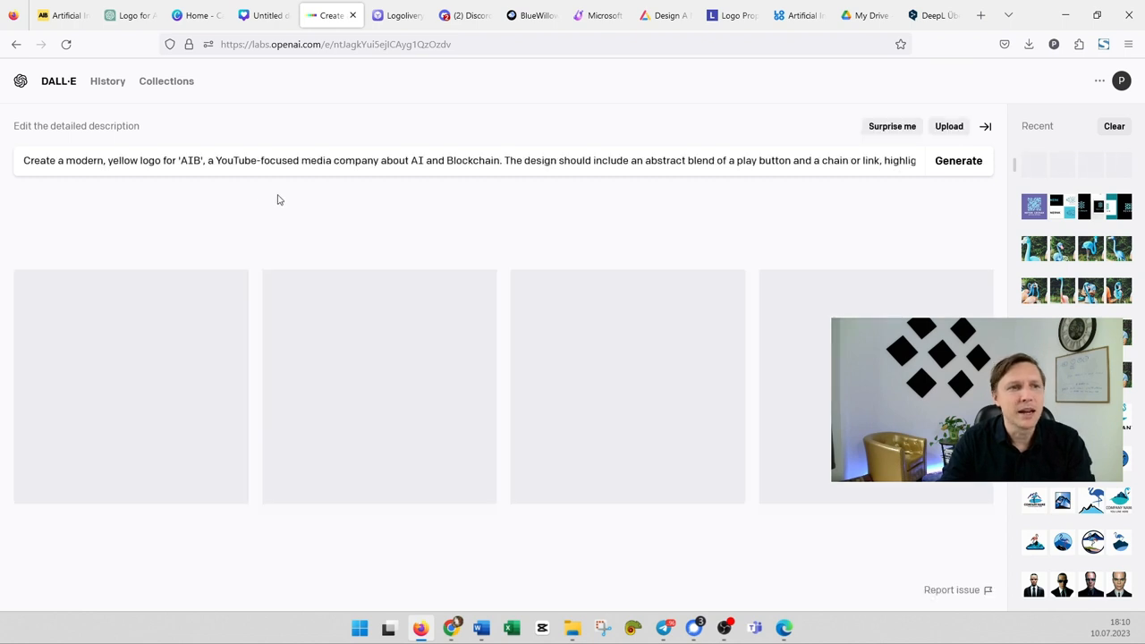
left_click(960, 161)
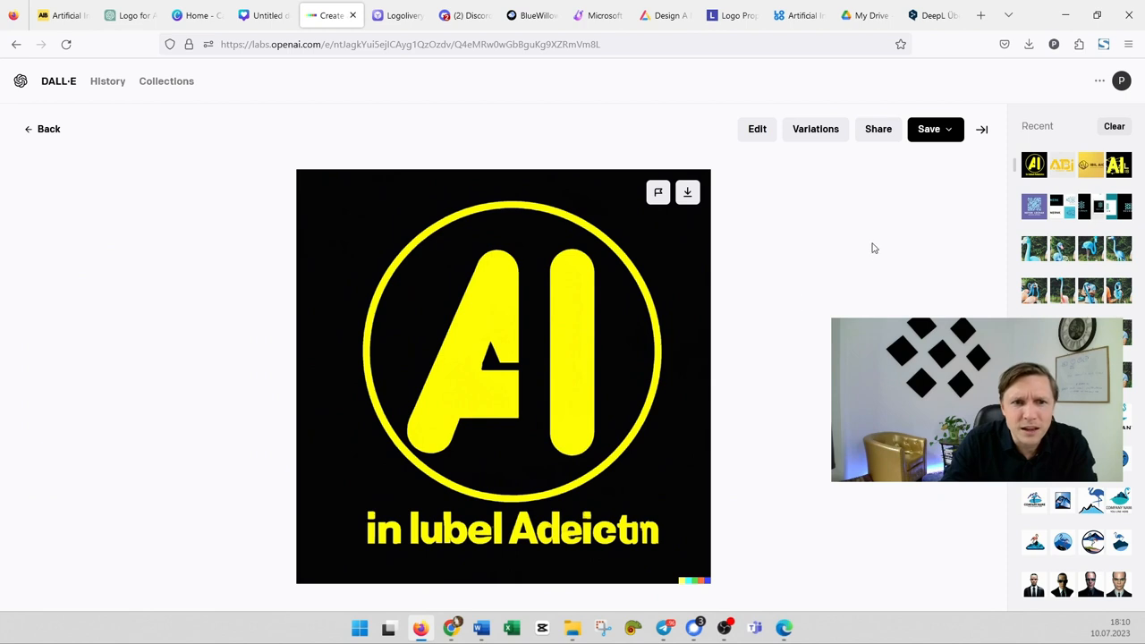
left_click(757, 129)
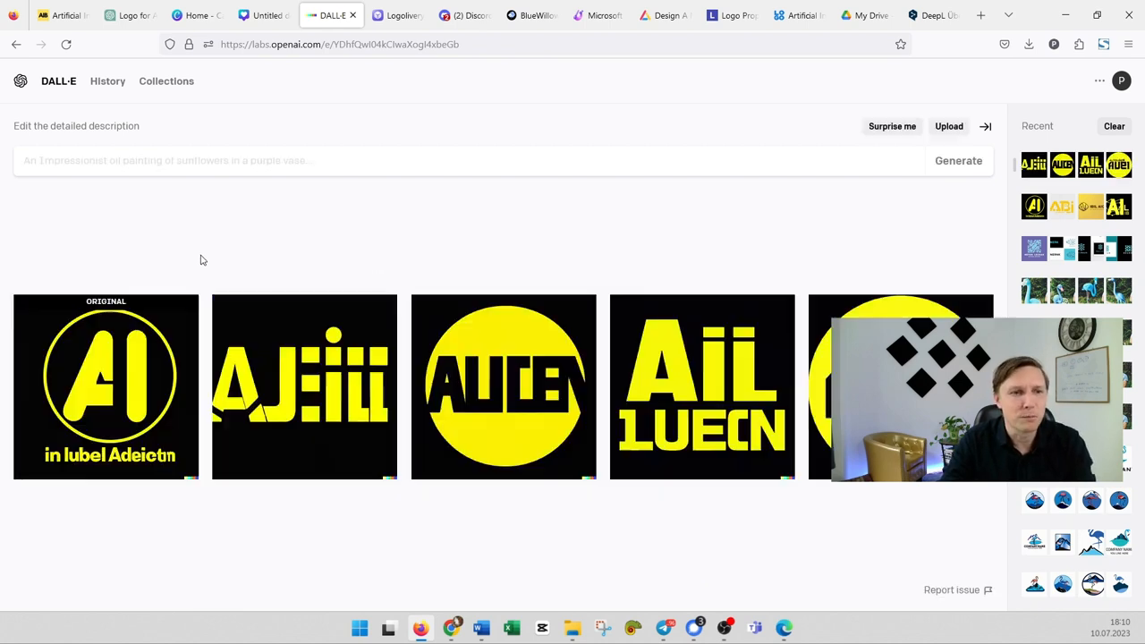
mouse_move(437, 240)
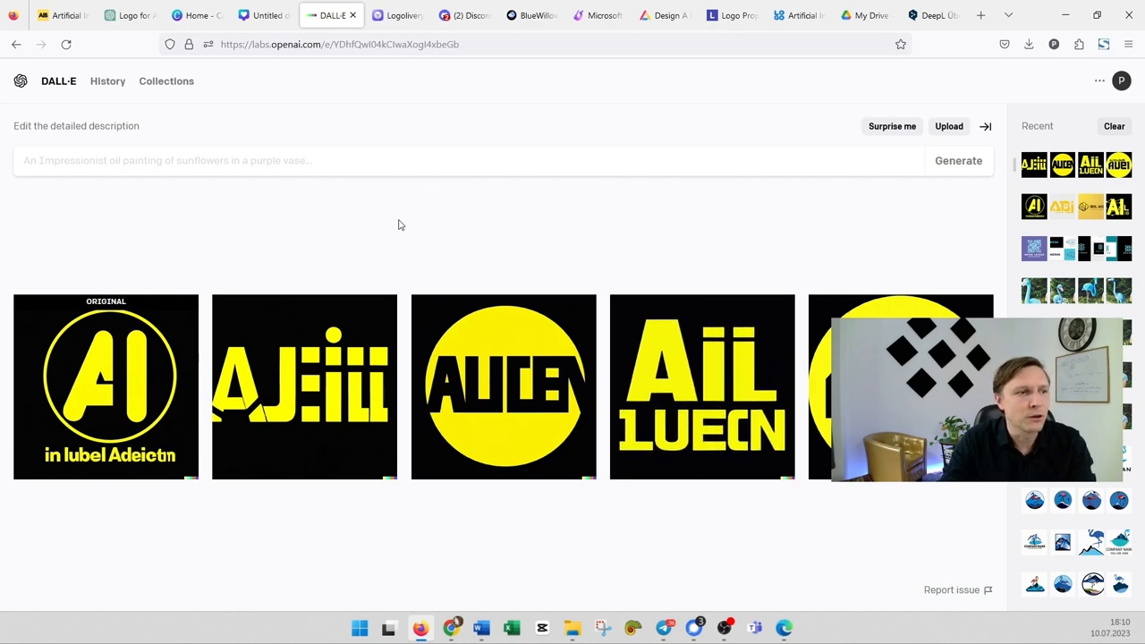
left_click(392, 15)
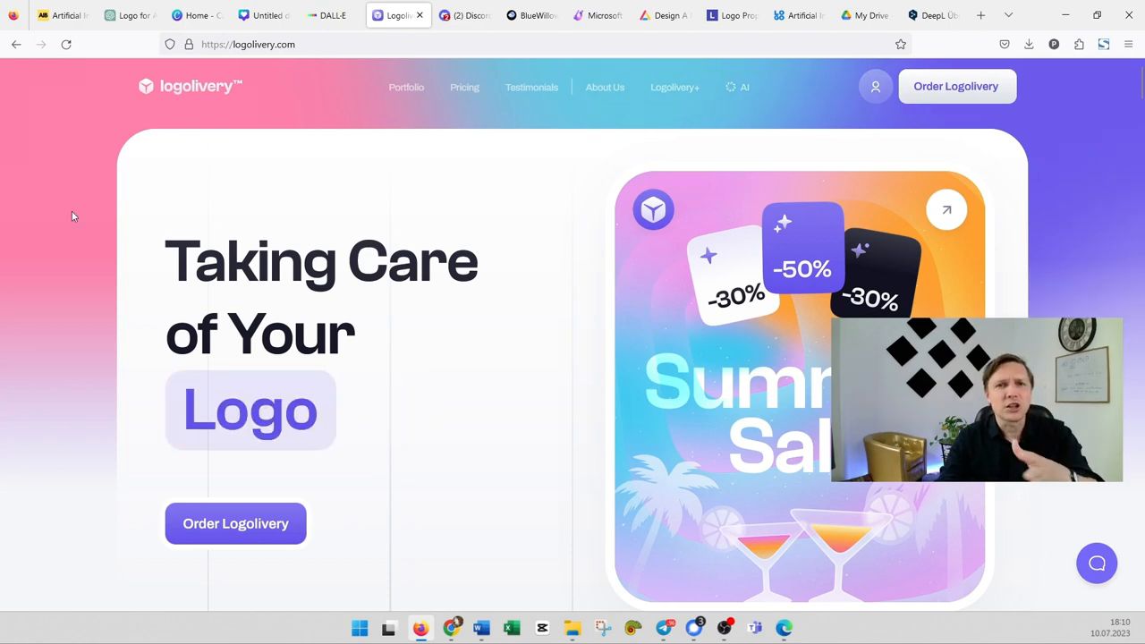
Step: Browse the Logolivery homepage sections and head to its AI logo generator on Discord
scroll("down", 3)
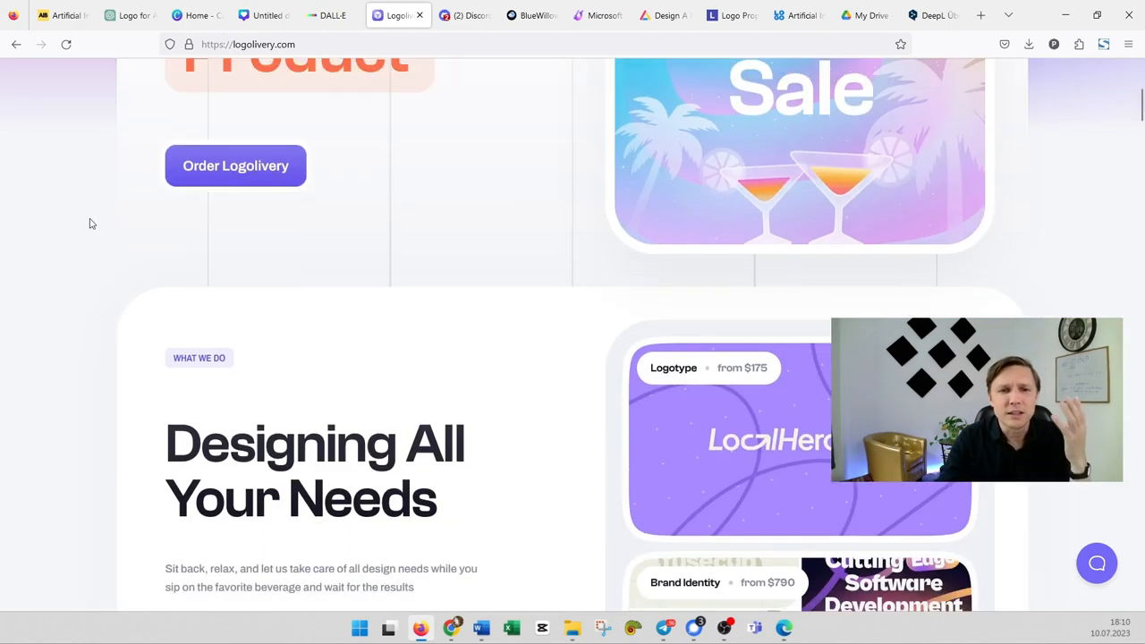
scroll("down", 3)
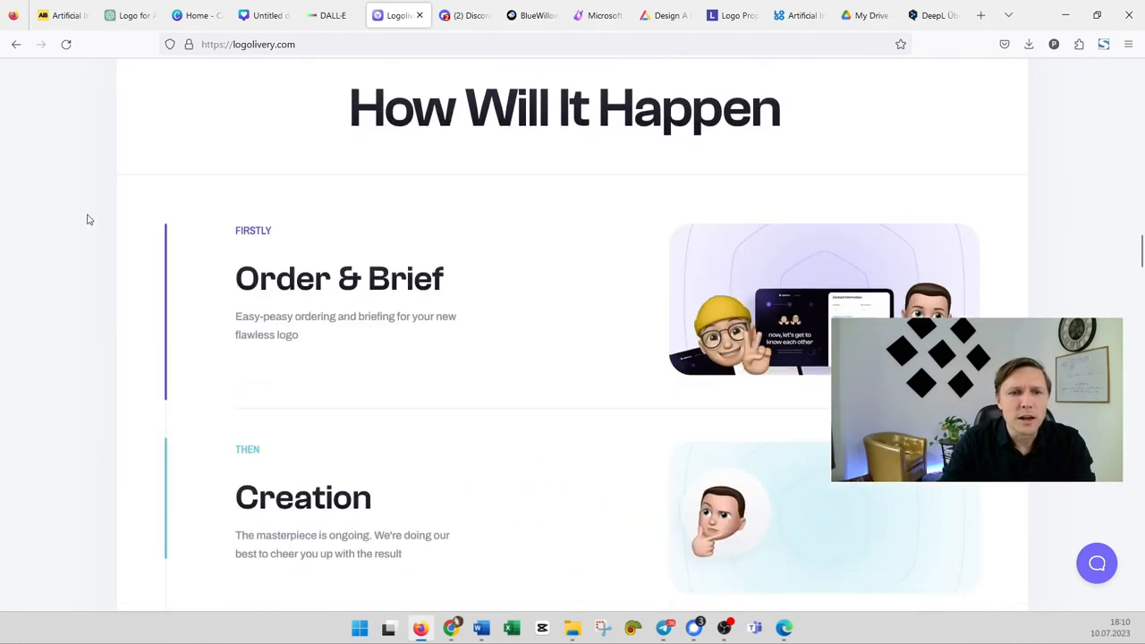
left_click(468, 15)
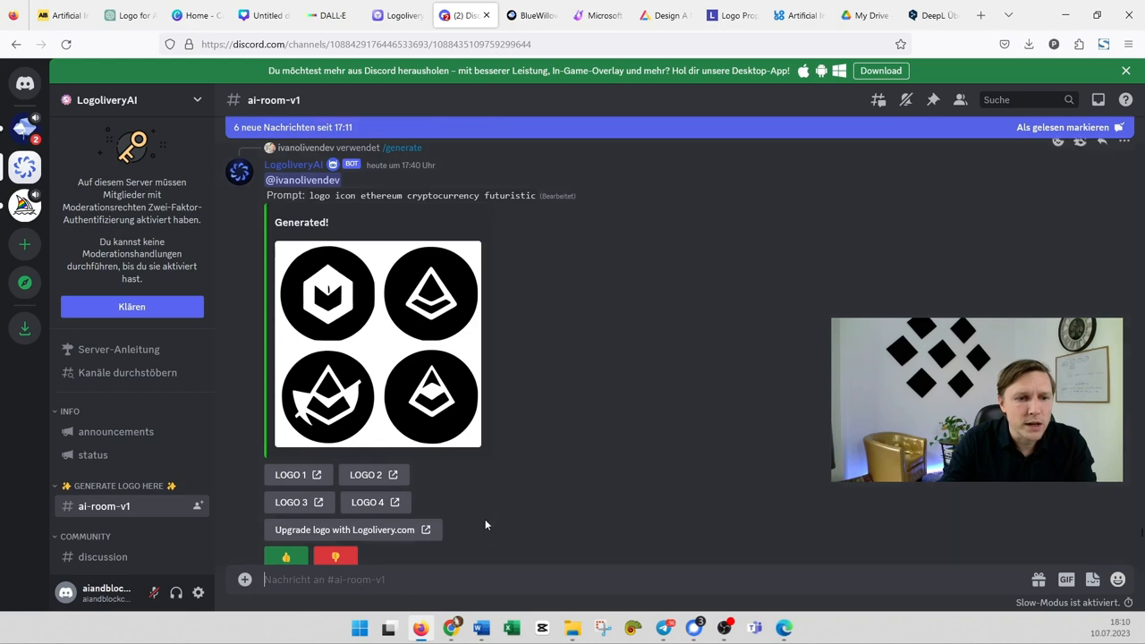
Step: Submit a /generate prompt for a modern yellow AIB logo to the LogoliveryAI bot
scroll("down", 3)
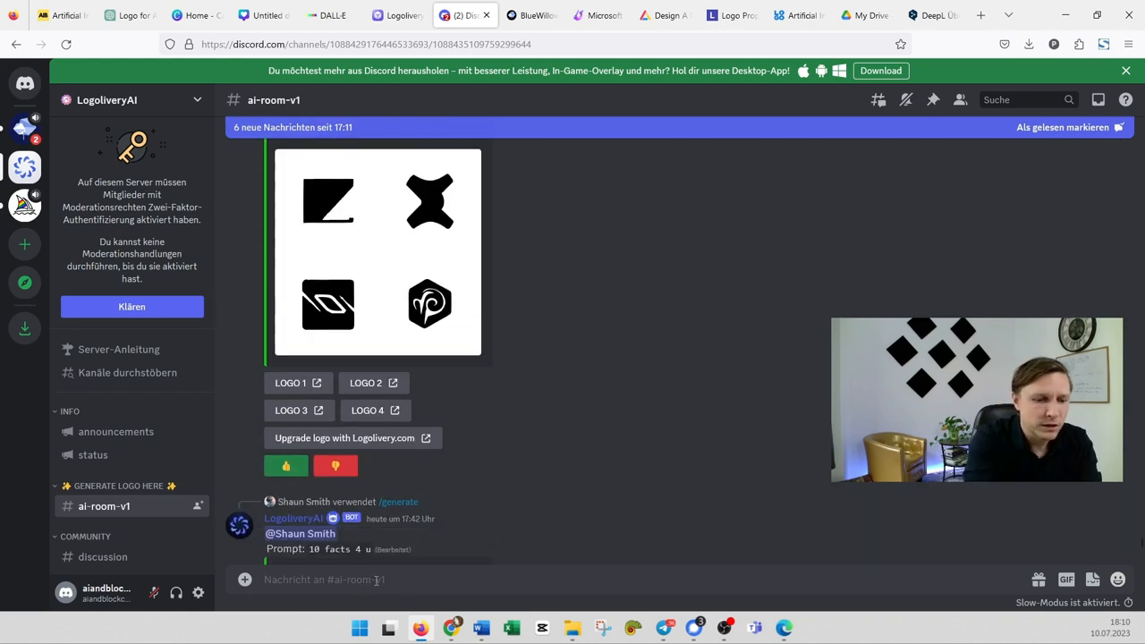
type("/generate prompt")
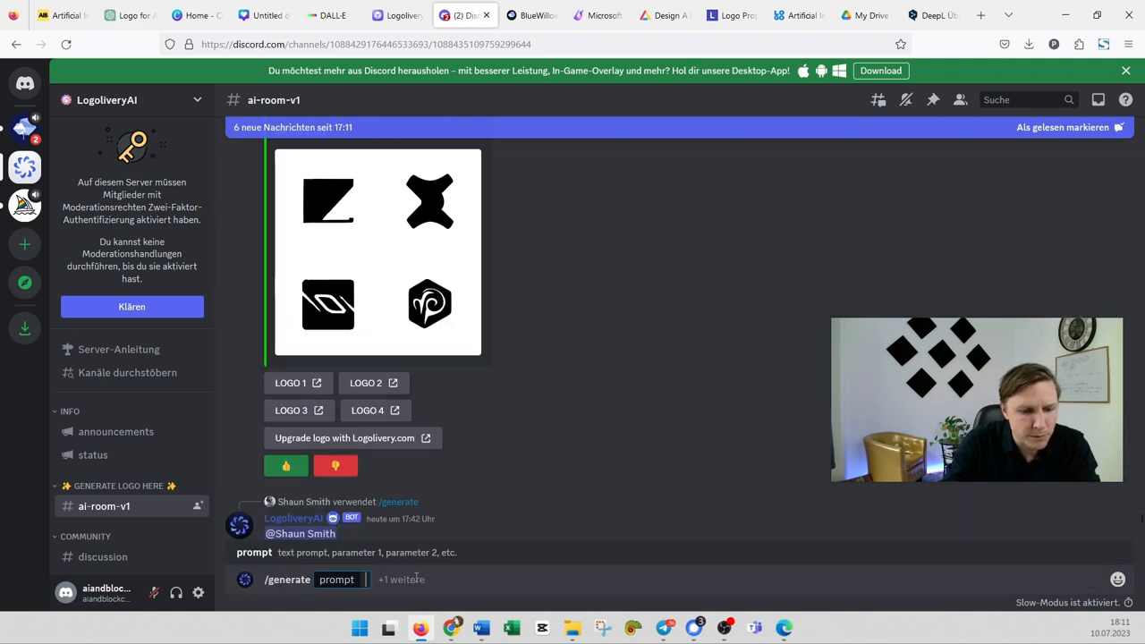
type("Create a modern, yellow logo for 'AIB', a YouTube-focused media company about AI and Blockchain. The design should include an abstract blend of a play button and a chain or link, highlighting the themes of video and blockchain.")
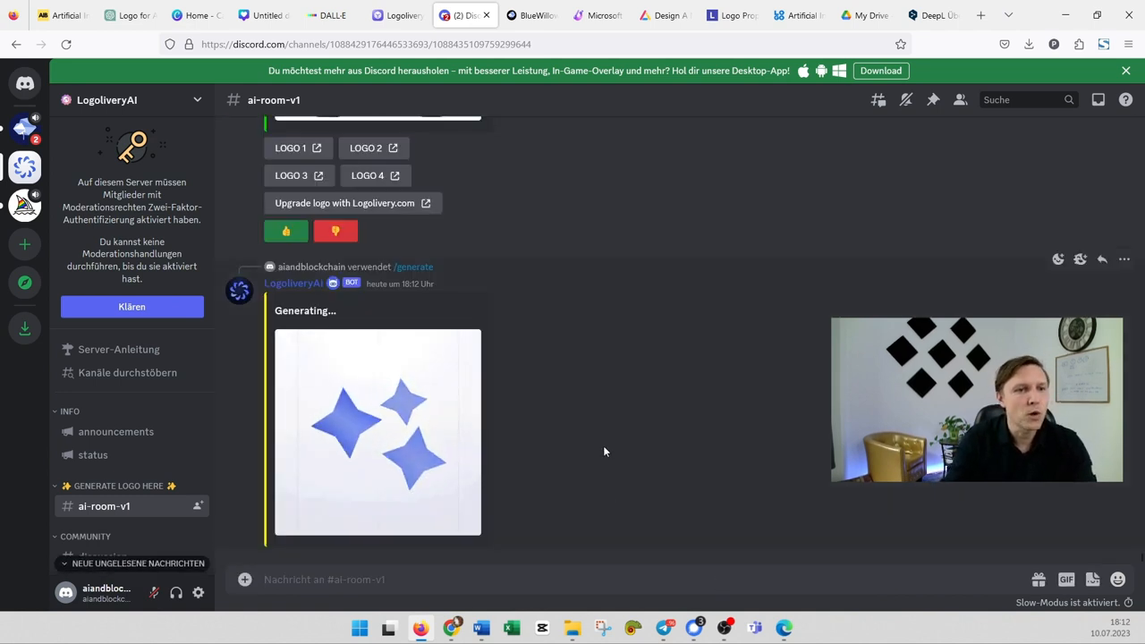
mouse_move(598, 410)
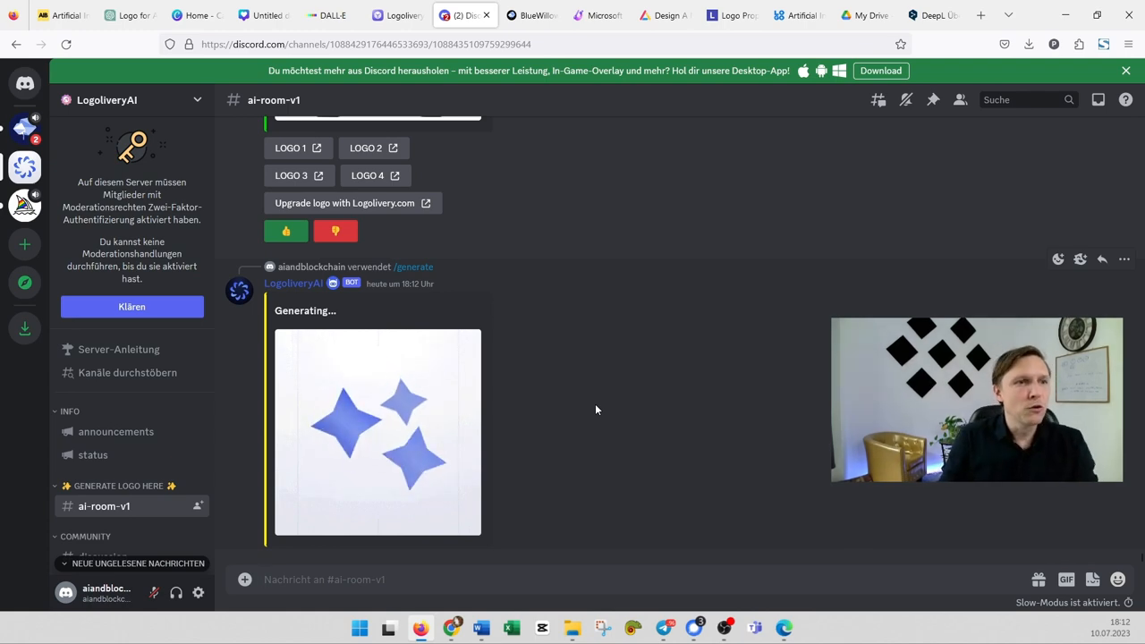
left_click(397, 14)
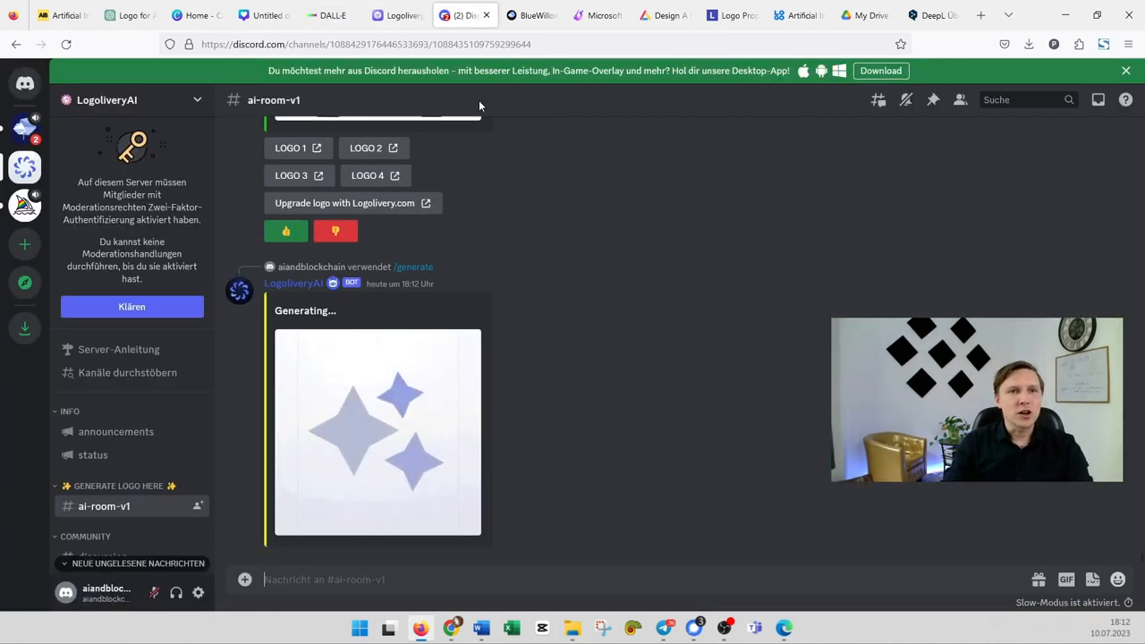
mouse_move(640, 392)
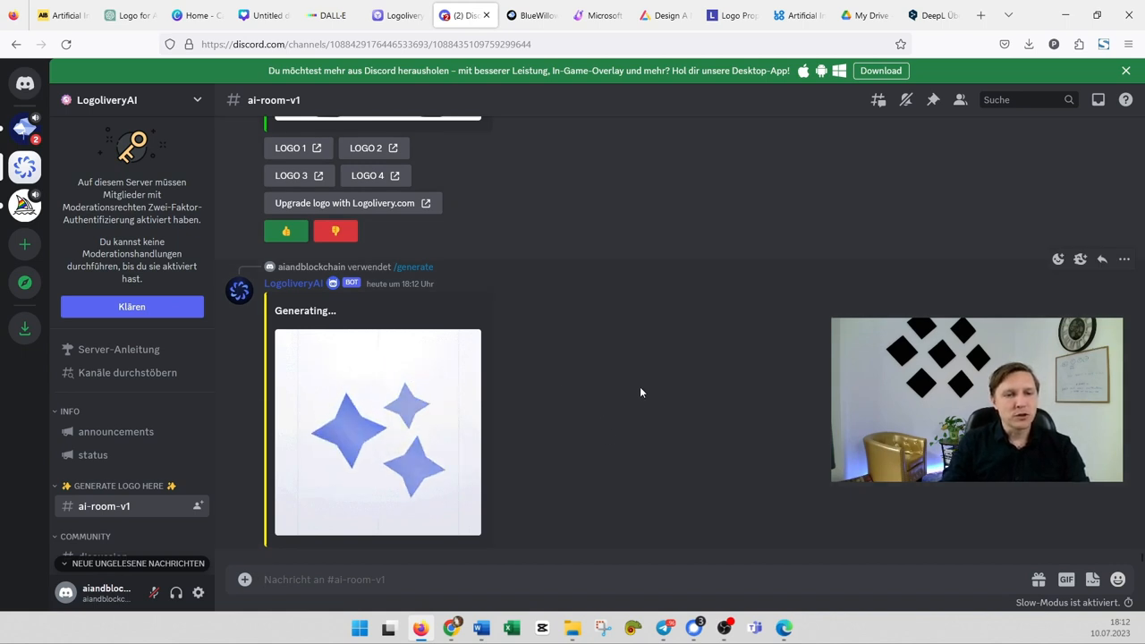
mouse_move(668, 404)
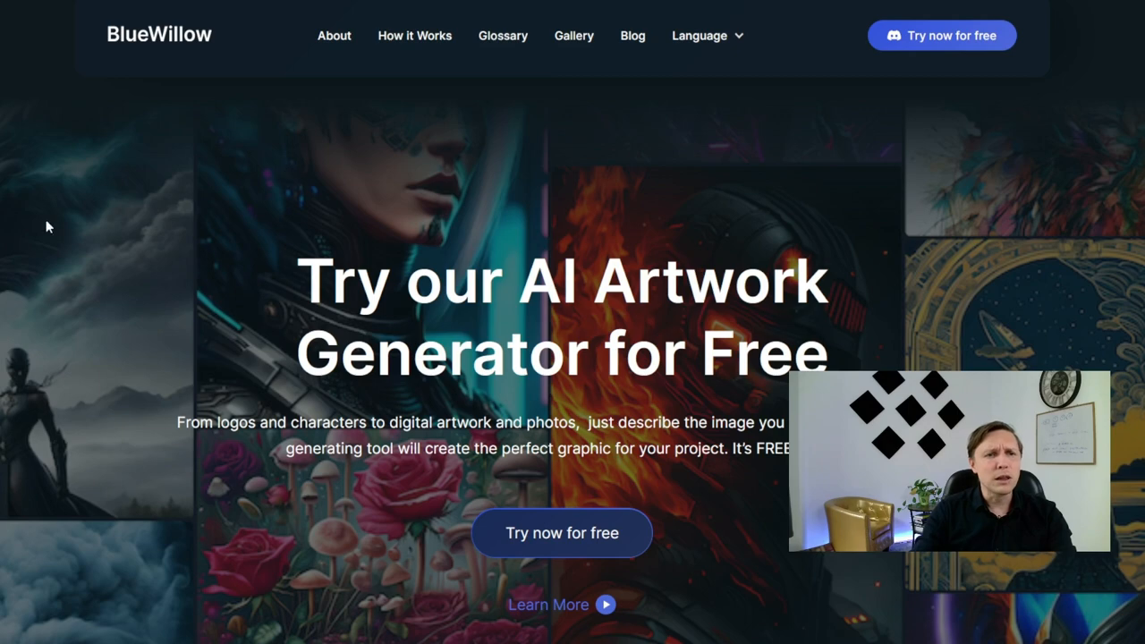
Step: Scroll through the BlueWillow homepage overview
scroll("down", 3)
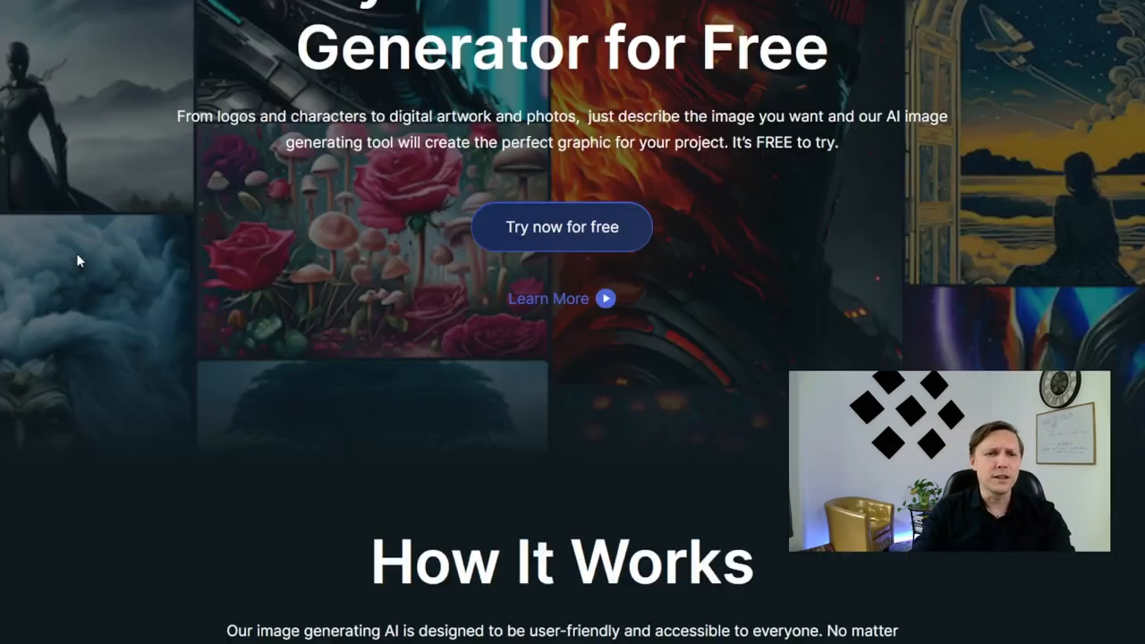
scroll("down", 3)
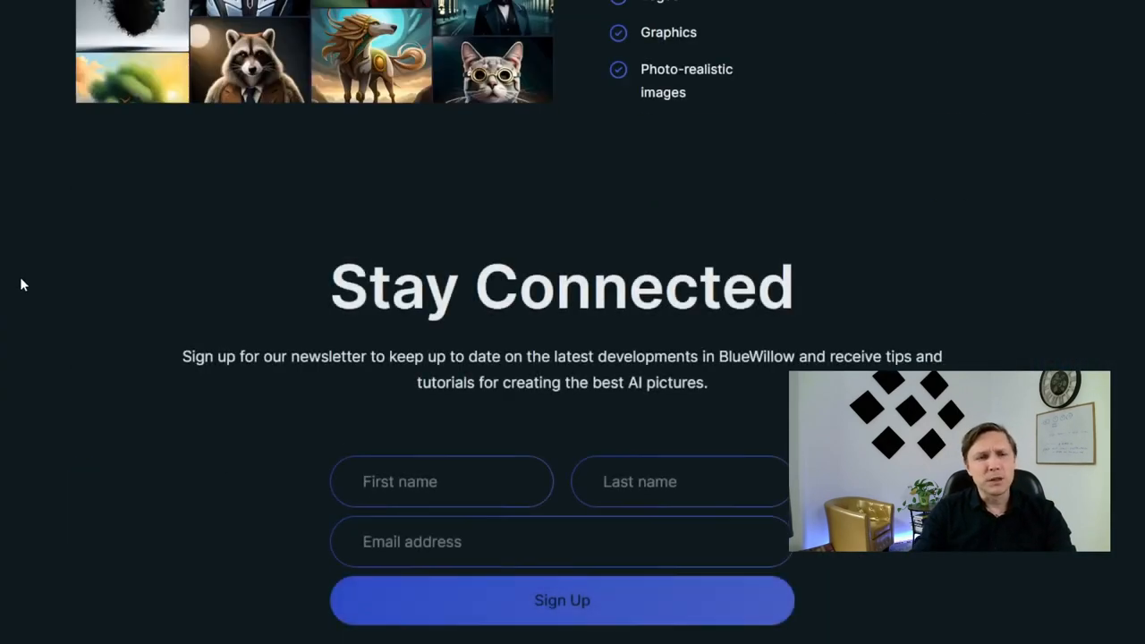
scroll("up", 3)
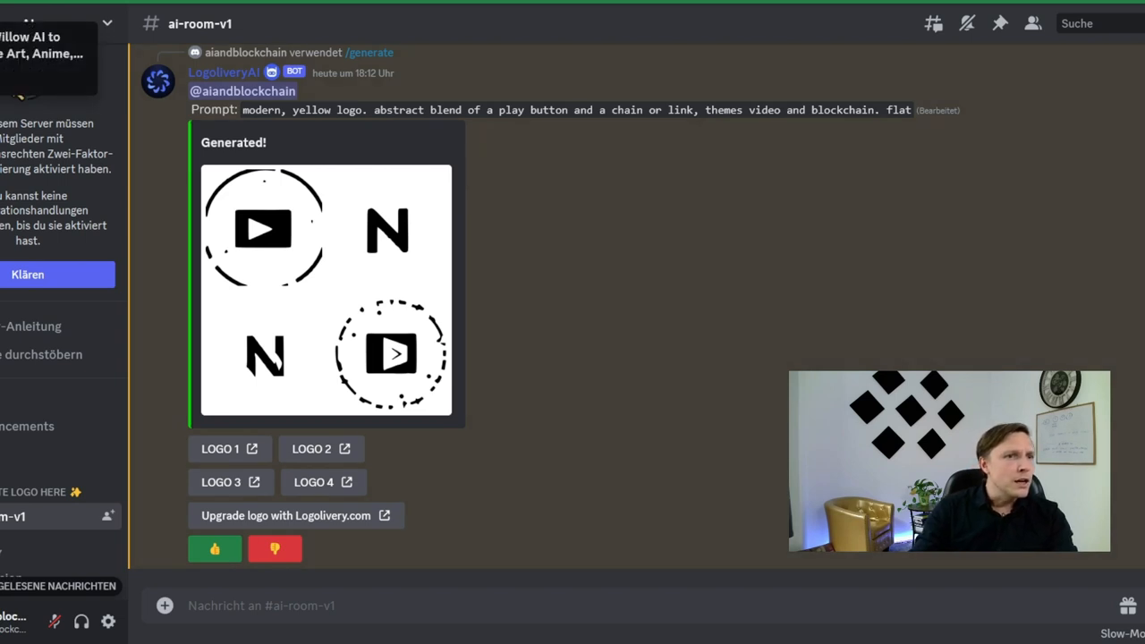
mouse_move(351, 208)
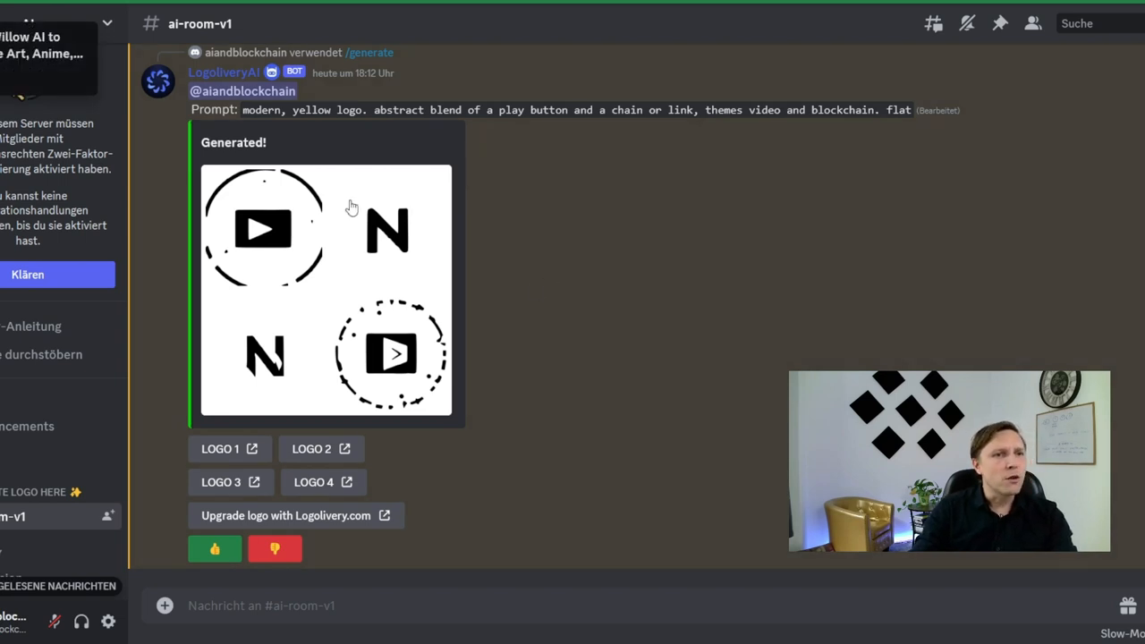
mouse_move(136, 200)
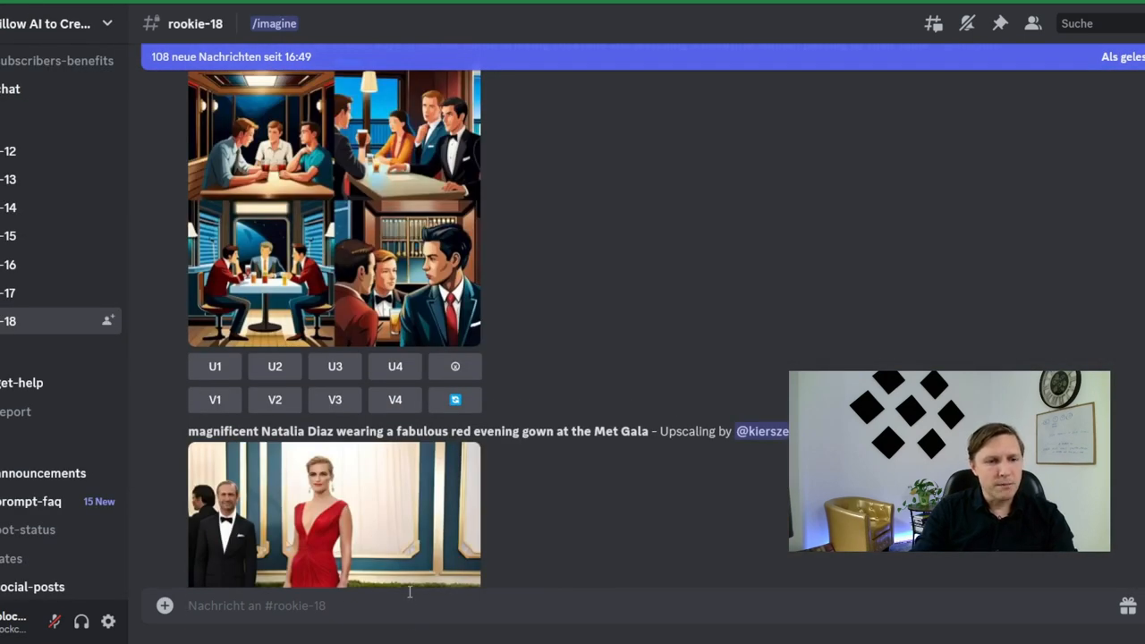
Step: Run BlueWillow's image command and view the upscaled yellow hexagon logo at full size
type("/")
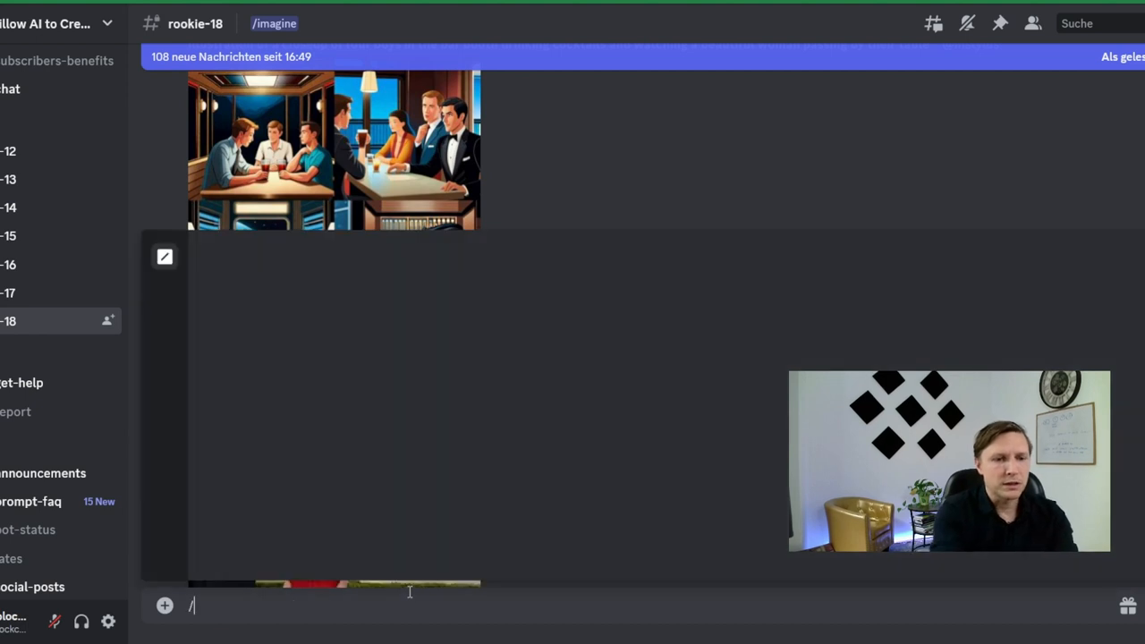
left_click(197, 607)
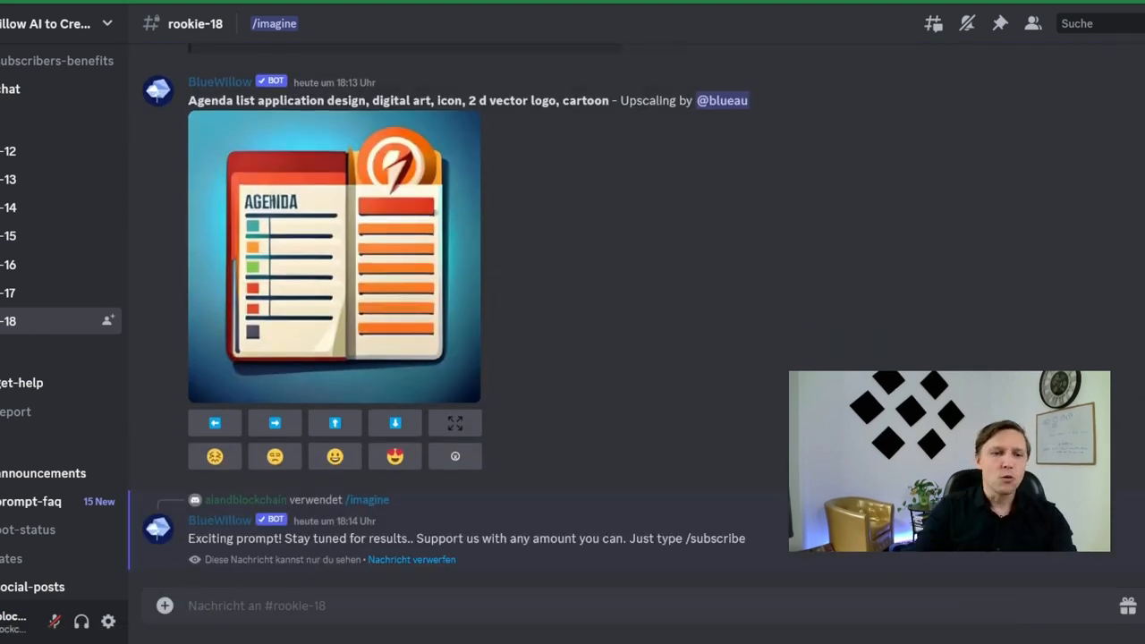
mouse_move(684, 408)
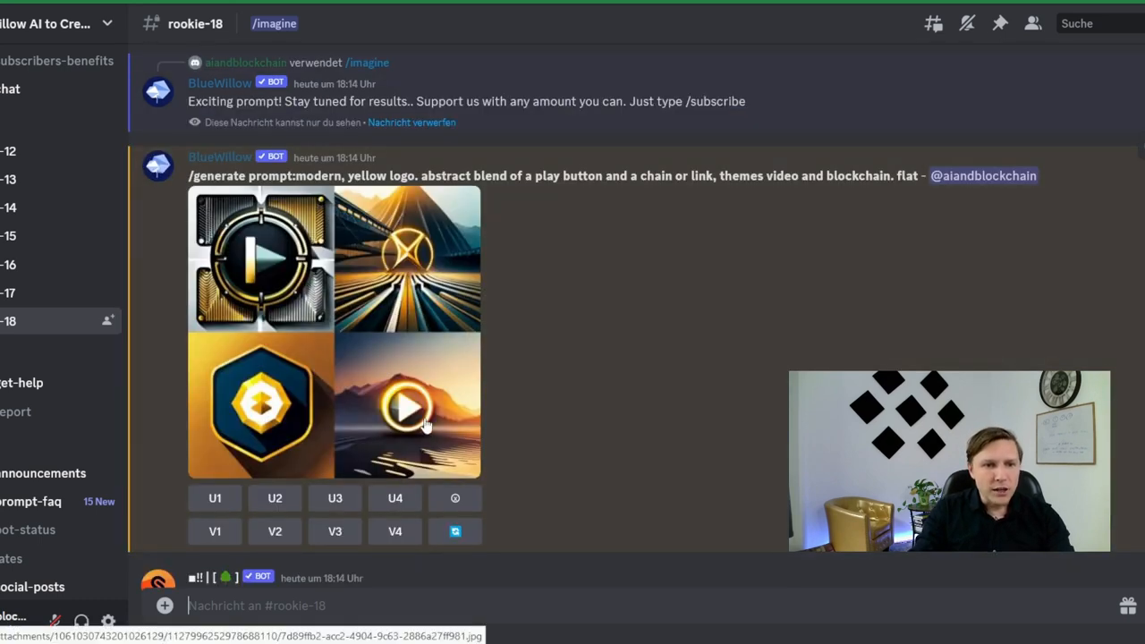
mouse_move(231, 258)
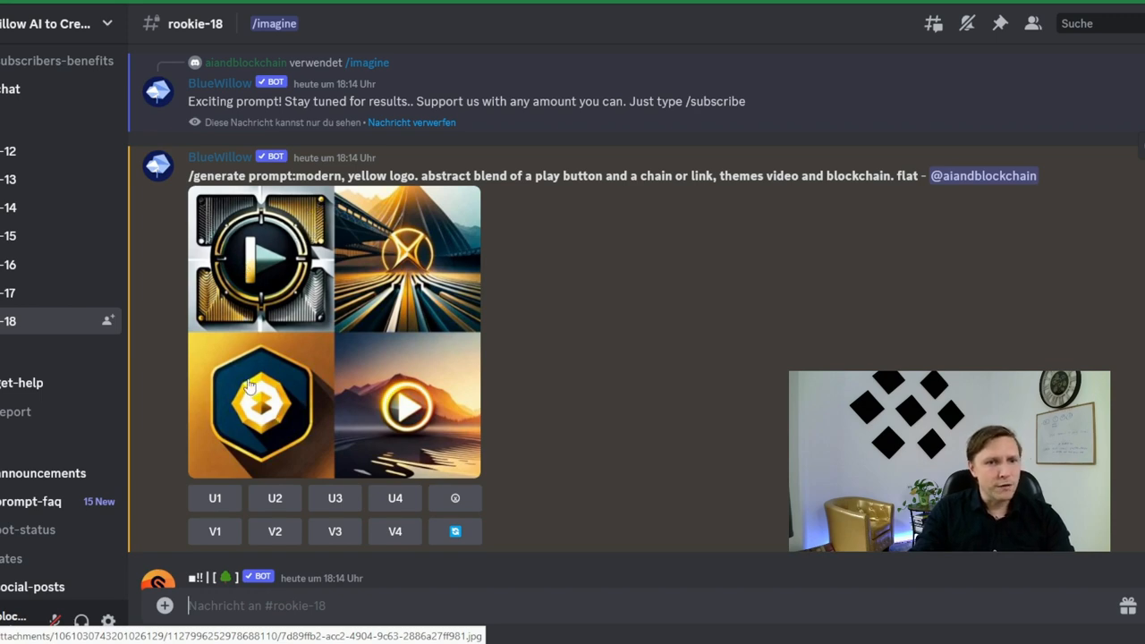
scroll("down", 3)
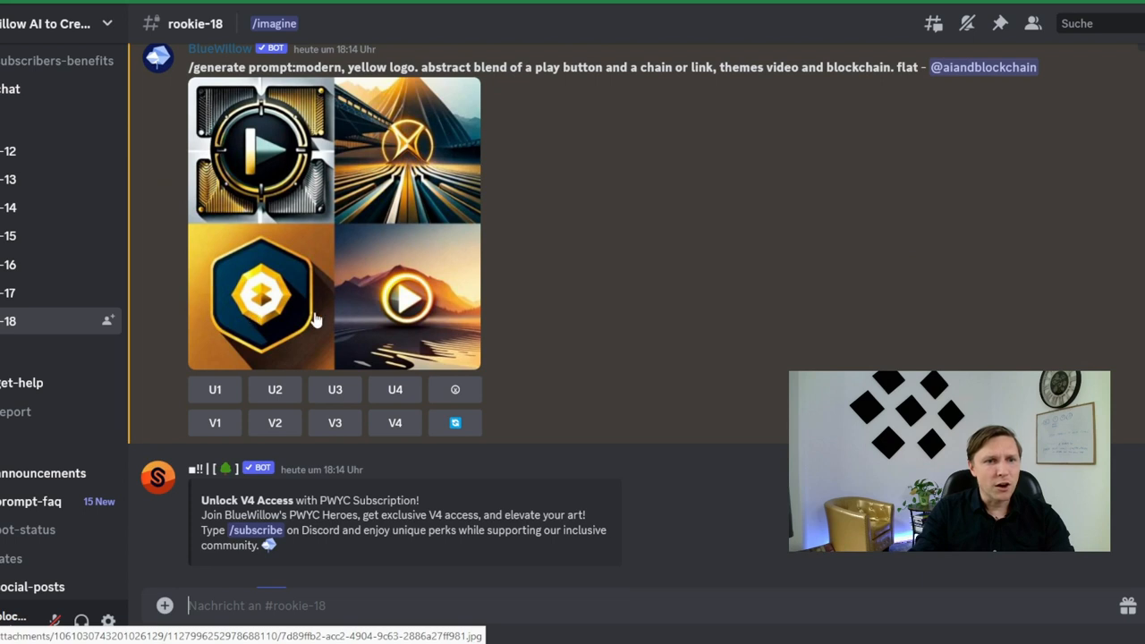
mouse_move(436, 289)
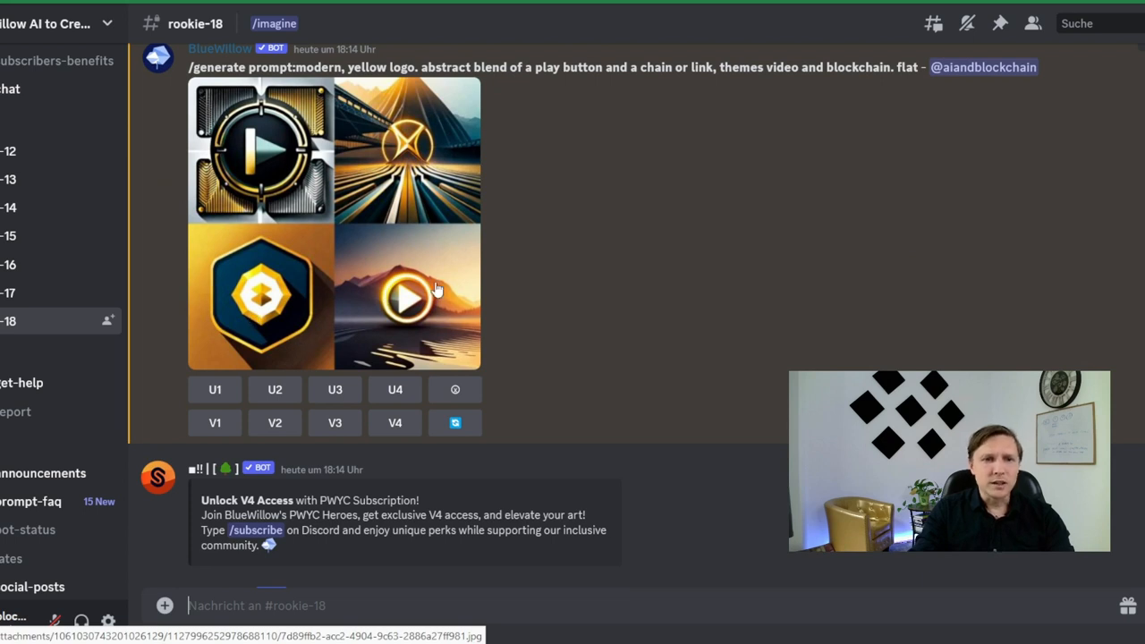
mouse_move(383, 297)
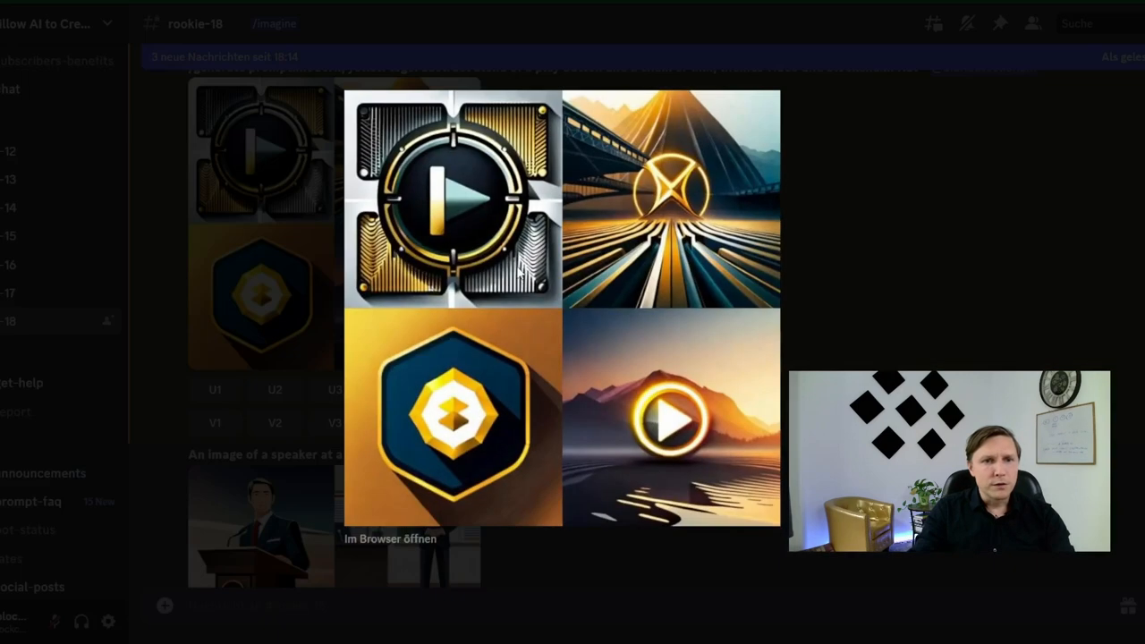
mouse_move(555, 444)
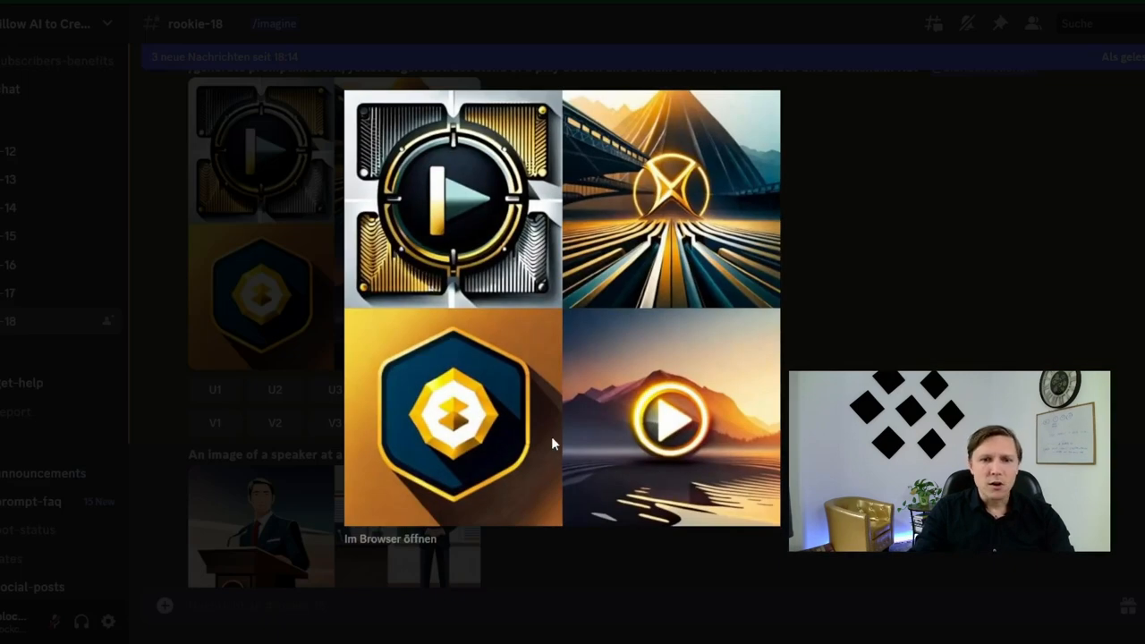
mouse_move(759, 275)
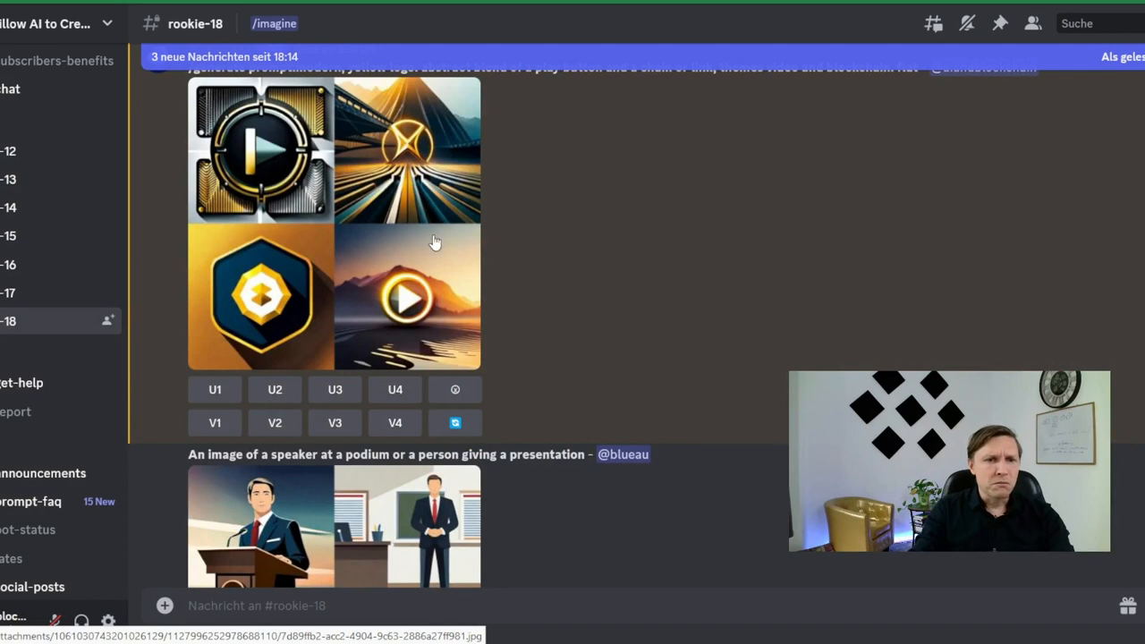
left_click(261, 297)
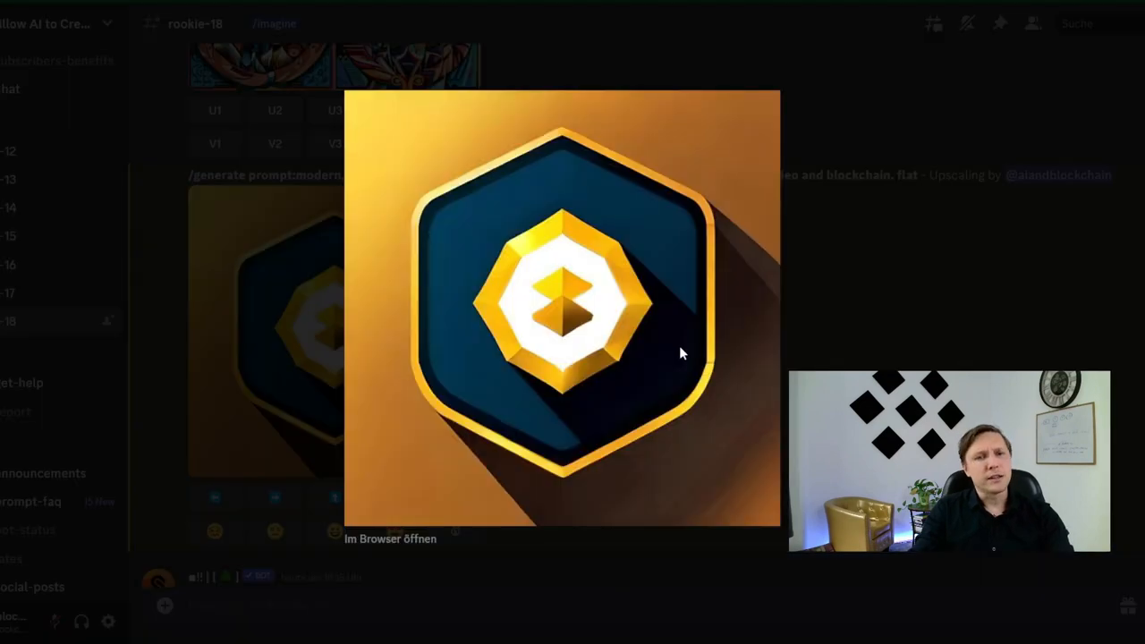
mouse_move(891, 329)
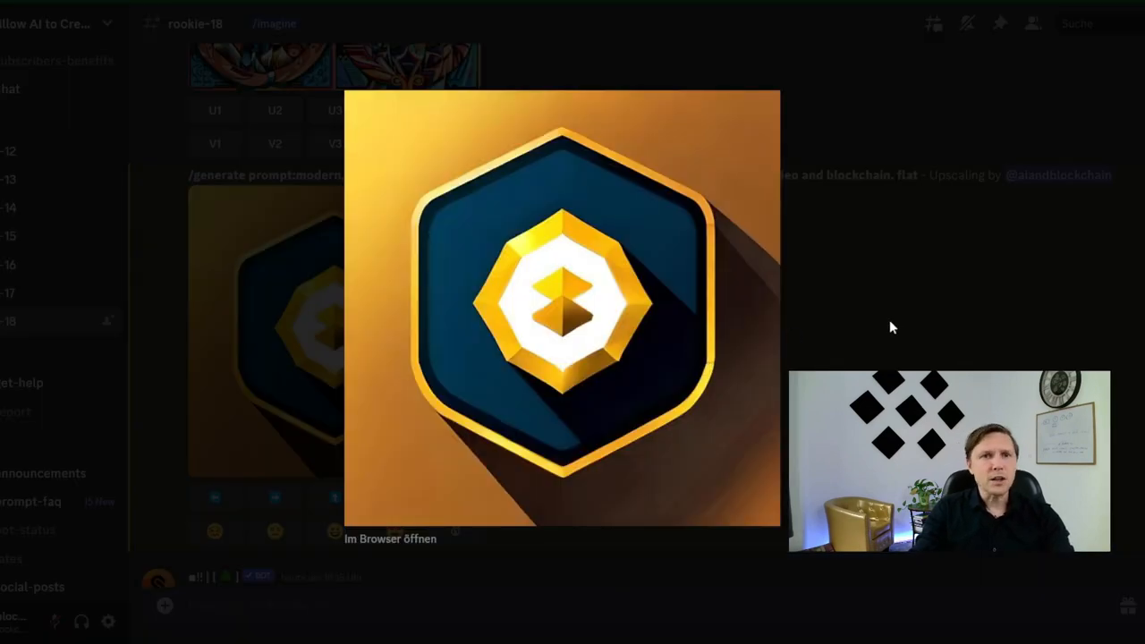
mouse_move(809, 201)
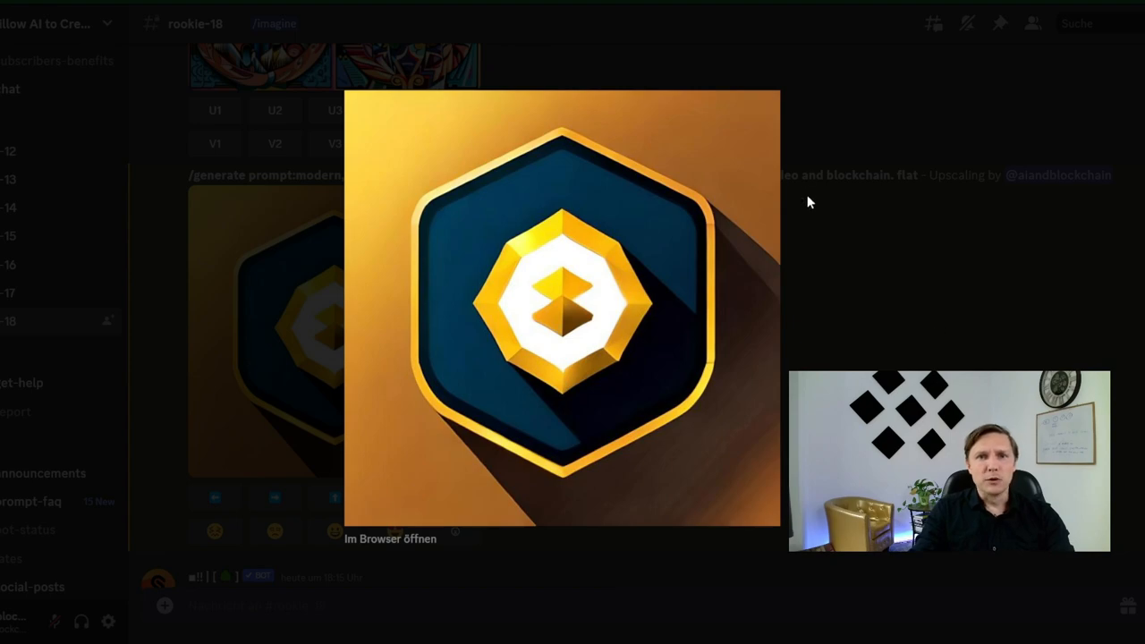
left_click(390, 538)
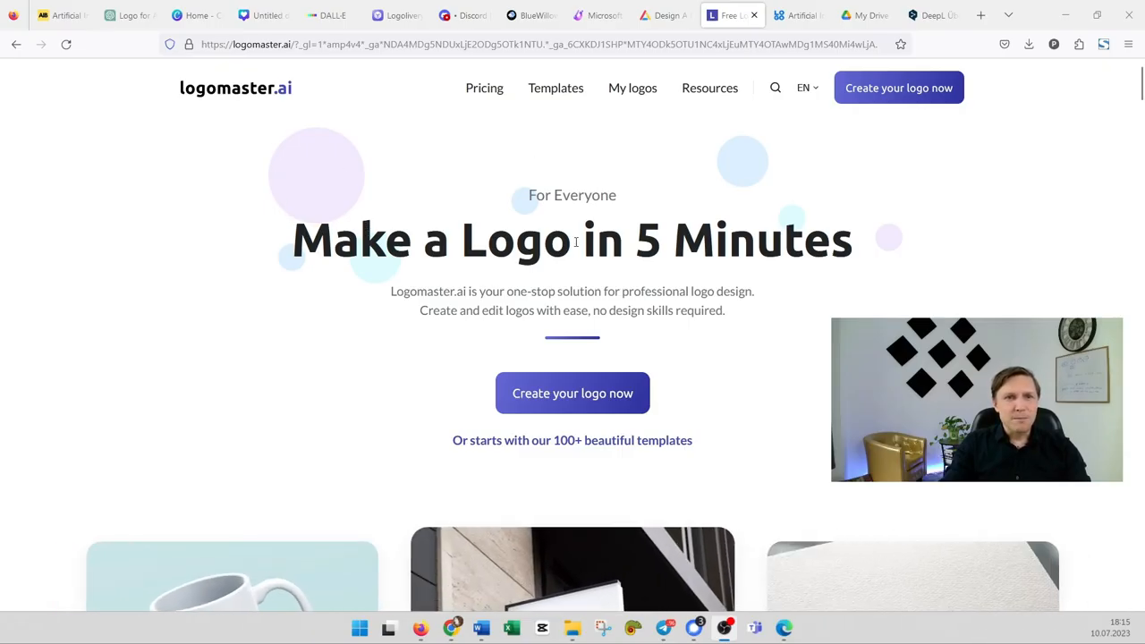
mouse_move(365, 359)
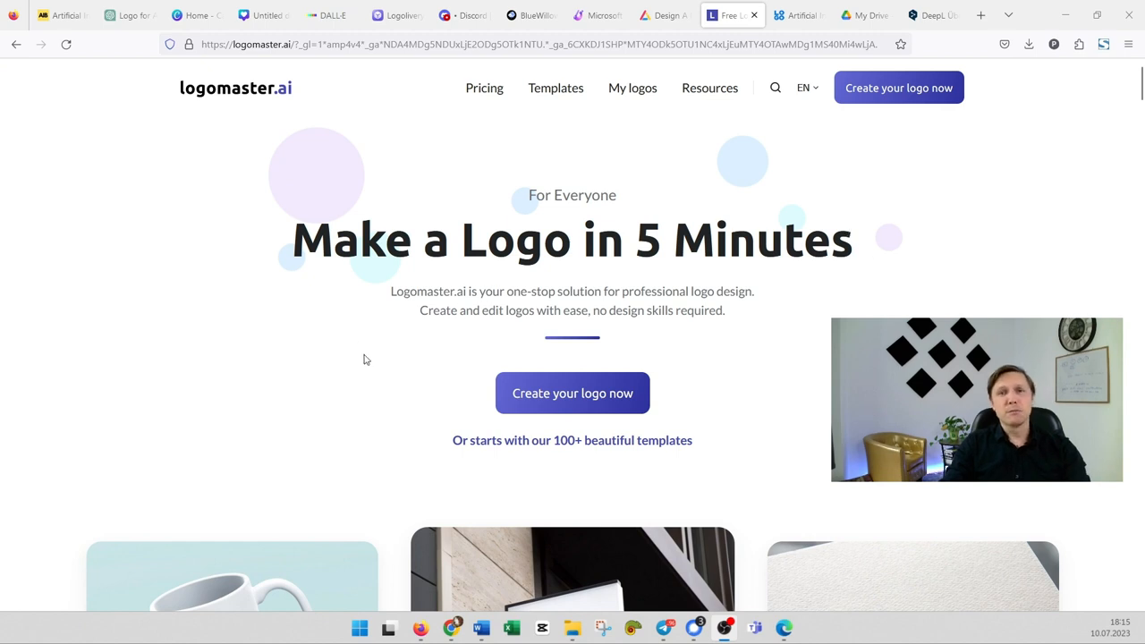
mouse_move(477, 382)
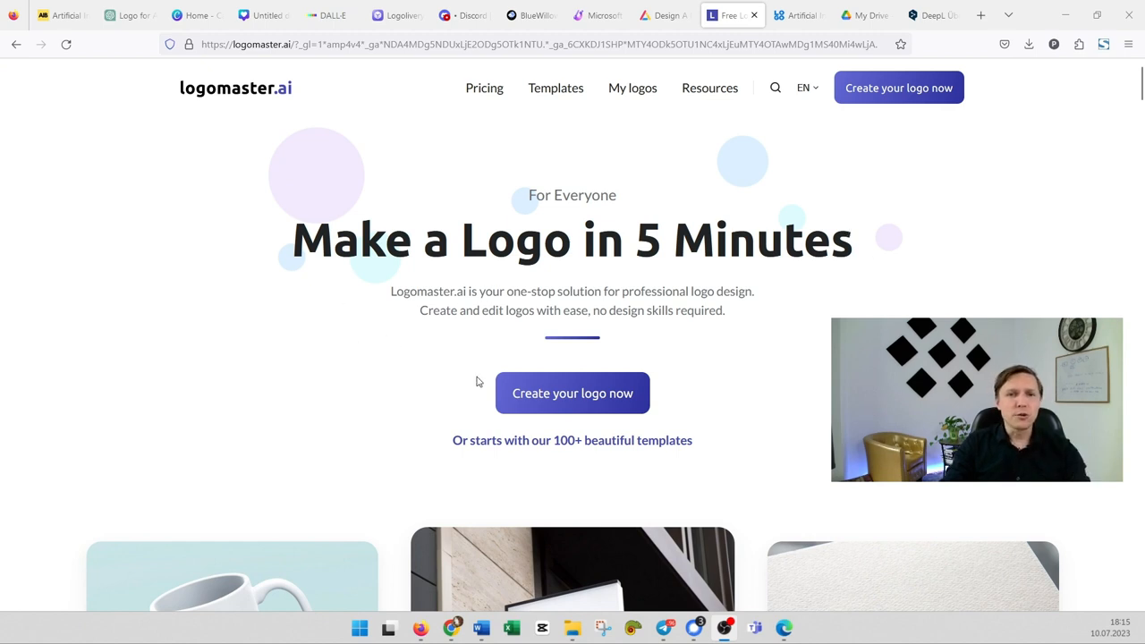
Step: Start a new logo in Logomaster.ai to reach the category selection
left_click(572, 393)
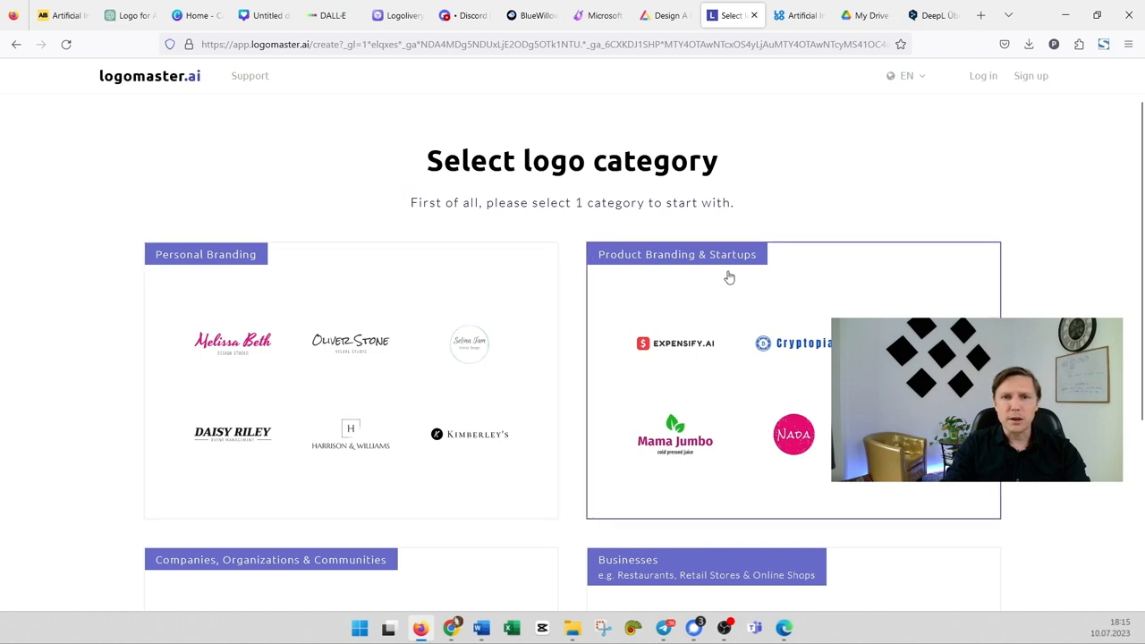
Step: Pick the Formosa Health Care Association reference logo and continue to the next step
scroll("down", 3)
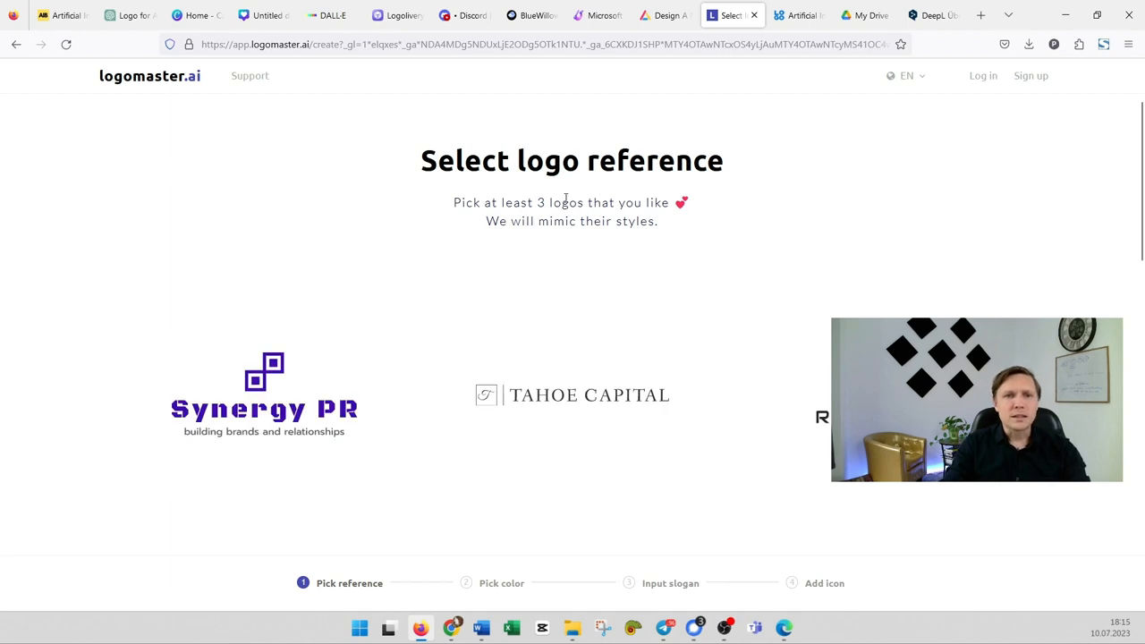
mouse_move(140, 204)
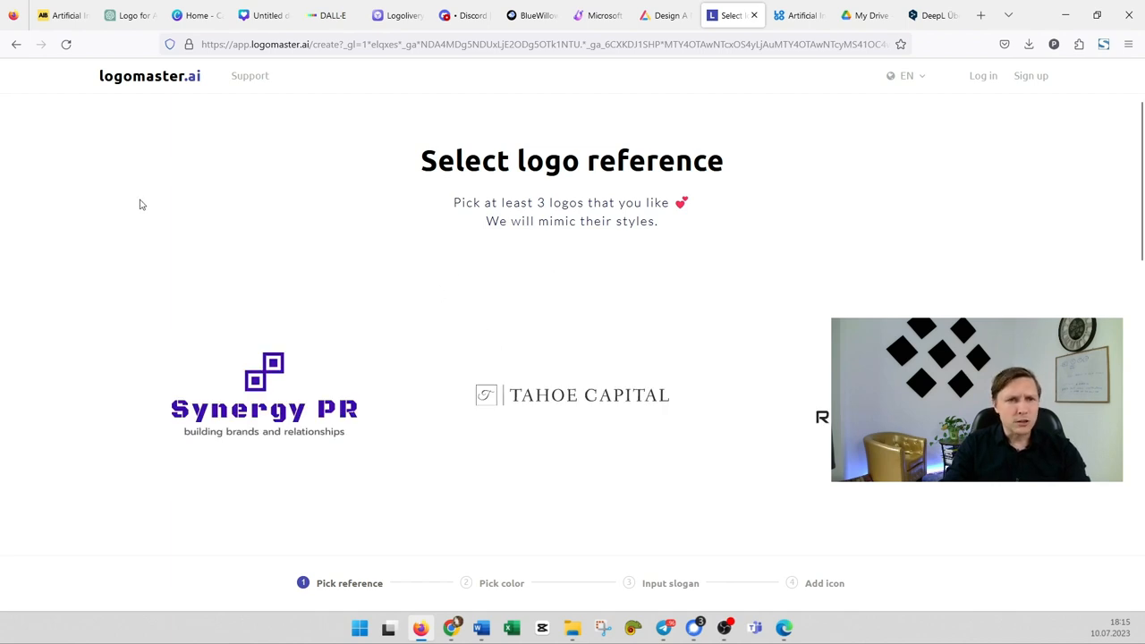
scroll("down", 3)
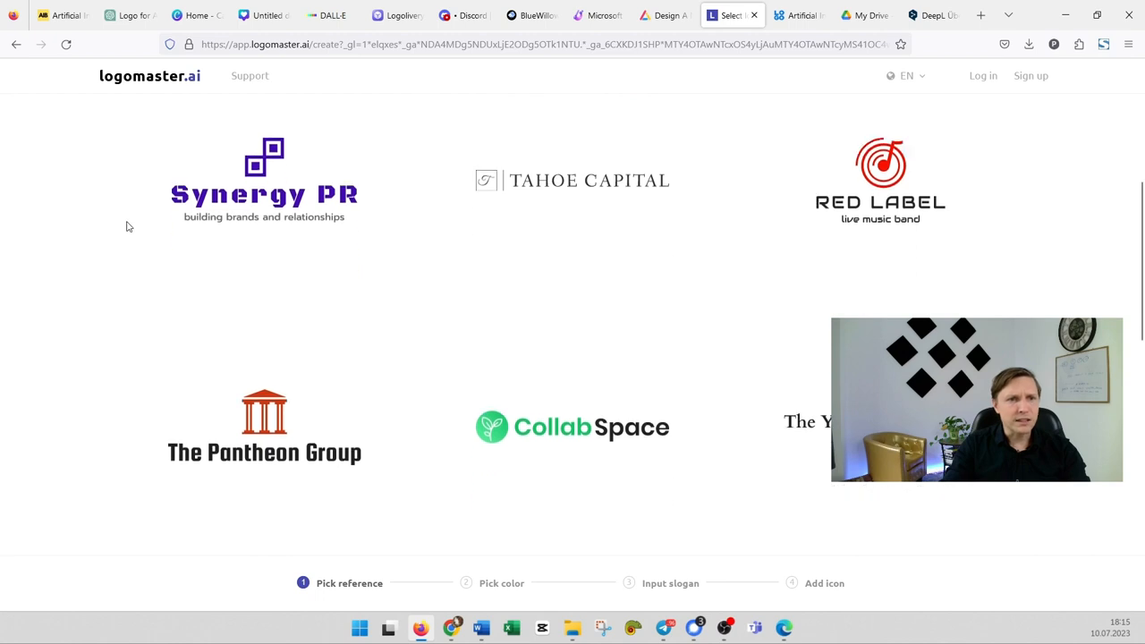
scroll("down", 3)
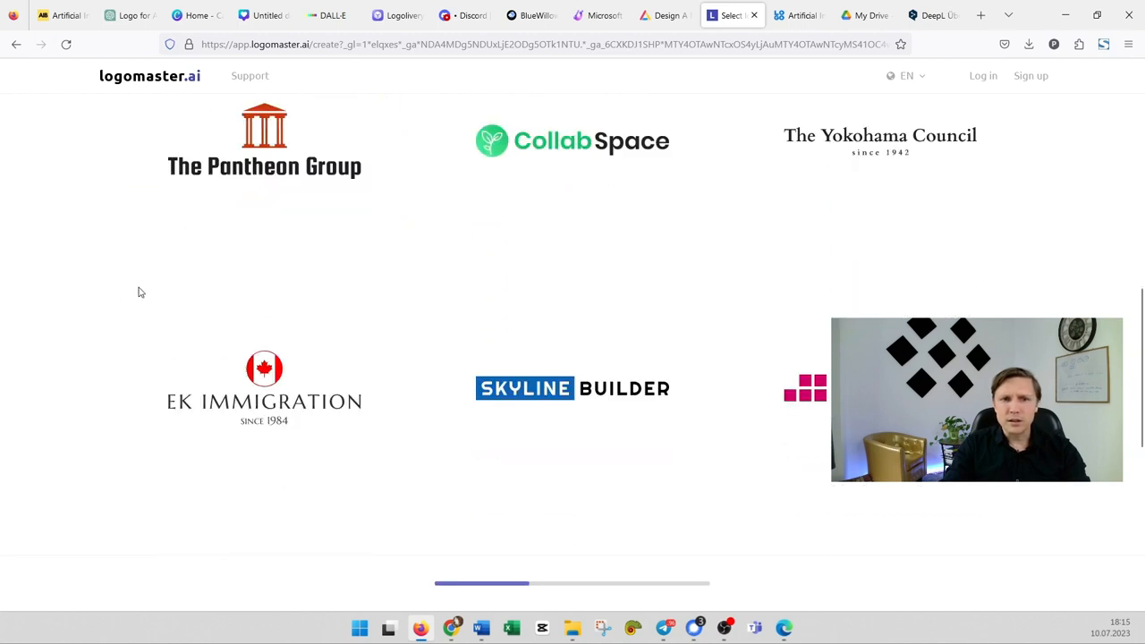
scroll("down", 3)
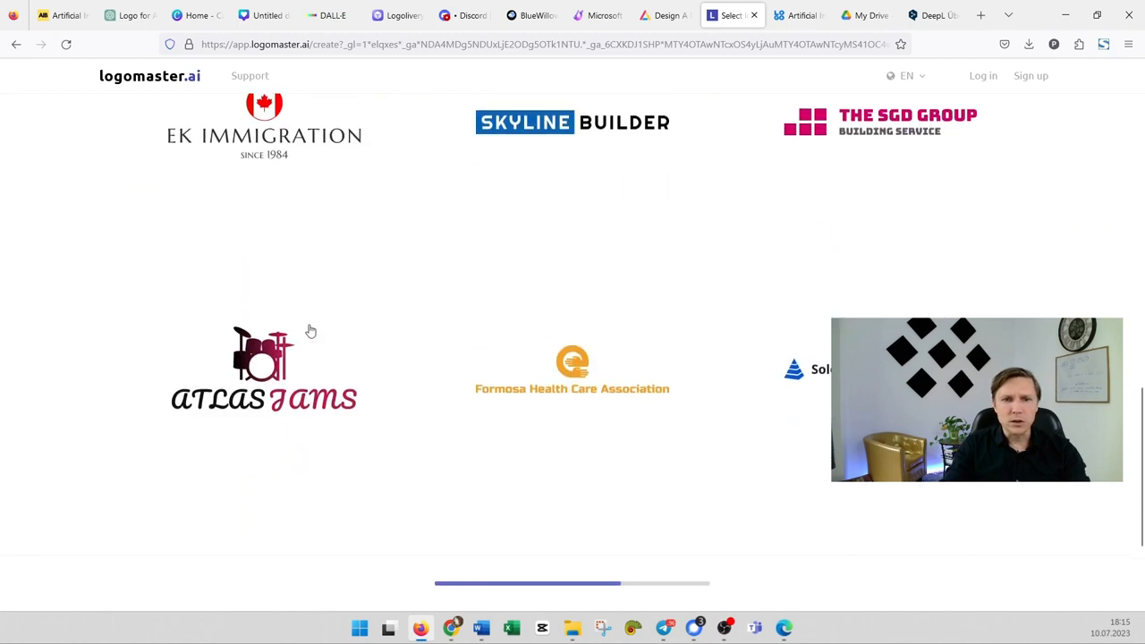
left_click(573, 368)
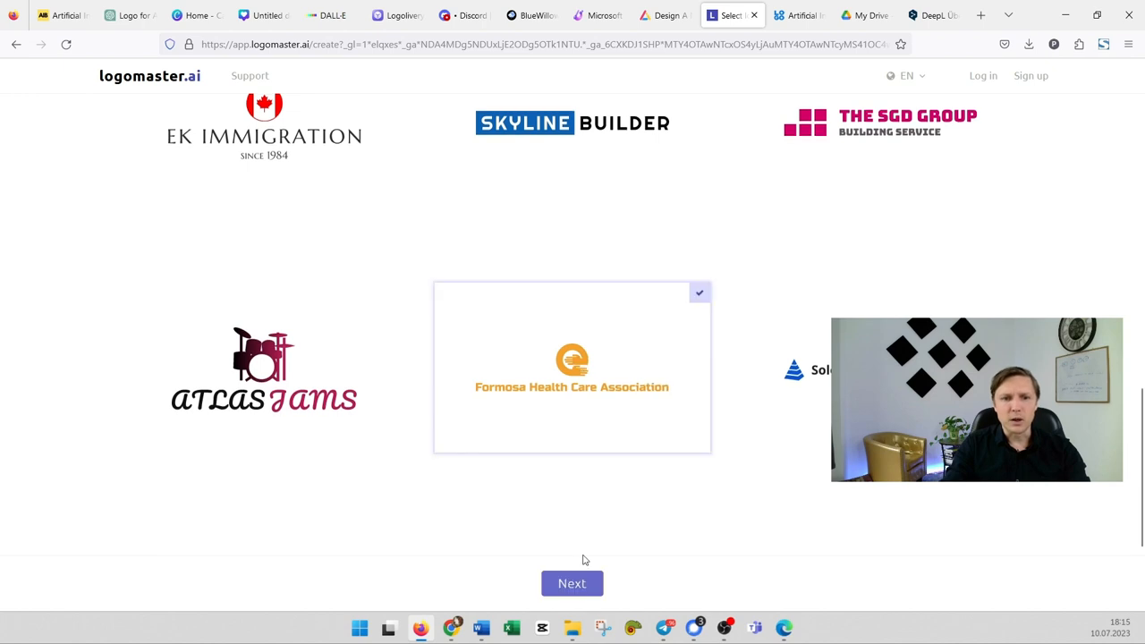
left_click(573, 583)
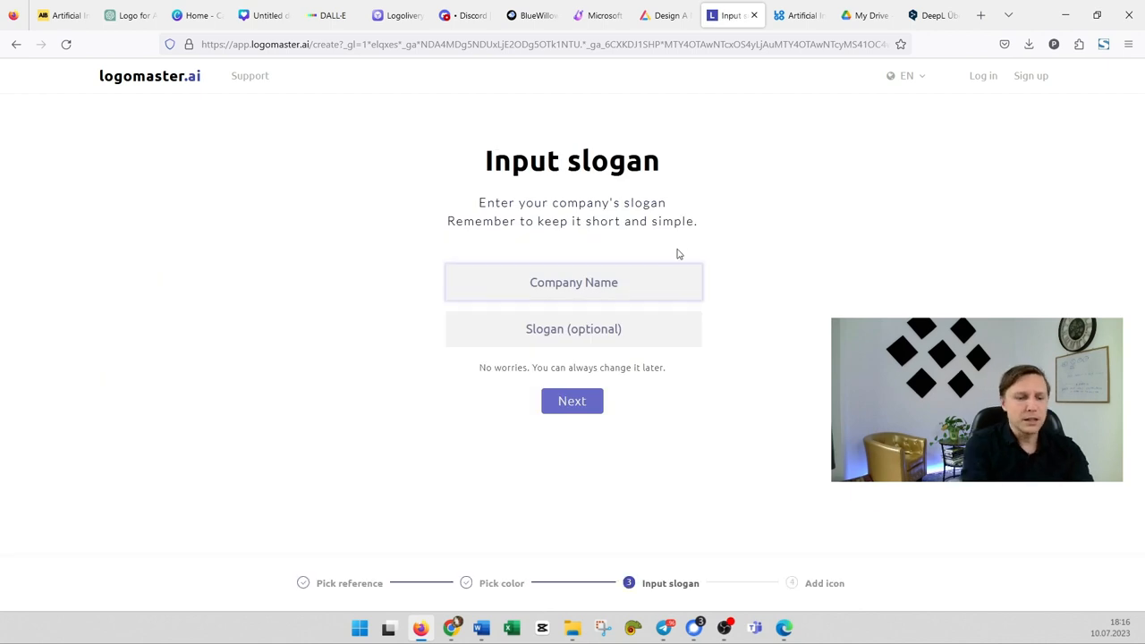
Step: Enter 'AIB' as the company name and continue to the icon step
type("AIB")
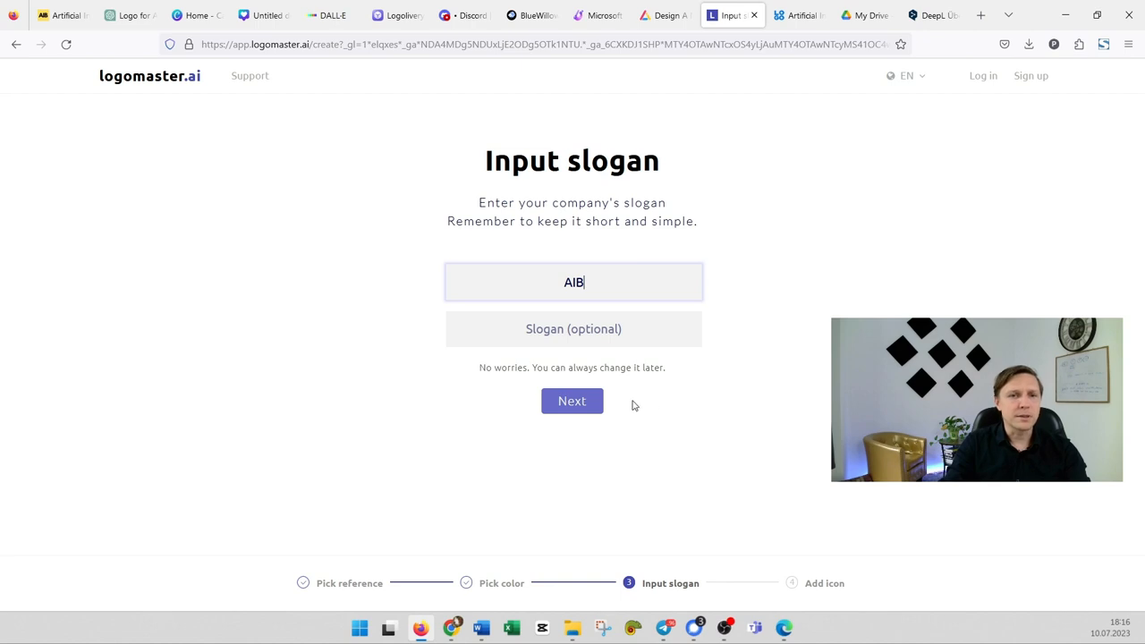
left_click(573, 401)
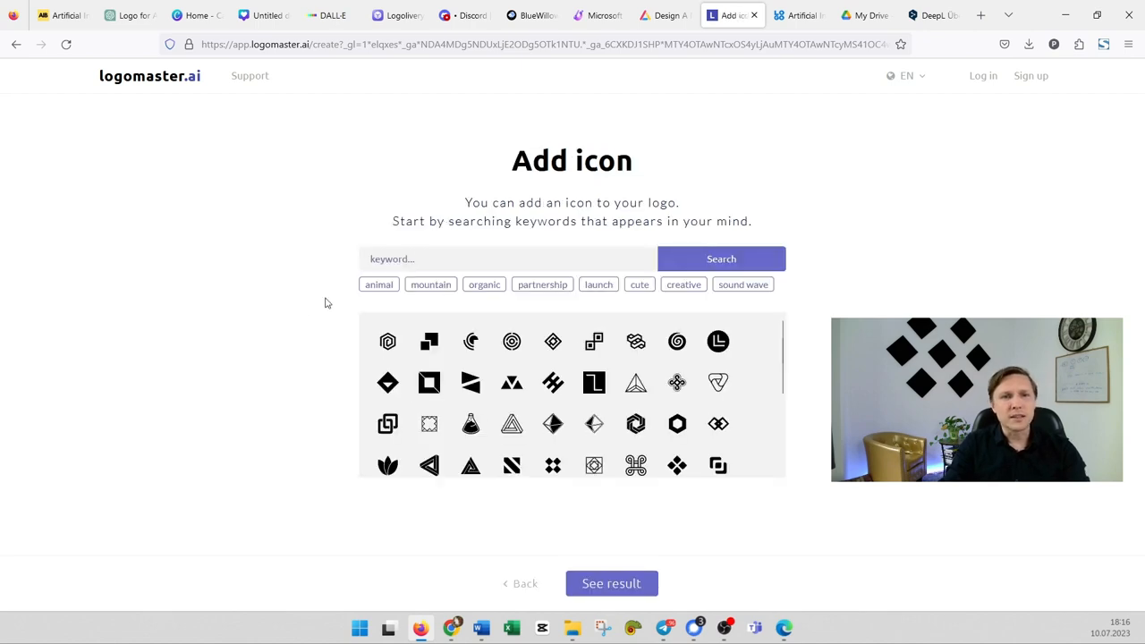
Step: Add the interlocking chain icon from the Add icon grid to the logo
left_click(508, 258)
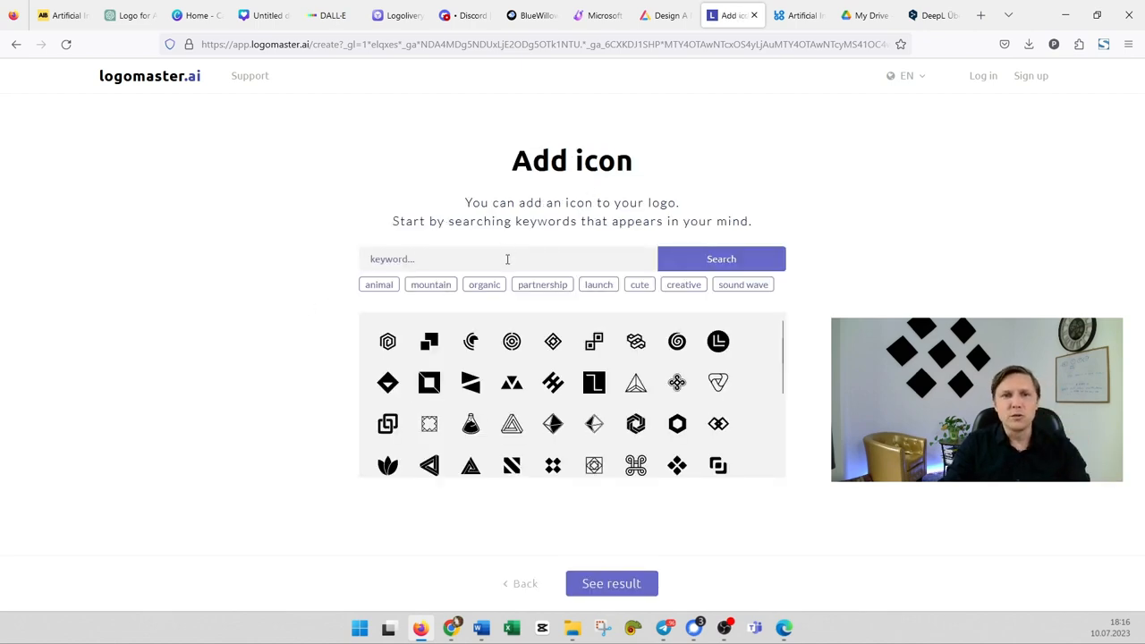
left_click(506, 258)
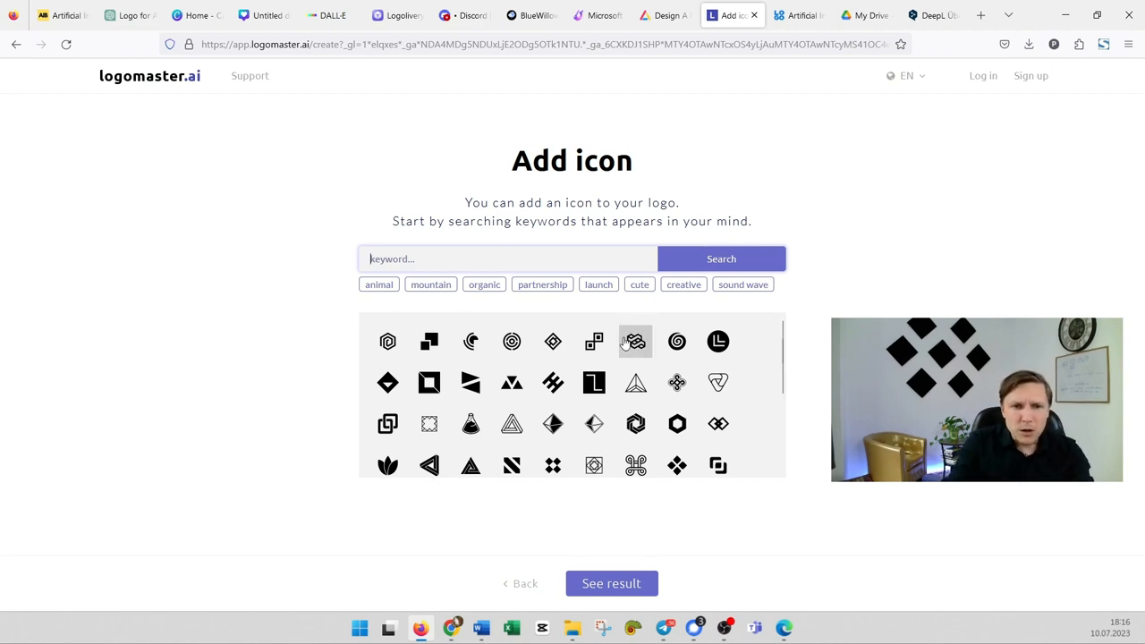
left_click(635, 342)
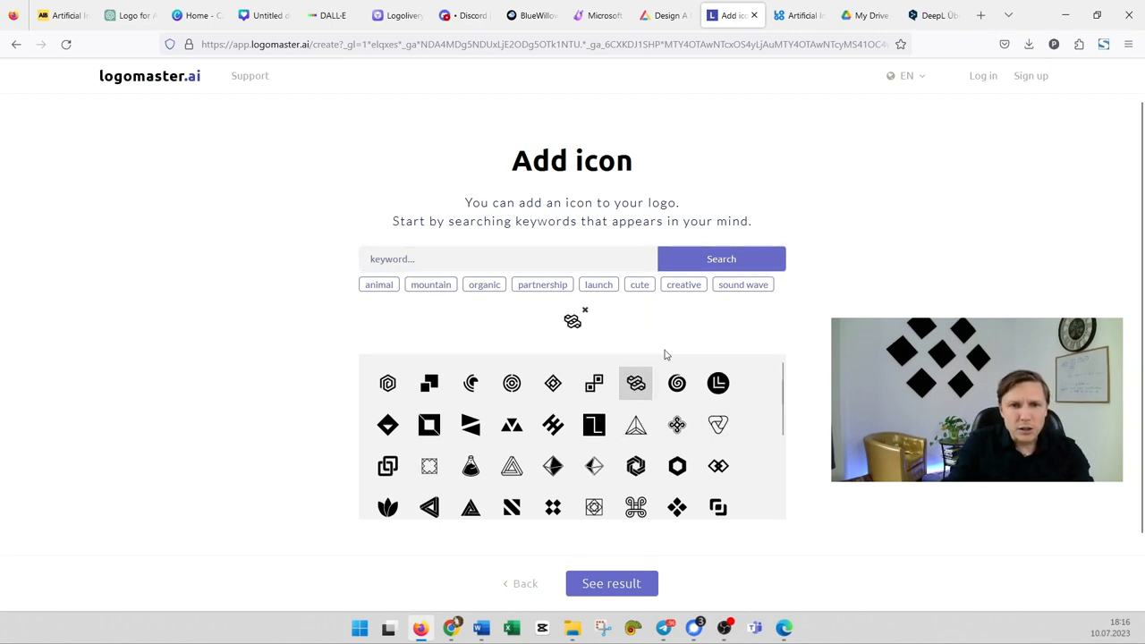
mouse_move(544, 403)
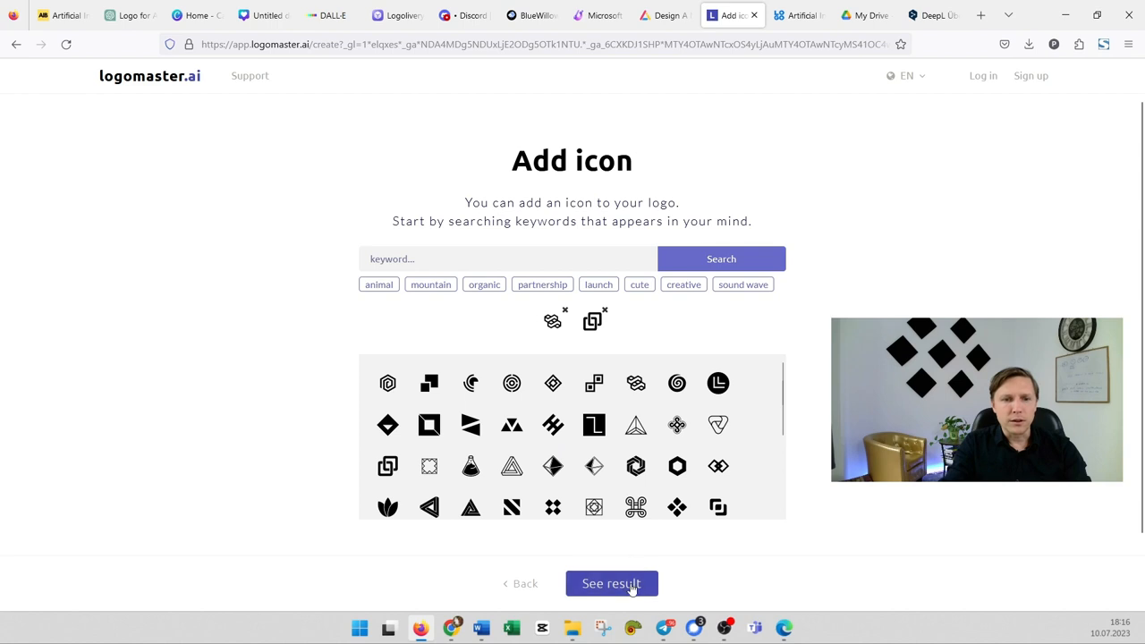
left_click(612, 583)
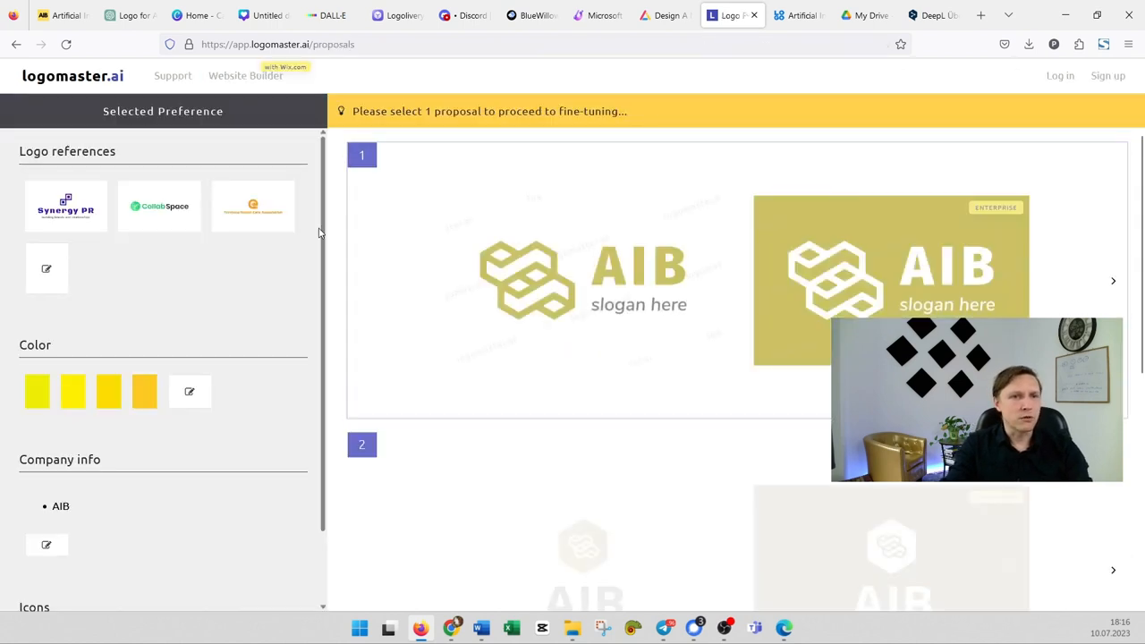
mouse_move(649, 261)
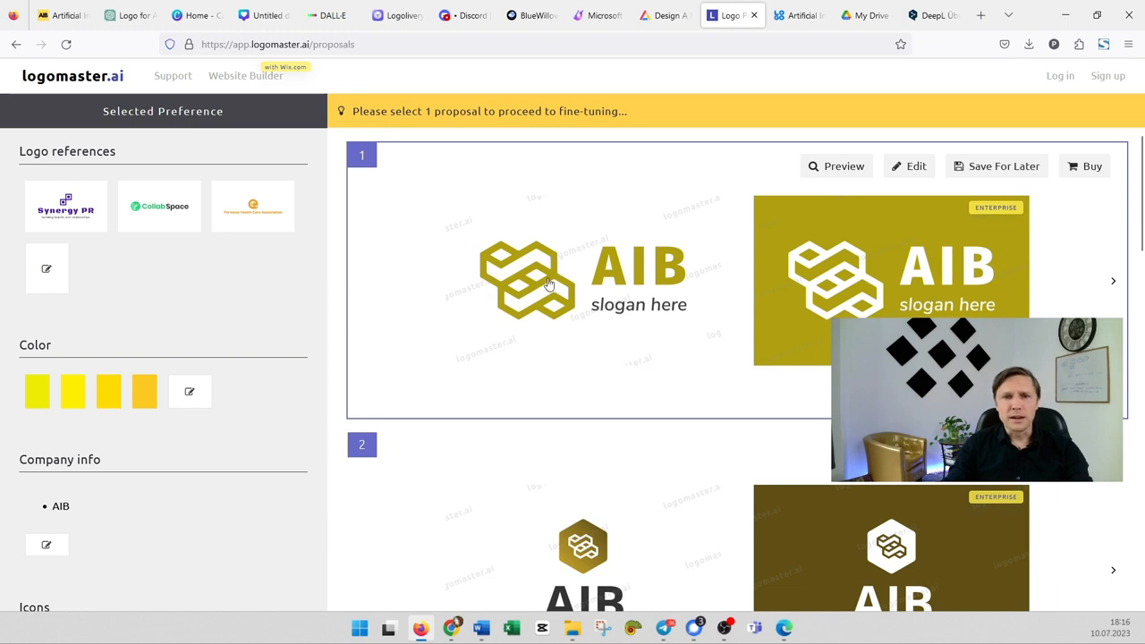
scroll("down", 3)
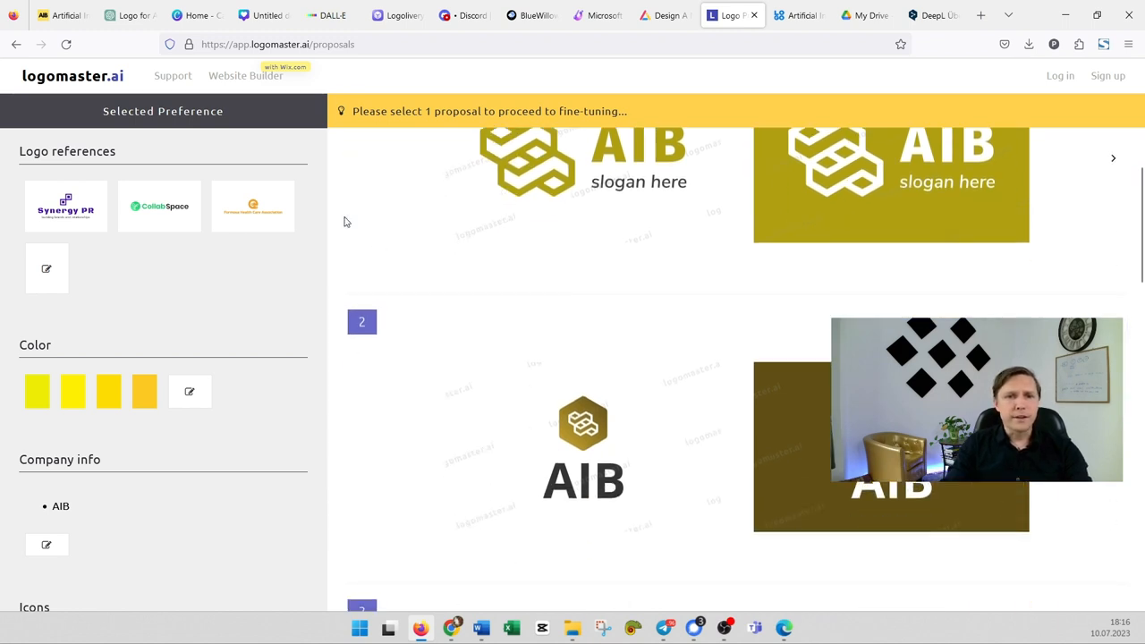
scroll("down", 3)
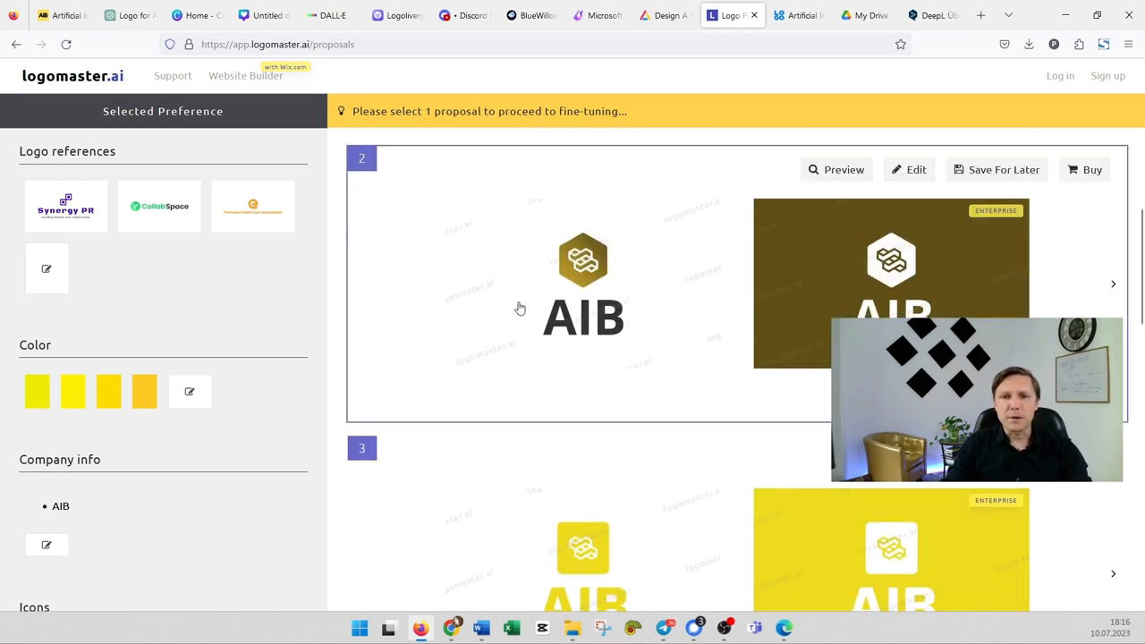
scroll("down", 3)
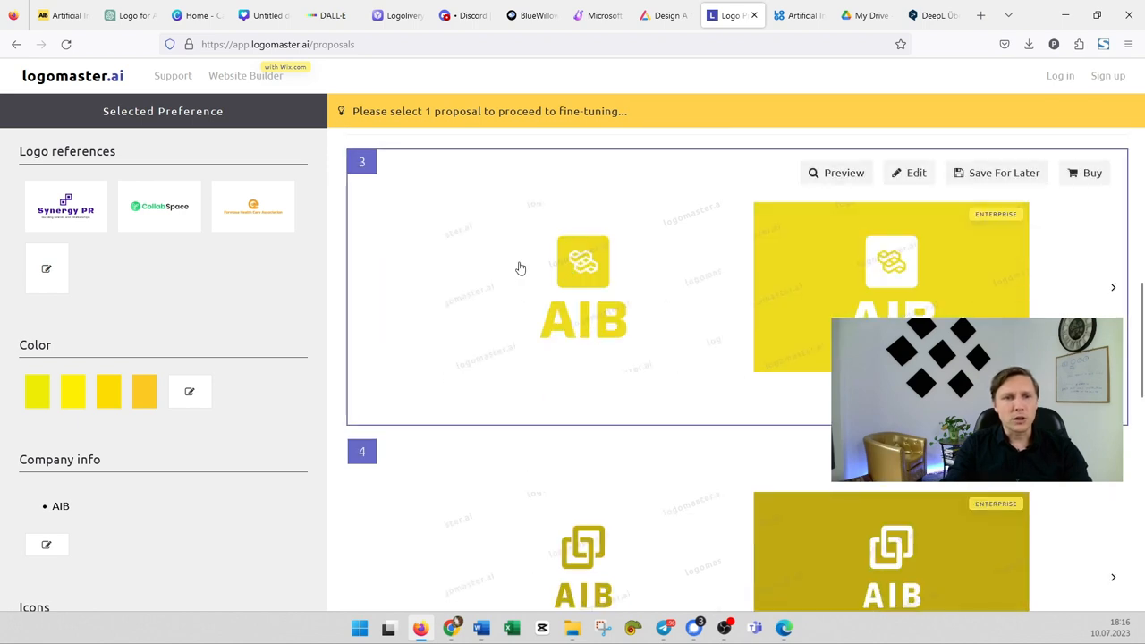
scroll("down", 3)
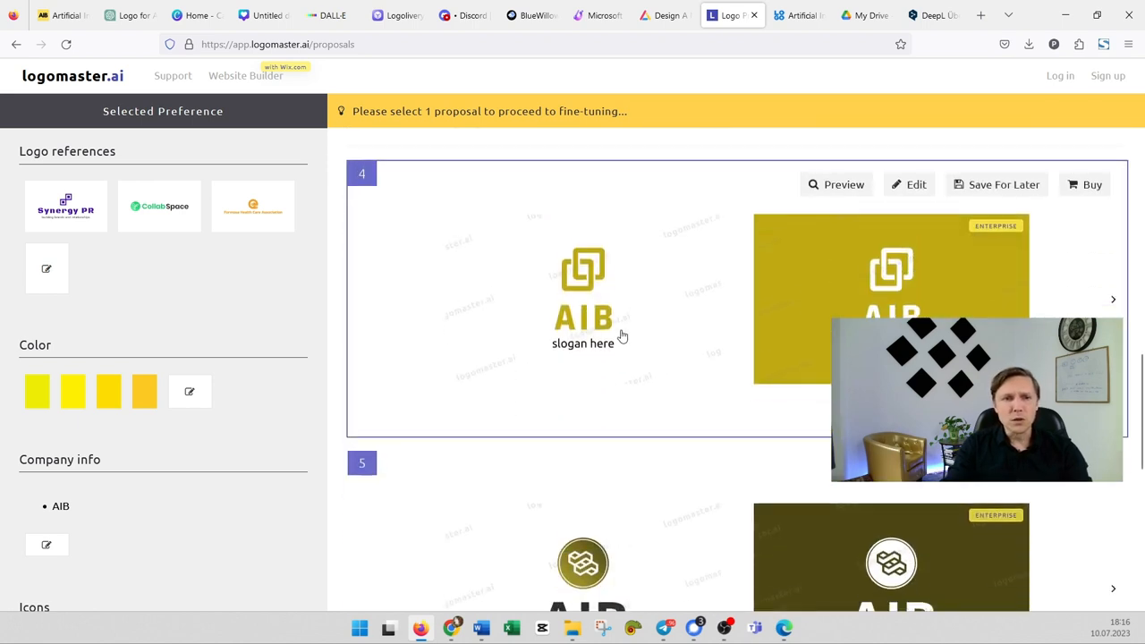
scroll("down", 3)
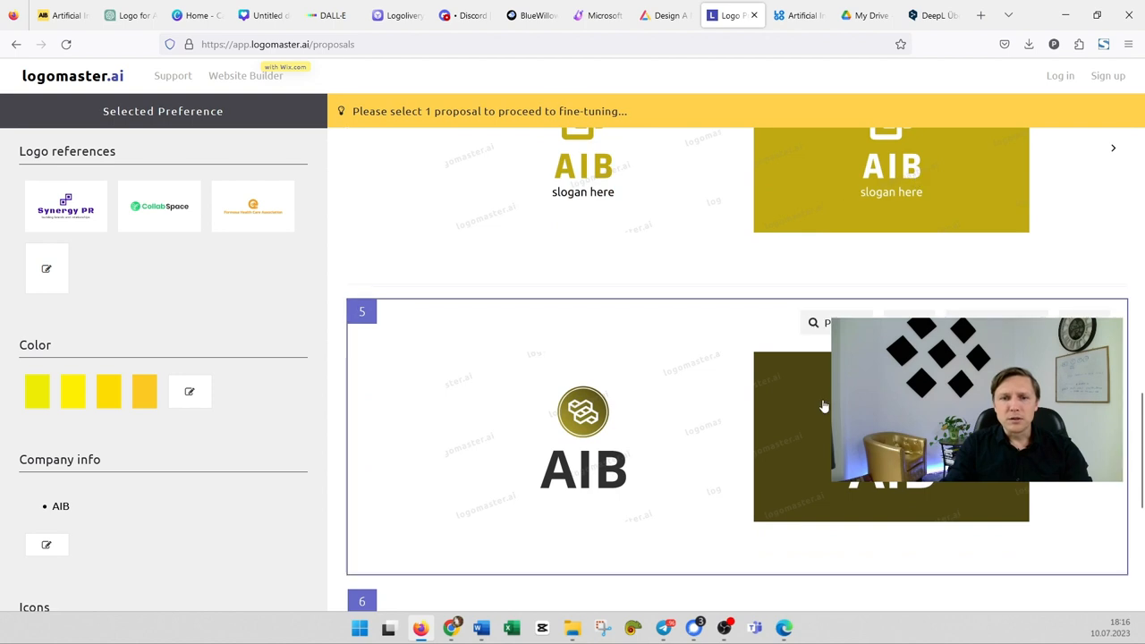
scroll("down", 3)
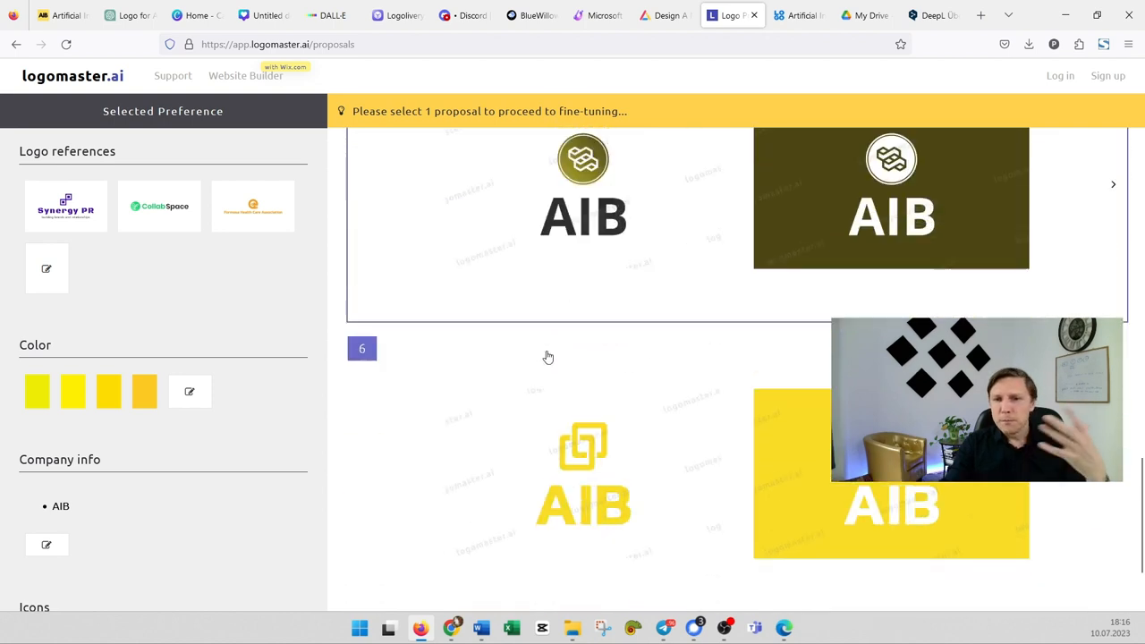
scroll("down", 3)
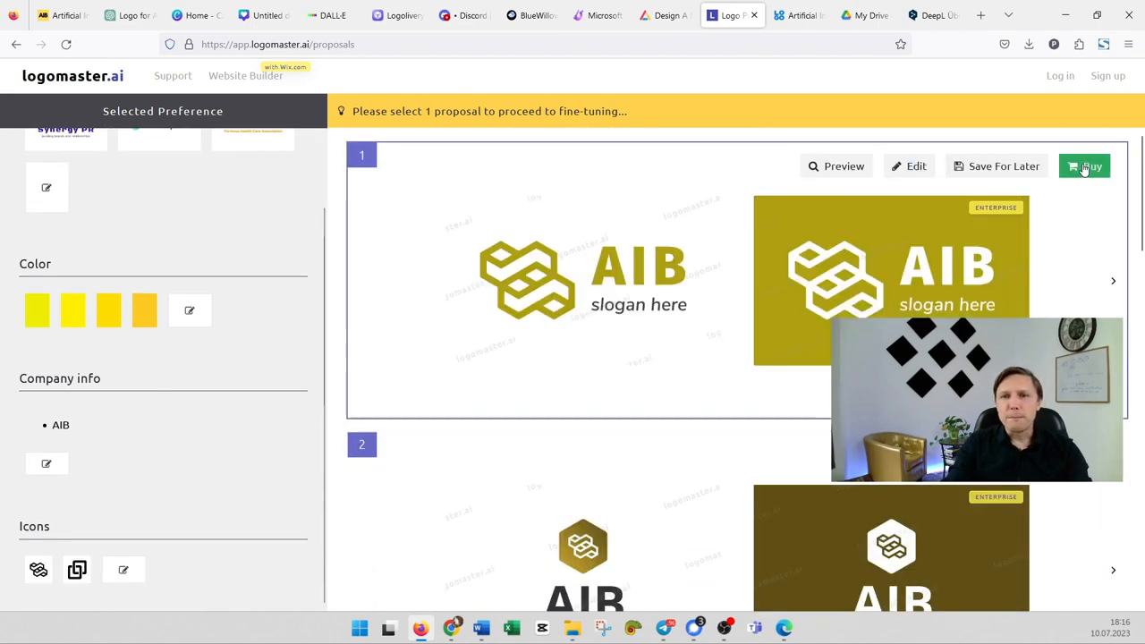
left_click(1084, 166)
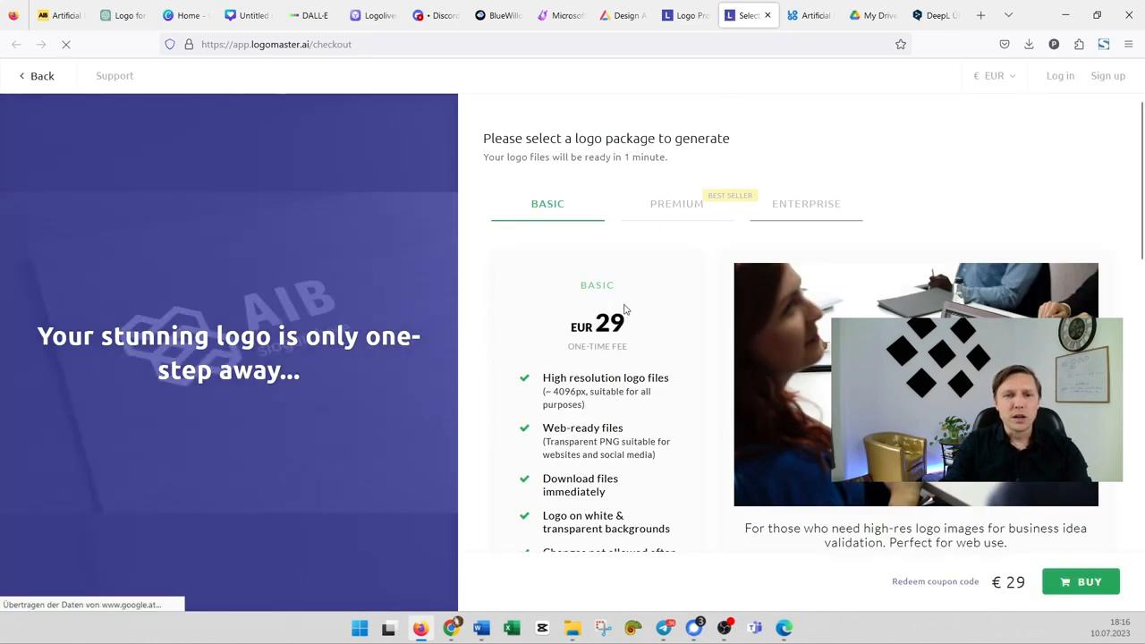
scroll("down", 3)
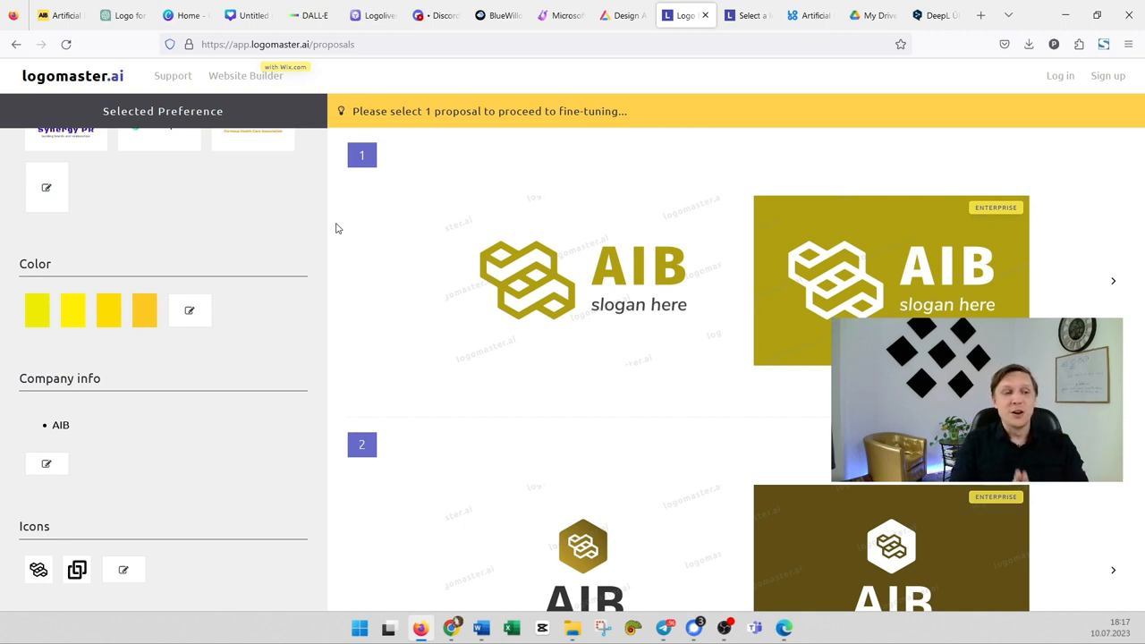
mouse_move(491, 247)
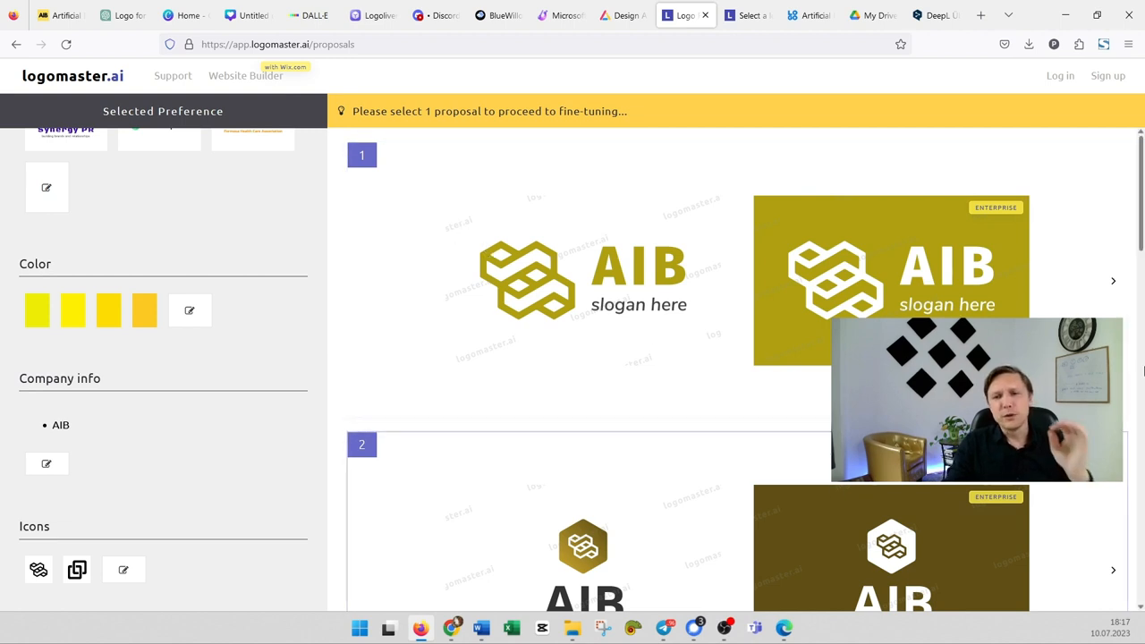
mouse_move(1106, 365)
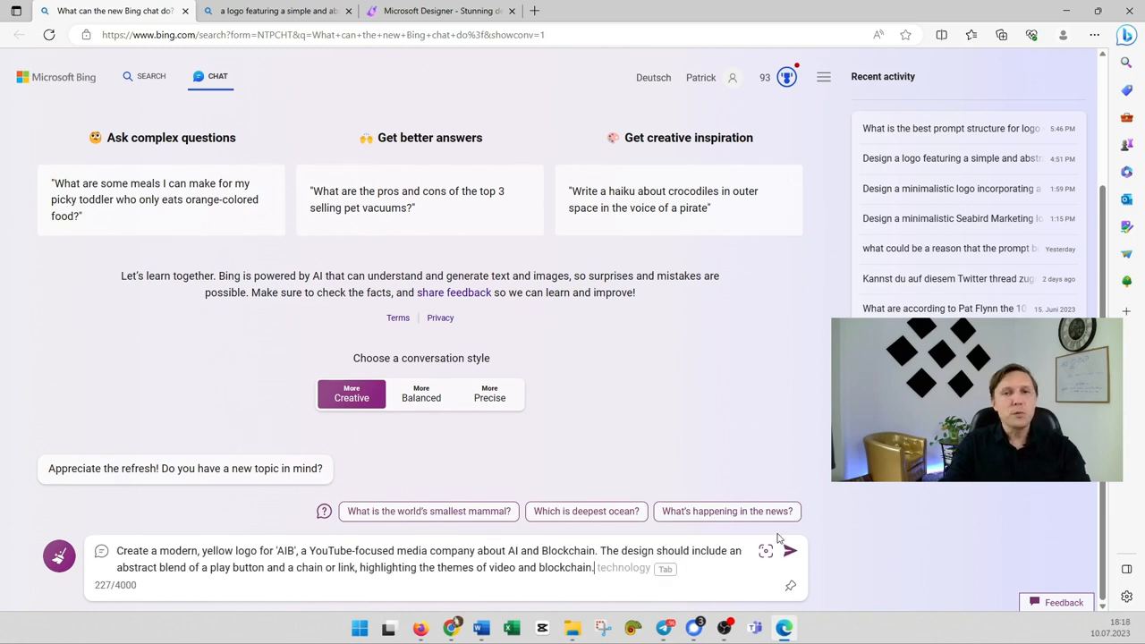
mouse_move(936, 505)
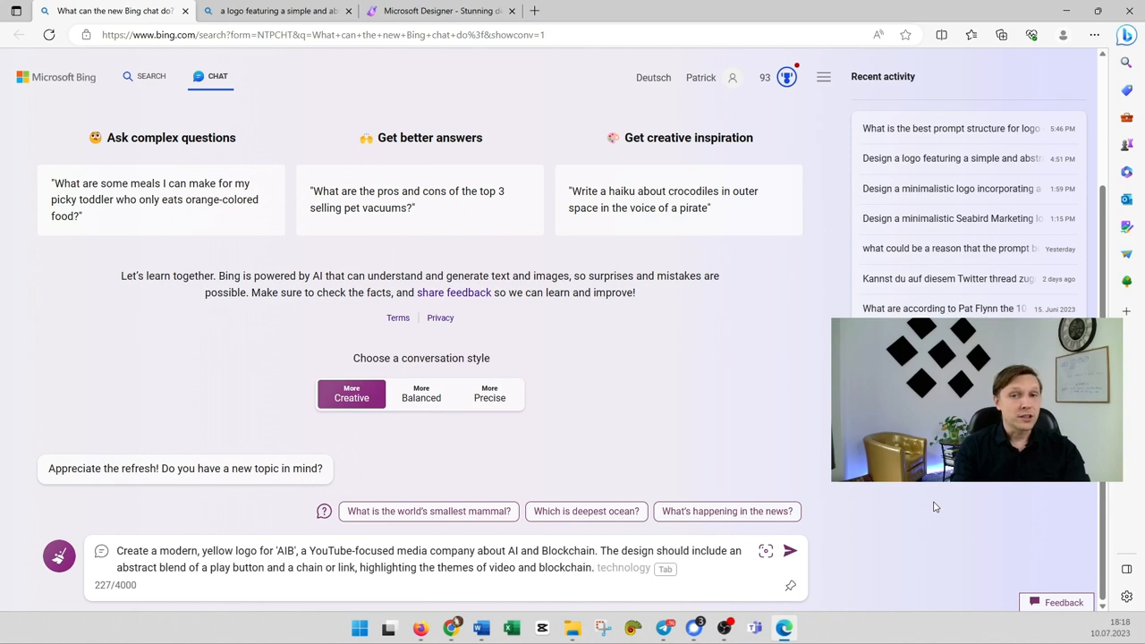
Step: Send the yellow AIB play-button-and-chain logo prompt and reveal the four generated images
left_click(788, 551)
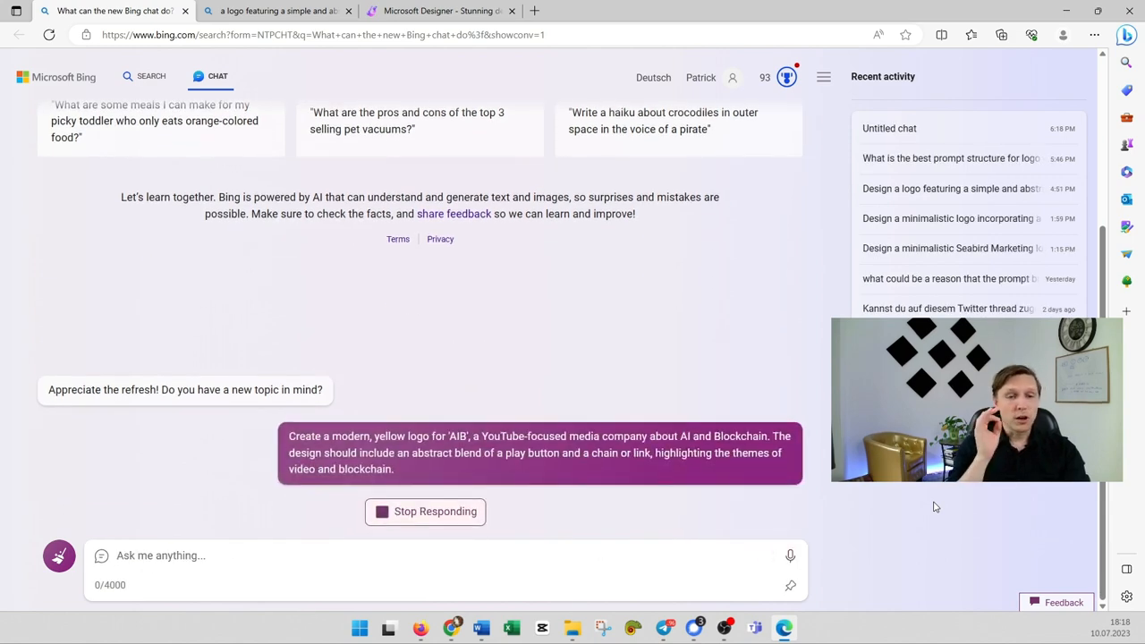
scroll("down", 3)
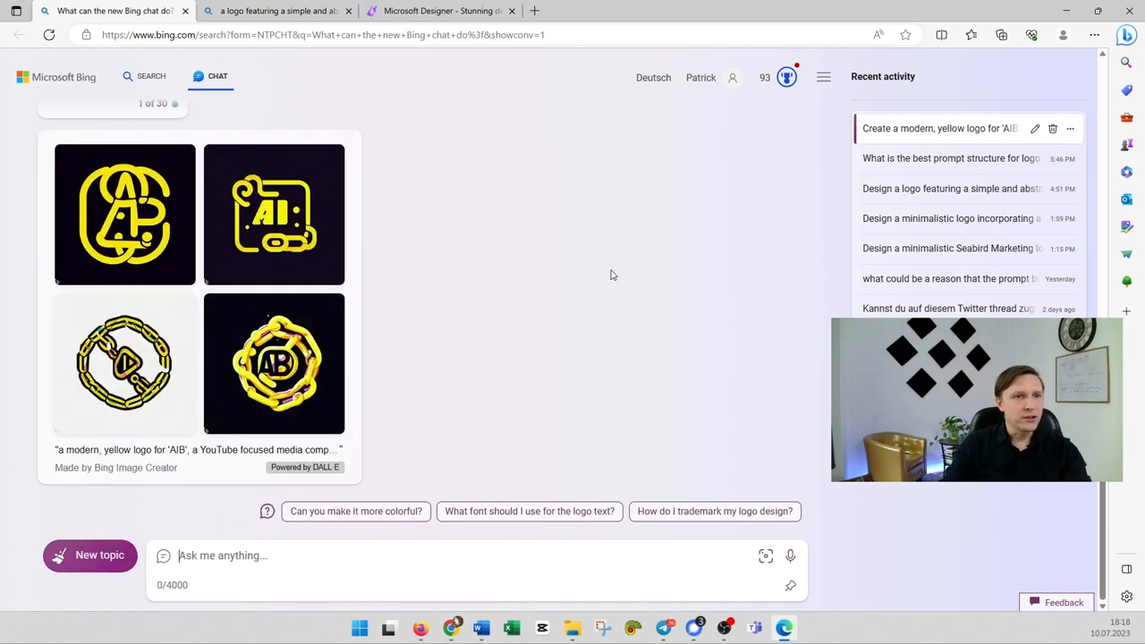
mouse_move(272, 381)
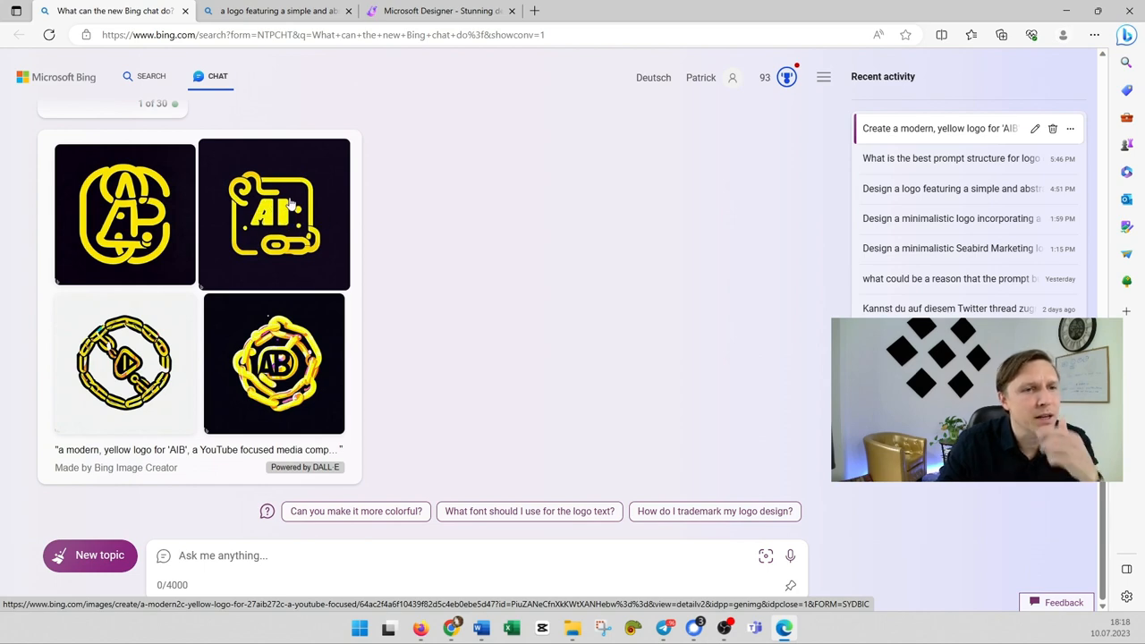
Step: Open the chain-ring AB logo in Bing Image Creator at full size
left_click(276, 213)
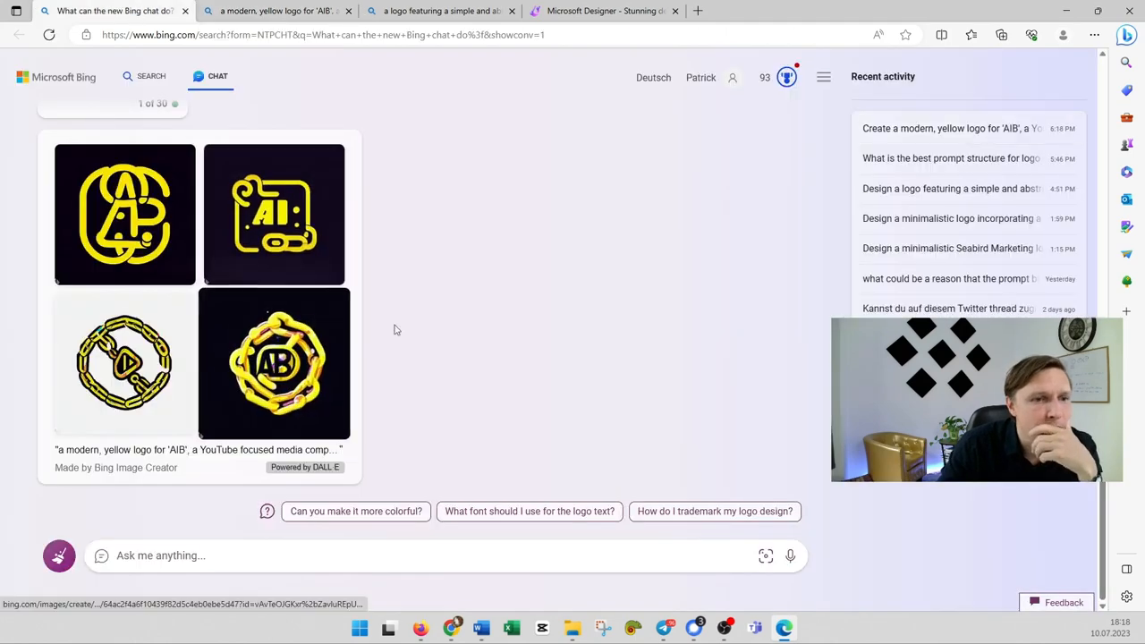
left_click(274, 361)
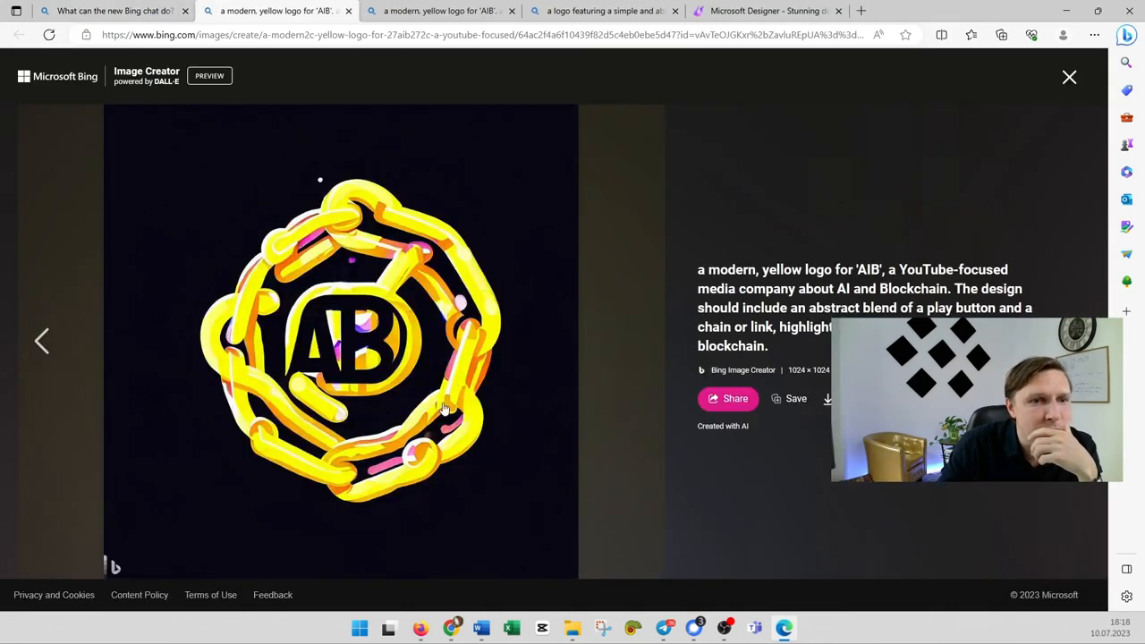
left_click(1070, 78)
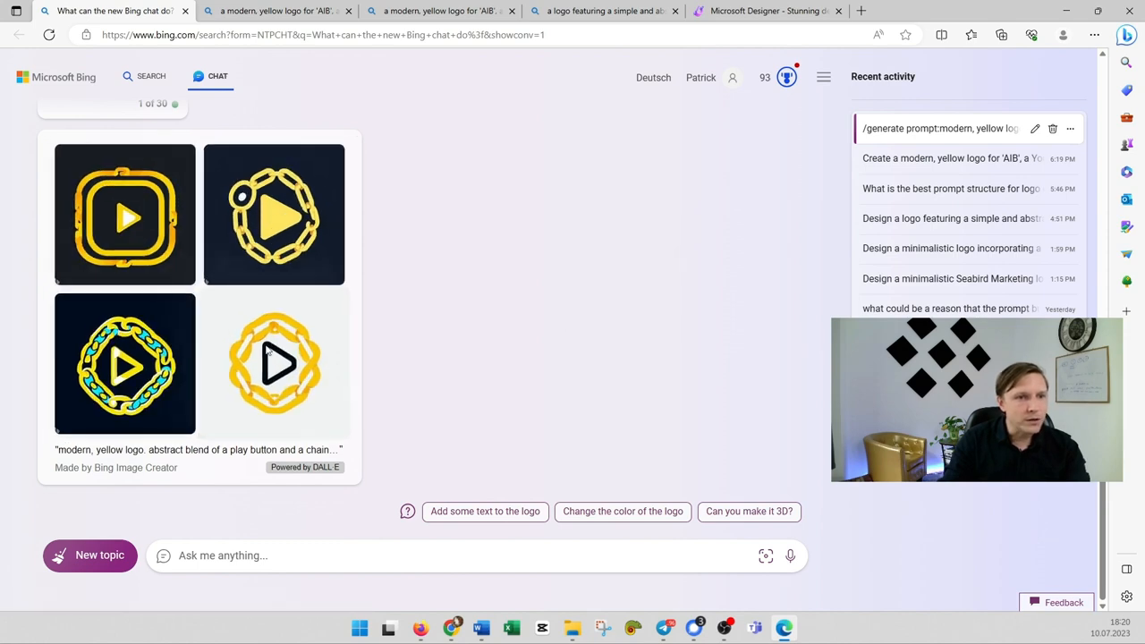
Step: Browse the enlarged play-and-chain logos, then load the rounded square play-button logo into Designer
left_click(274, 365)
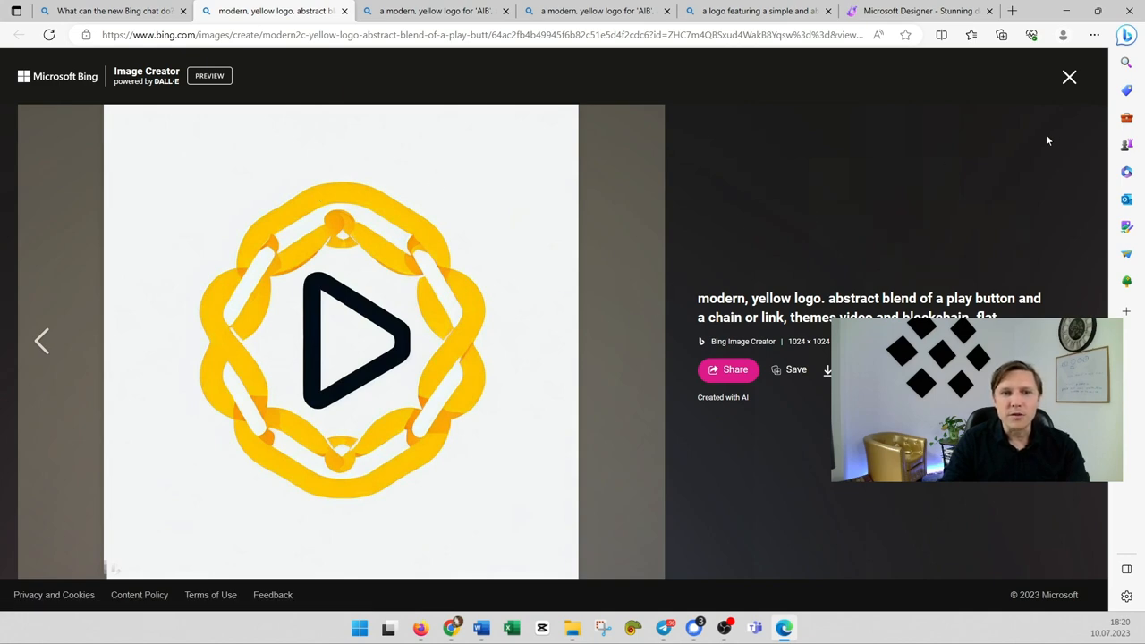
left_click(1070, 77)
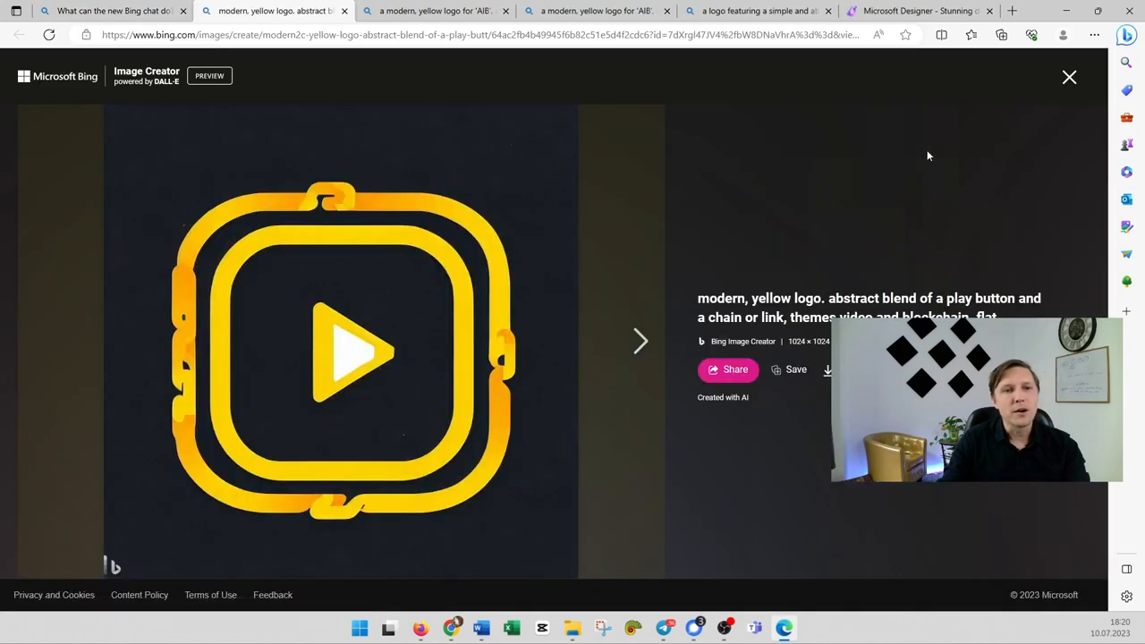
left_click(1070, 77)
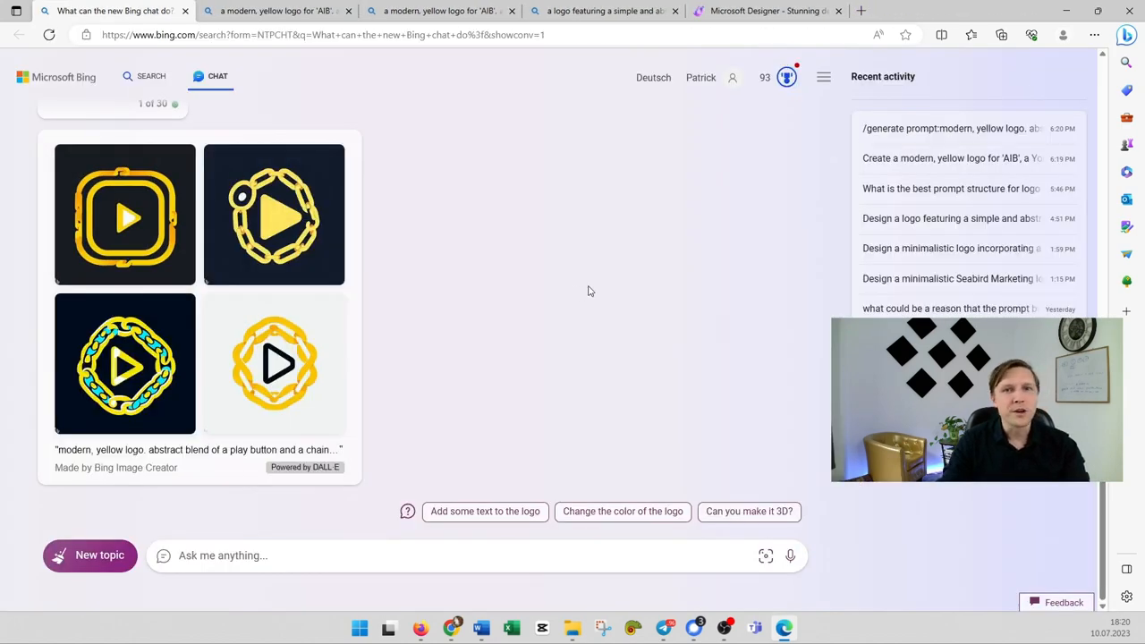
mouse_move(160, 213)
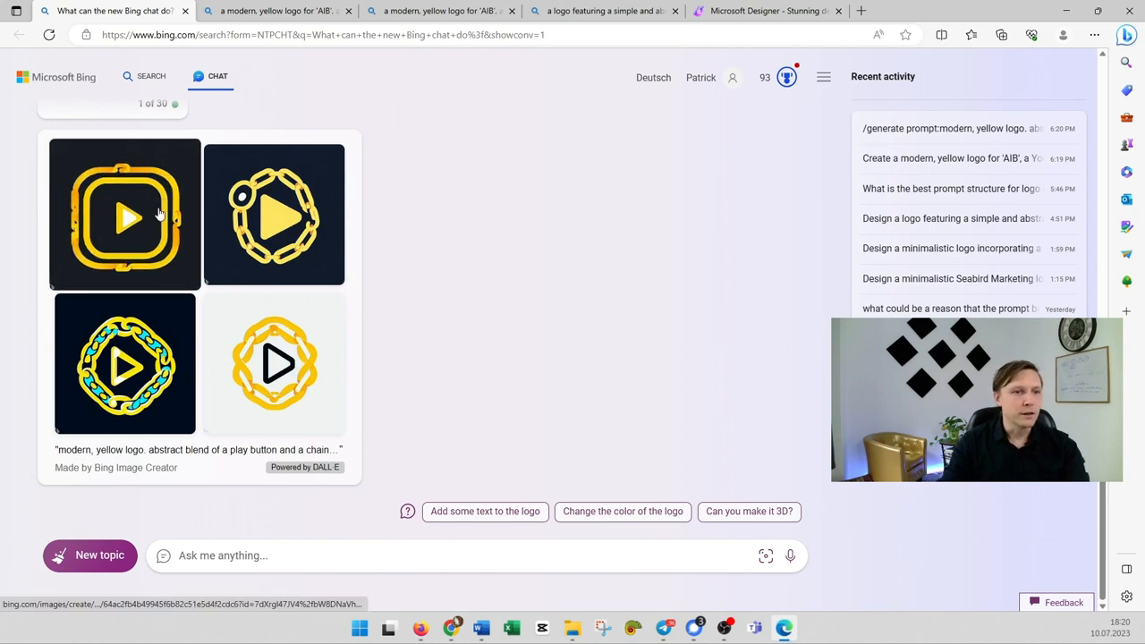
left_click(126, 215)
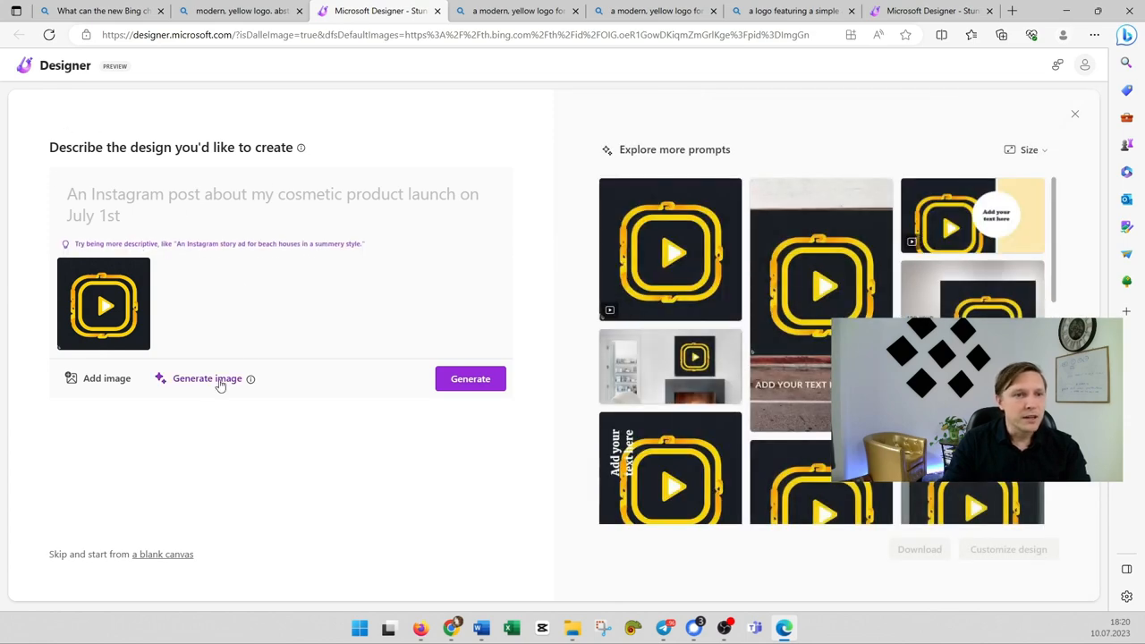
Step: Generate a chain-wrapped yellow play-button image from a description and bring up download options for a design
left_click(208, 379)
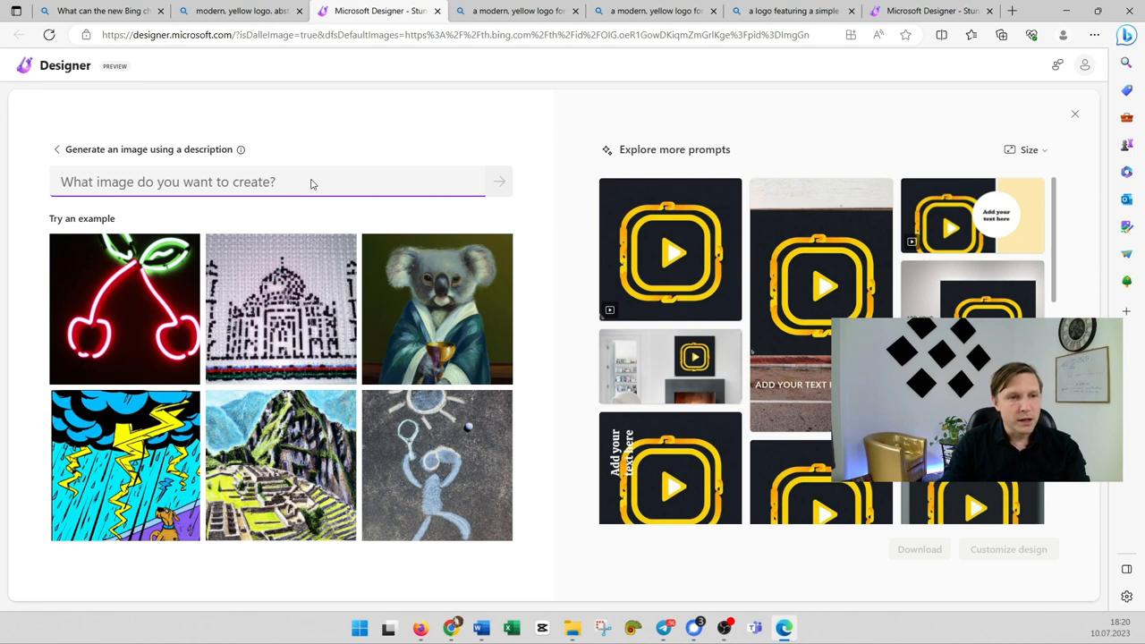
left_click(497, 182)
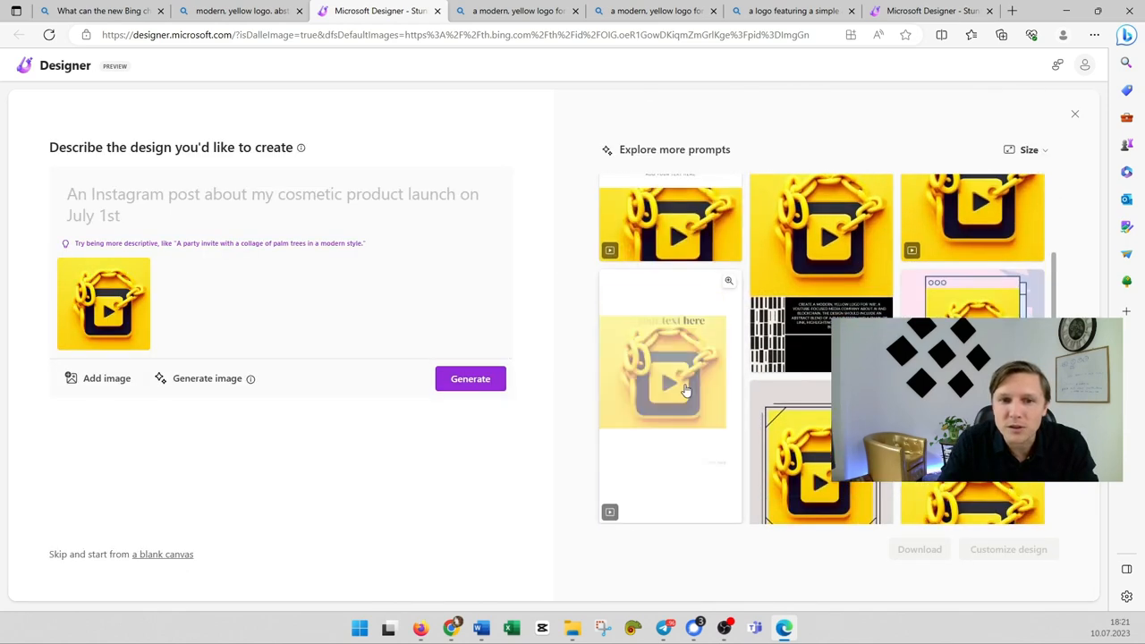
scroll("down", 3)
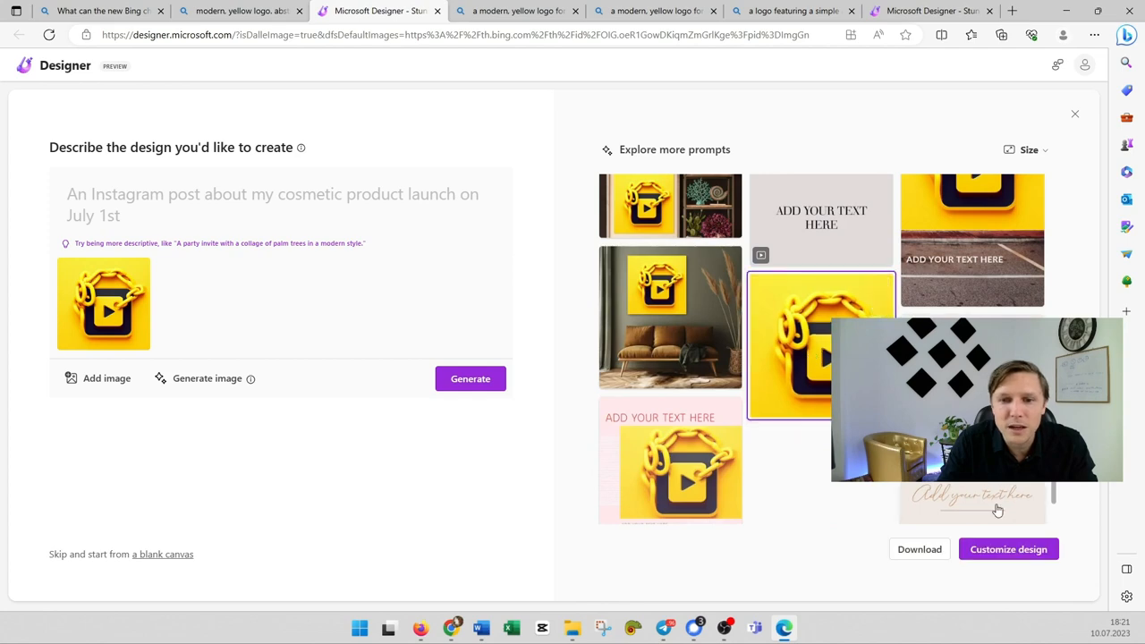
left_click(919, 548)
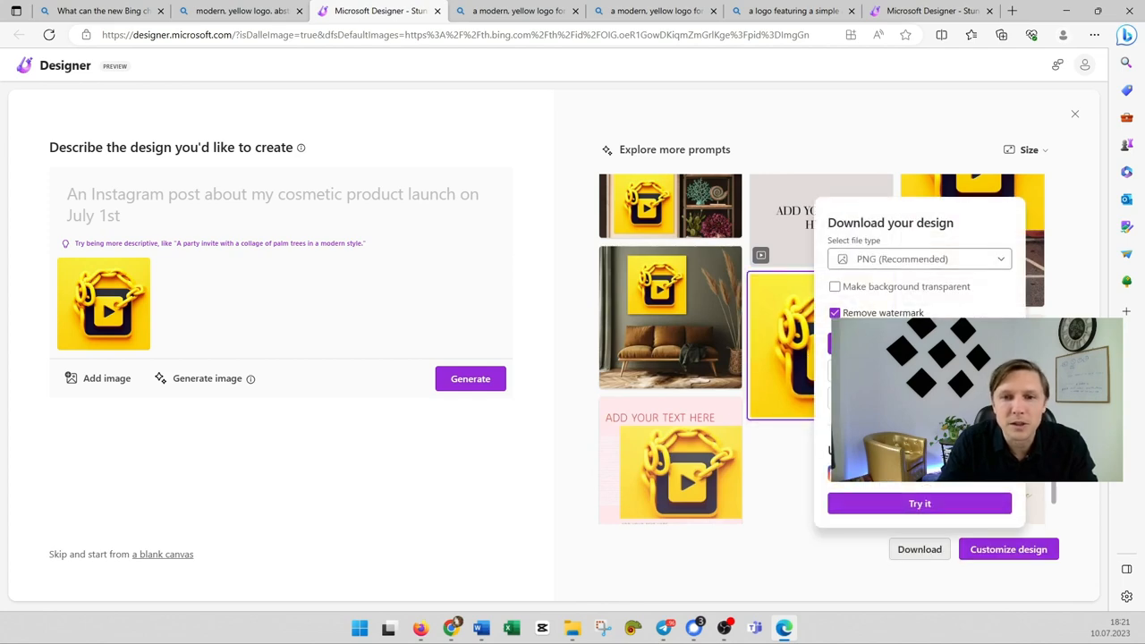